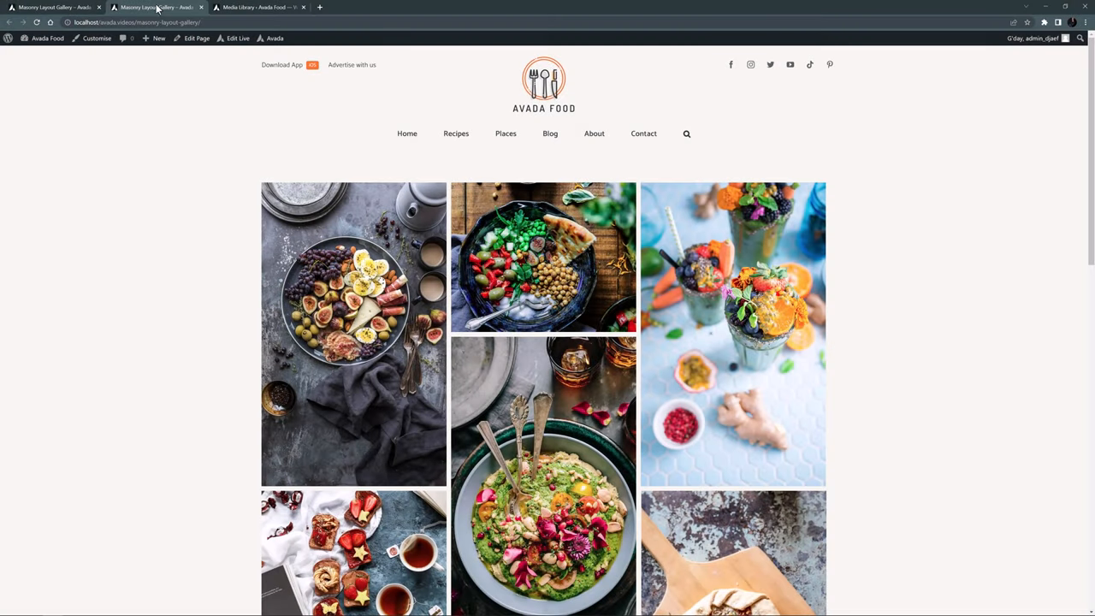
- Scroll through the example masonry food gallery on the front end and back up
scroll(down, 3)
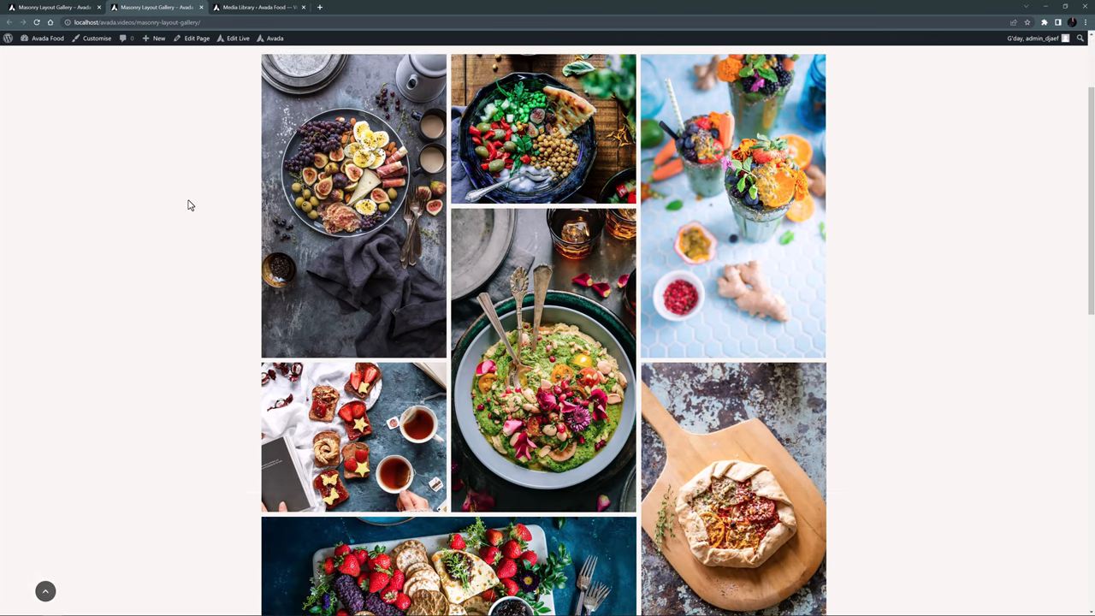
scroll(down, 3)
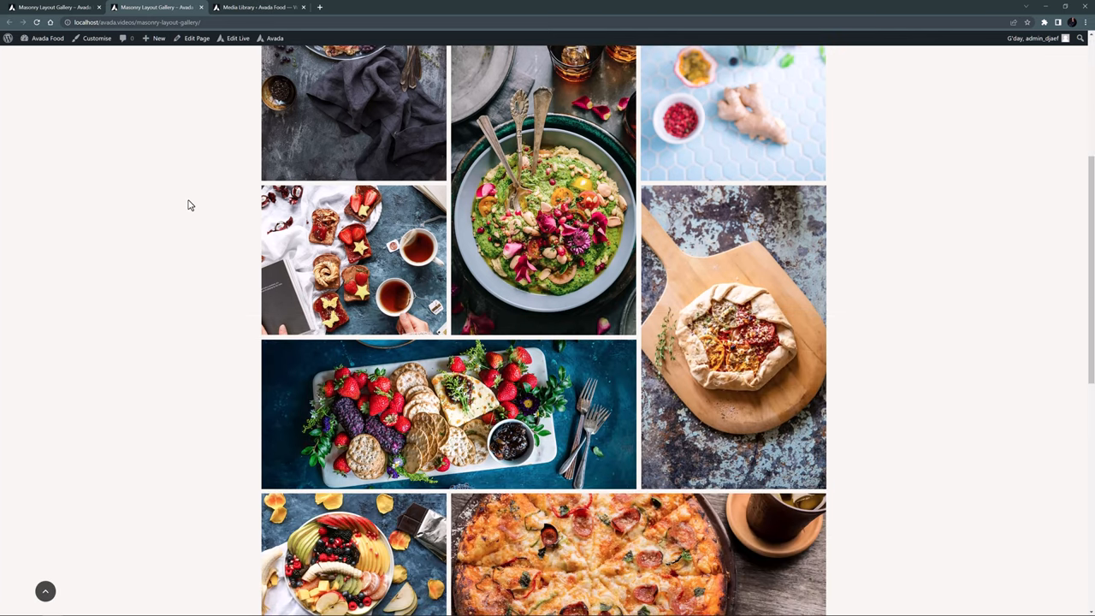
scroll(down, 3)
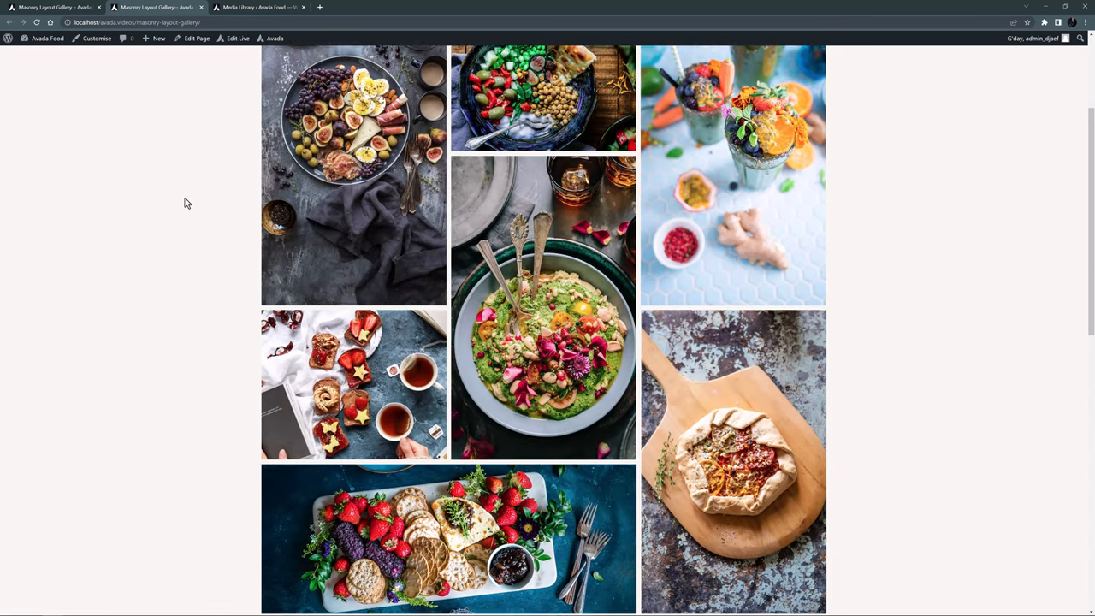
scroll(up, 3)
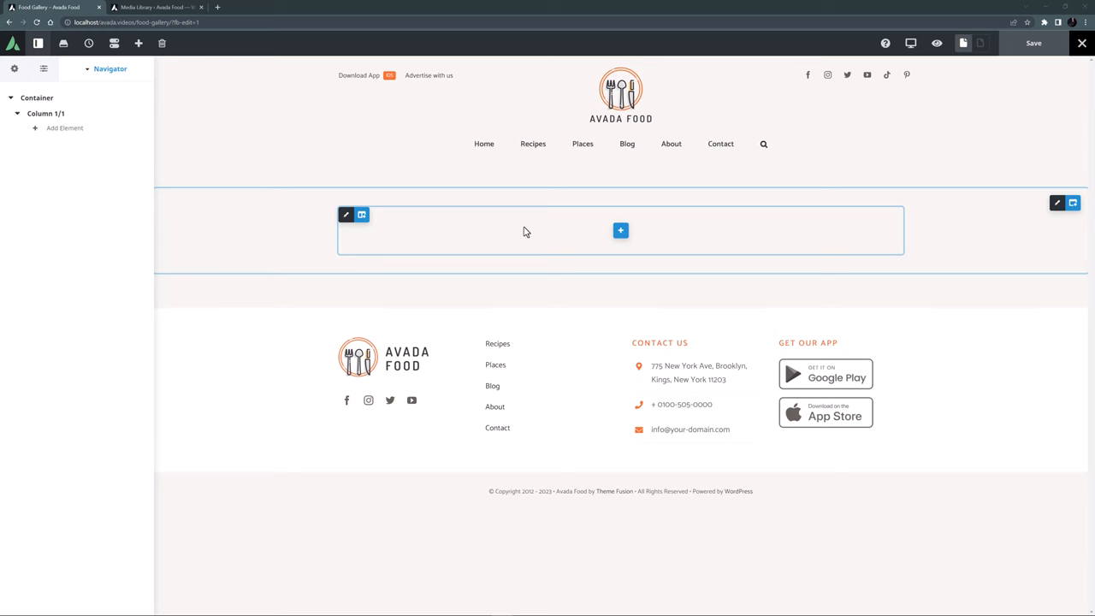
mouse_move(599, 230)
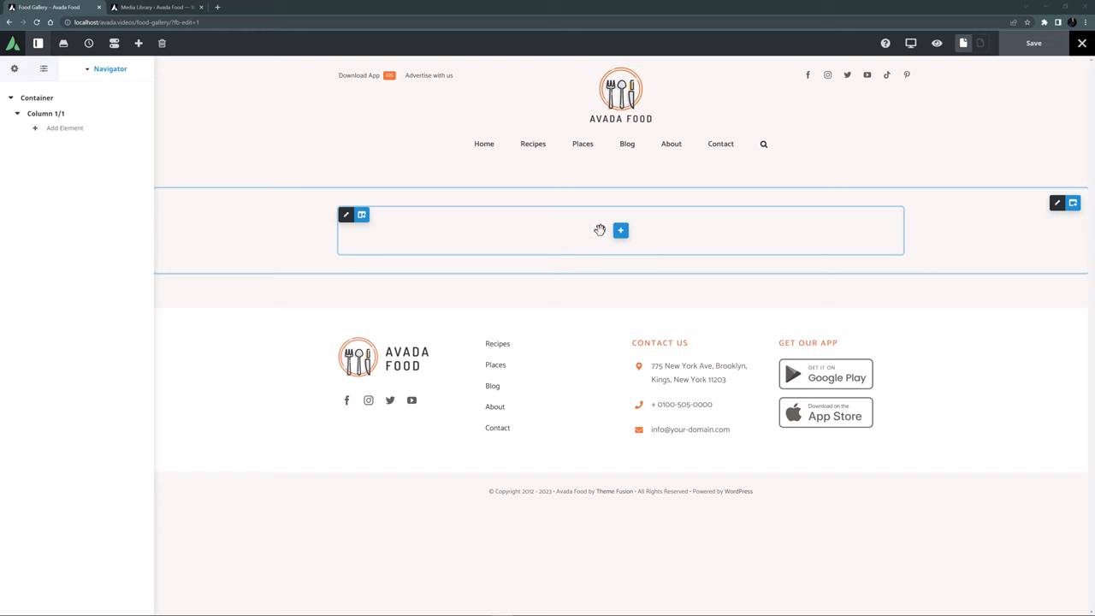
- Add a Gallery element to the page's empty column
click(619, 229)
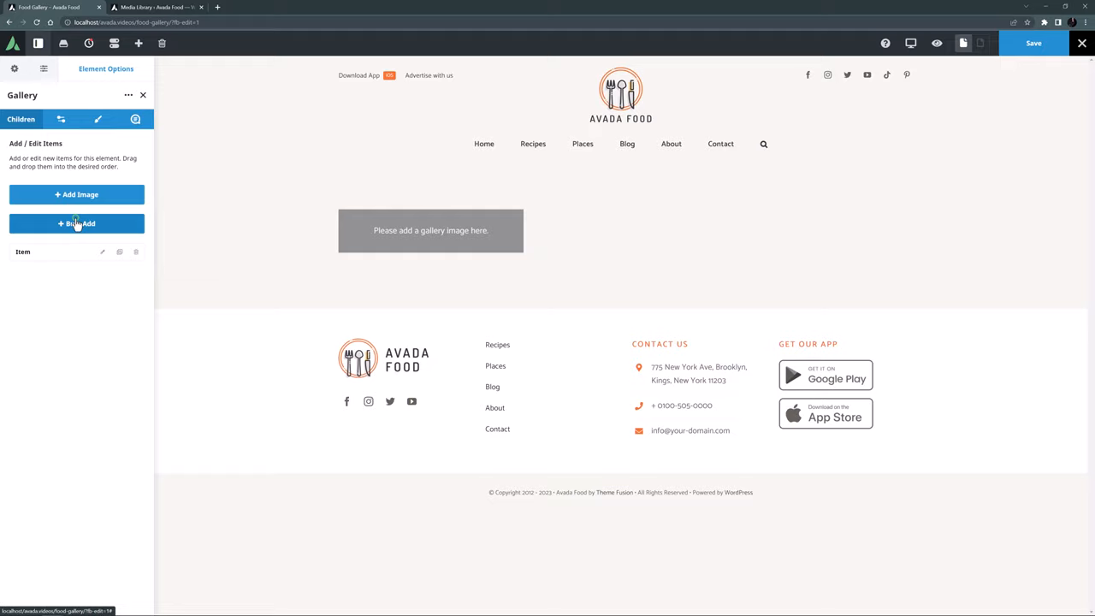
- Bulk-add eleven food photos from the Media Library into the gallery
click(75, 222)
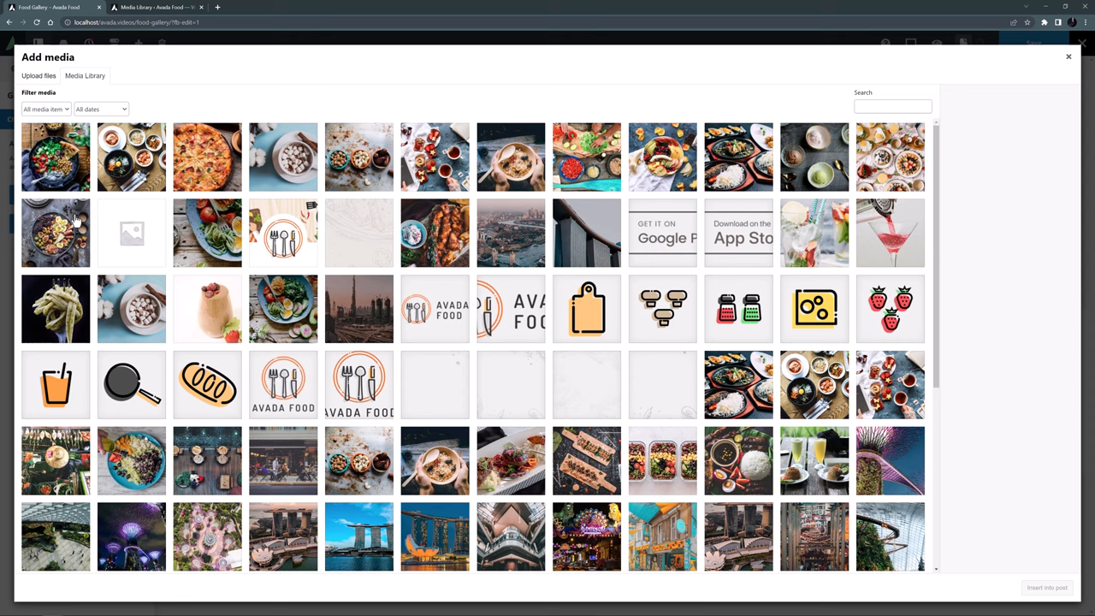
click(55, 158)
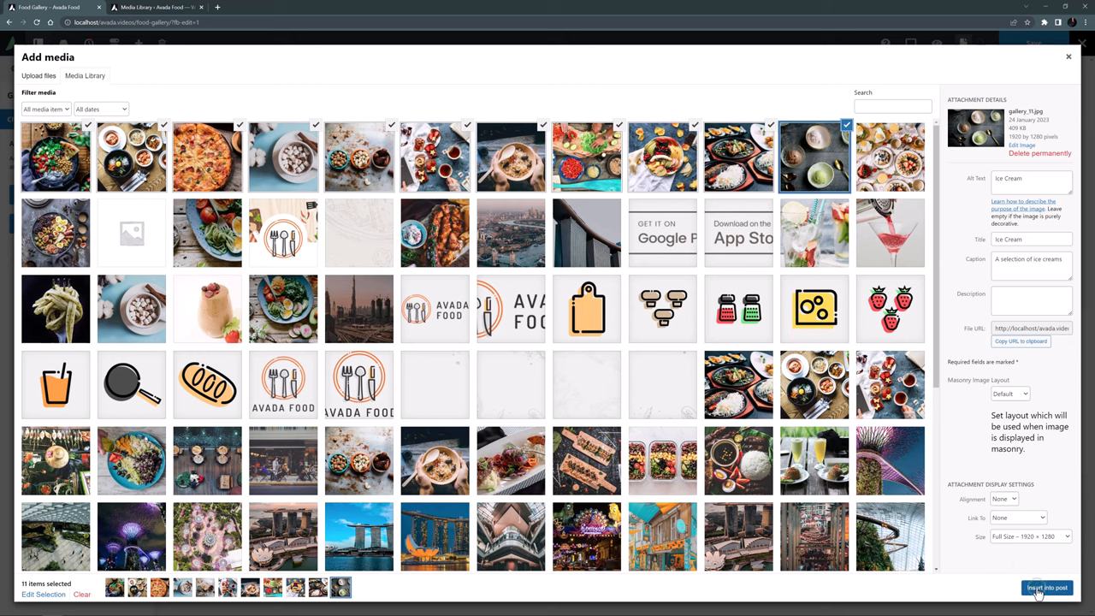
click(1033, 585)
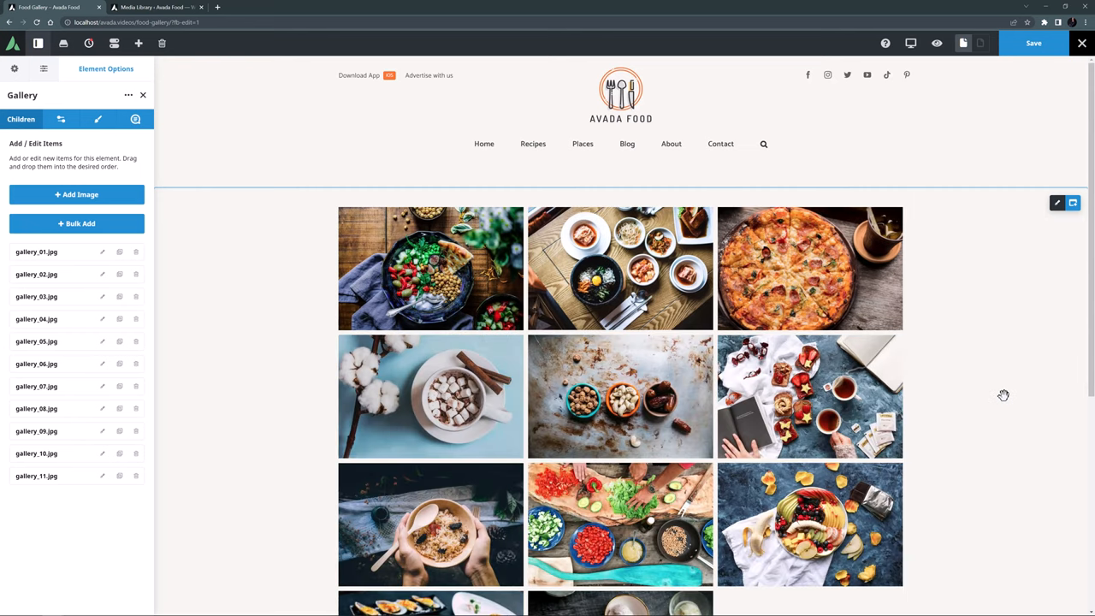
- Open the item settings of the last gallery image, Gallery_11.jpg, dismissing the media picker
scroll(down, 3)
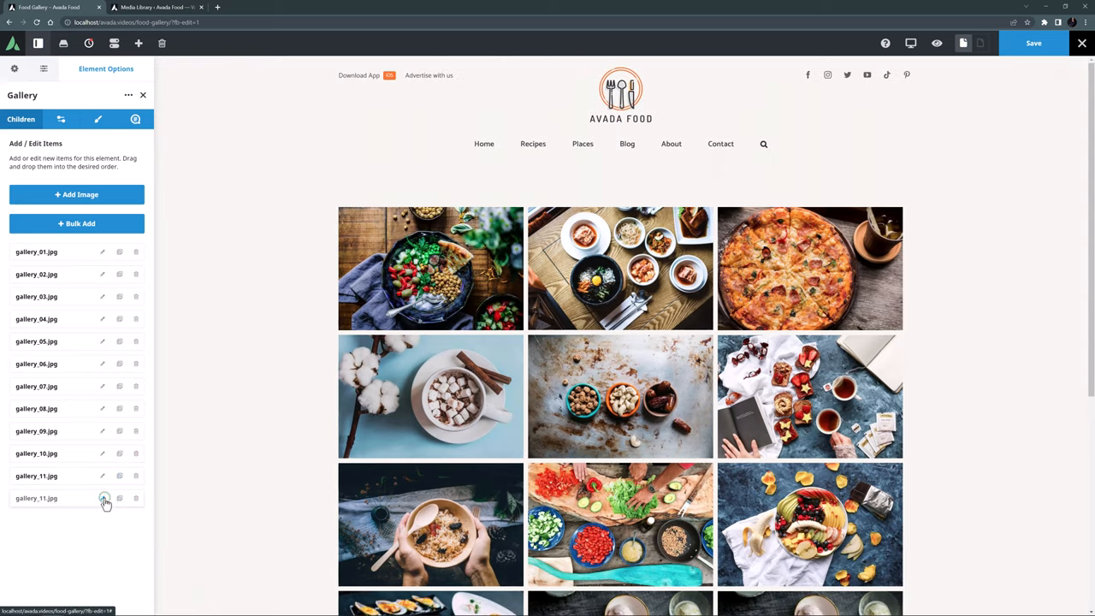
click(102, 500)
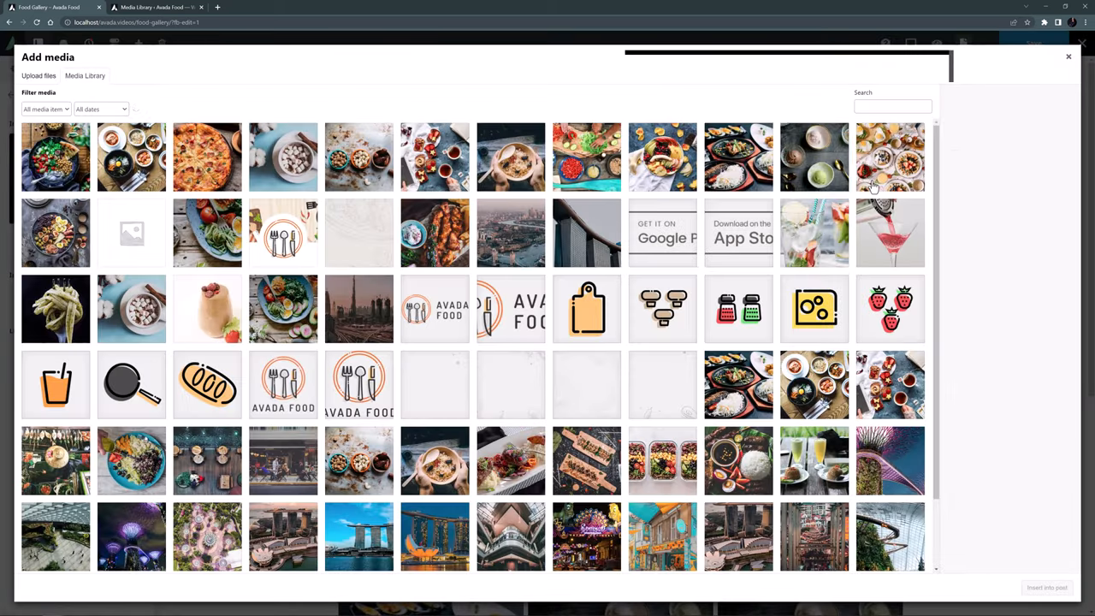
click(890, 158)
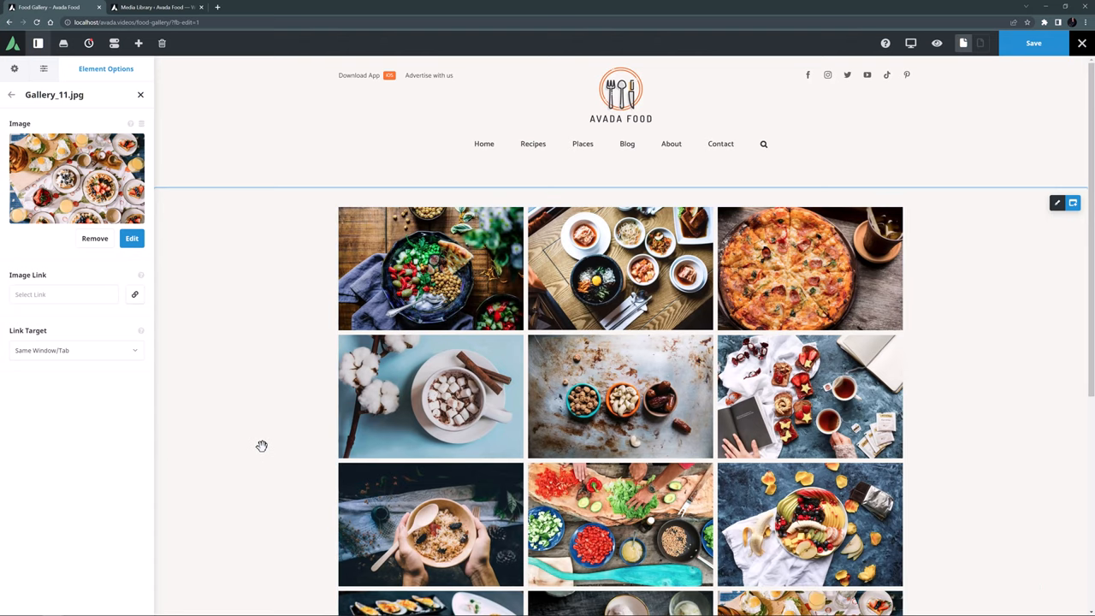
mouse_move(261, 443)
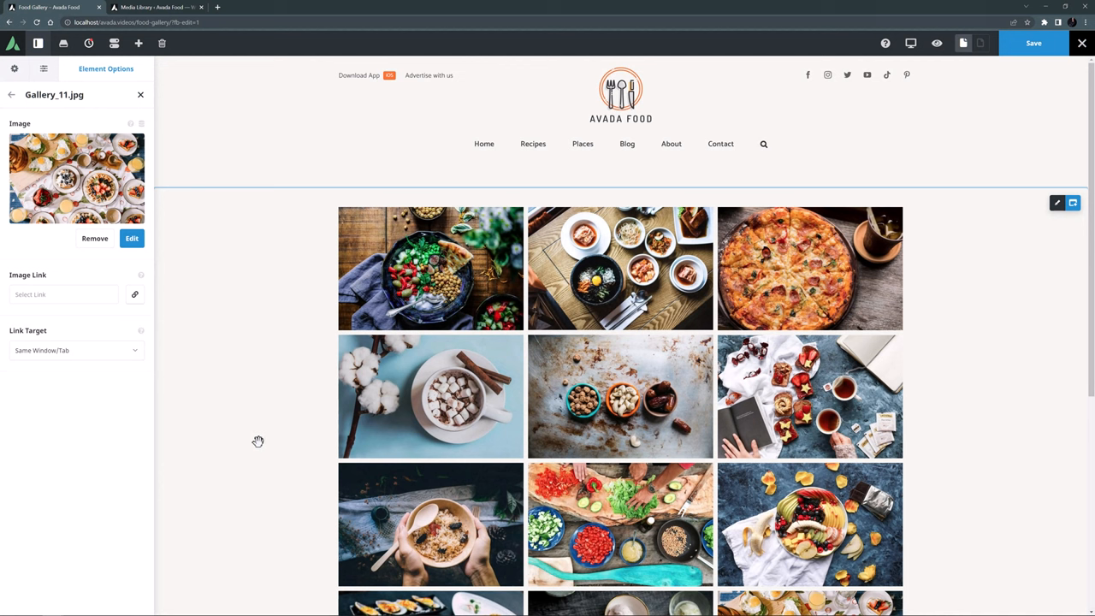
mouse_move(253, 437)
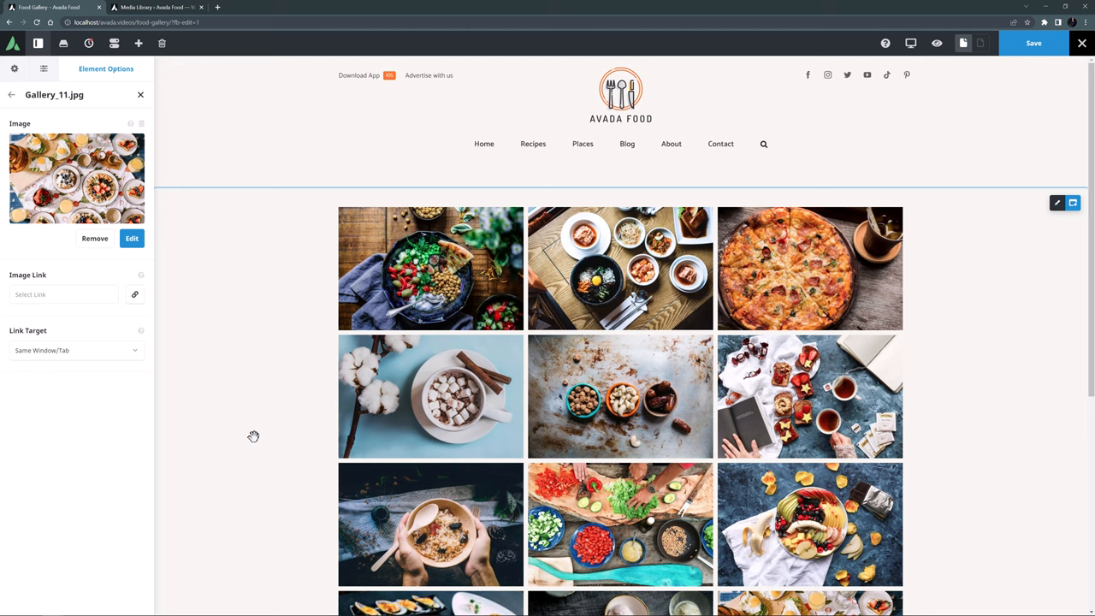
click(61, 294)
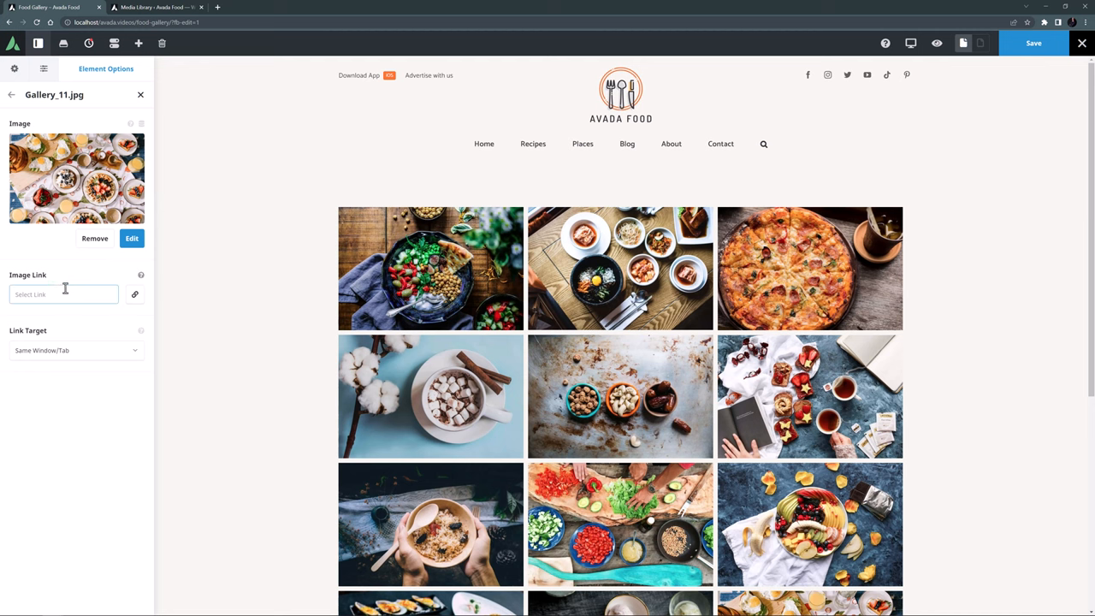
text(https://theme-fusion.com/)
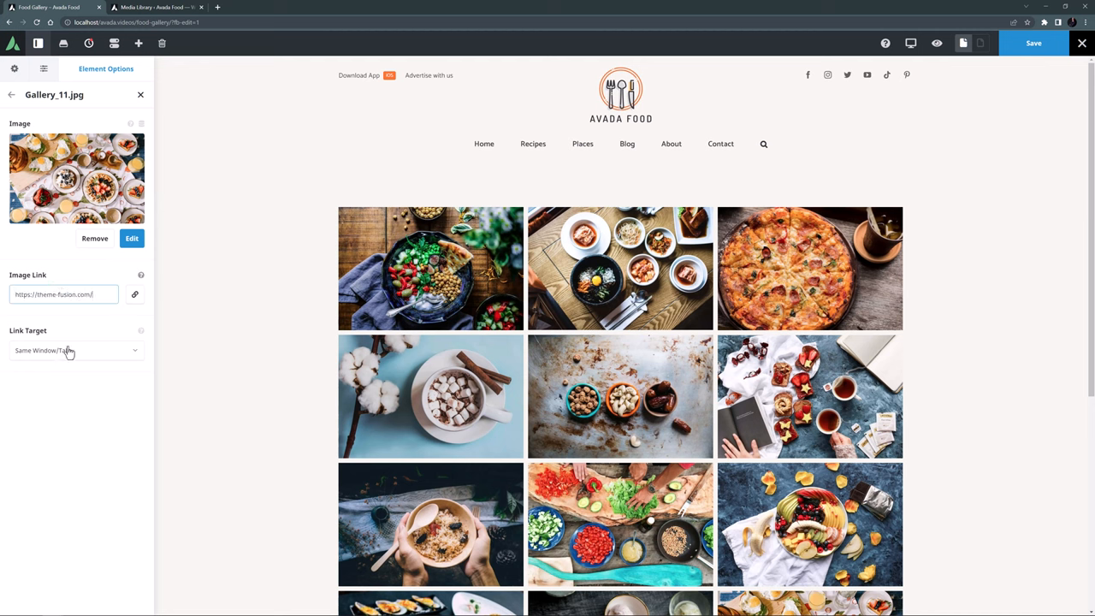
click(76, 351)
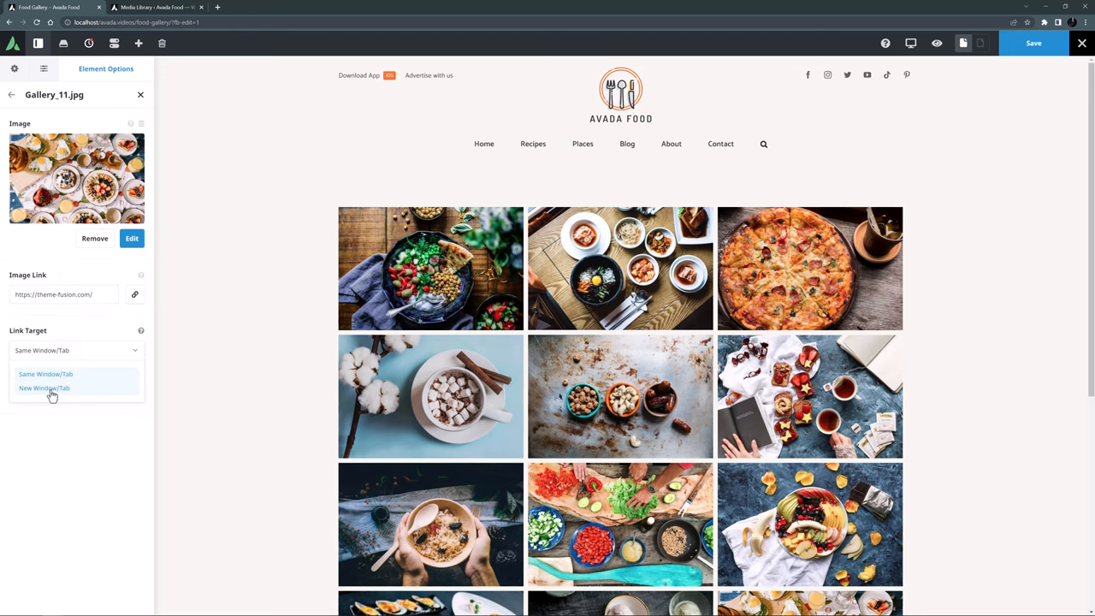
click(45, 387)
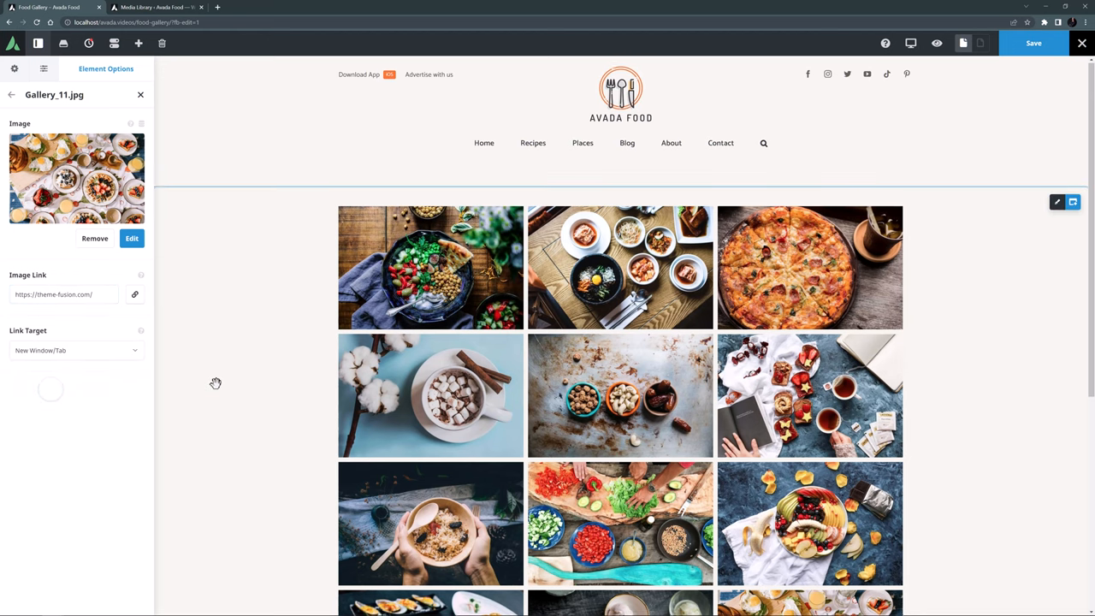
scroll(down, 3)
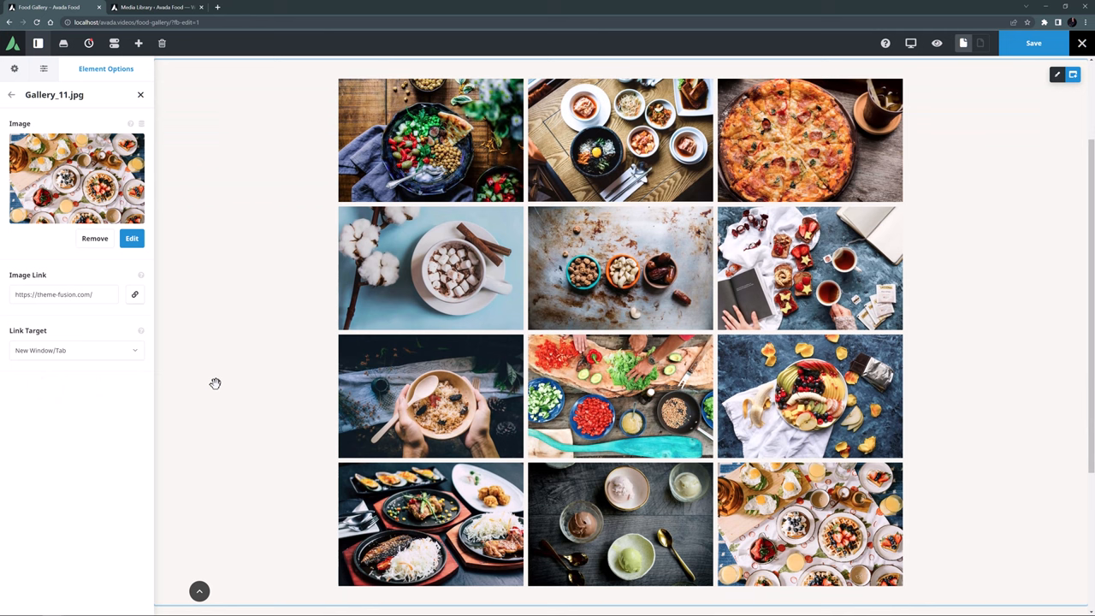
click(14, 94)
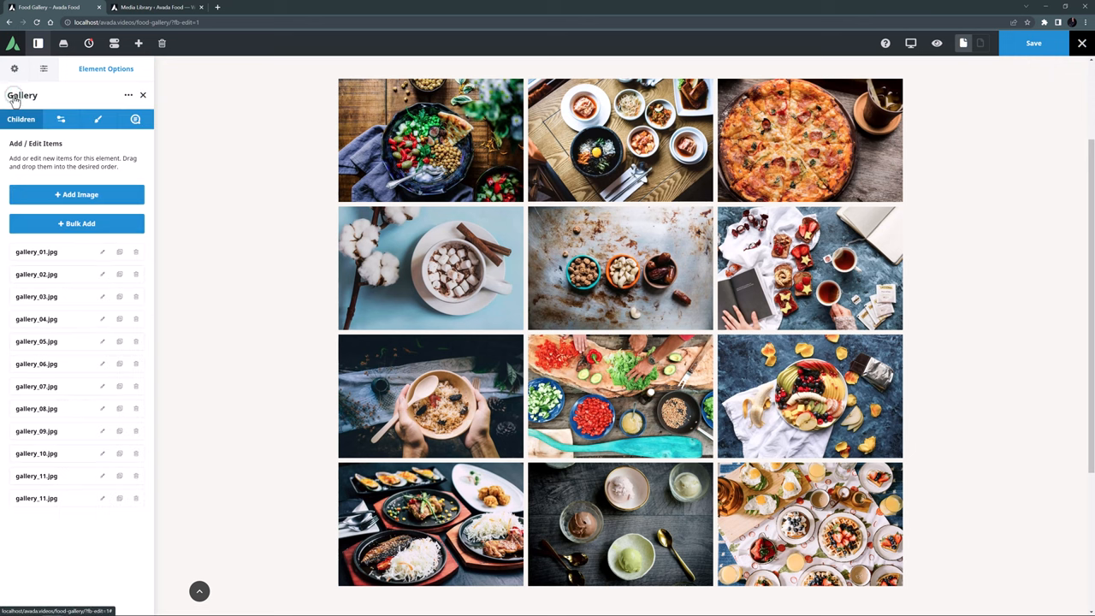
- Show the Gallery element's General settings with ordering and layout options
click(58, 120)
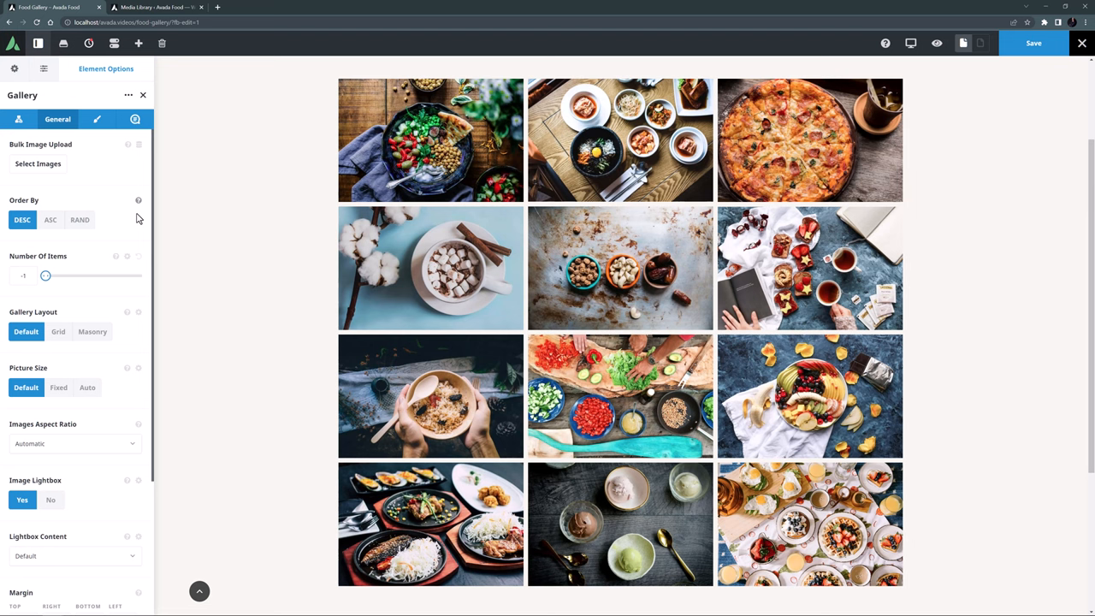
mouse_move(116, 257)
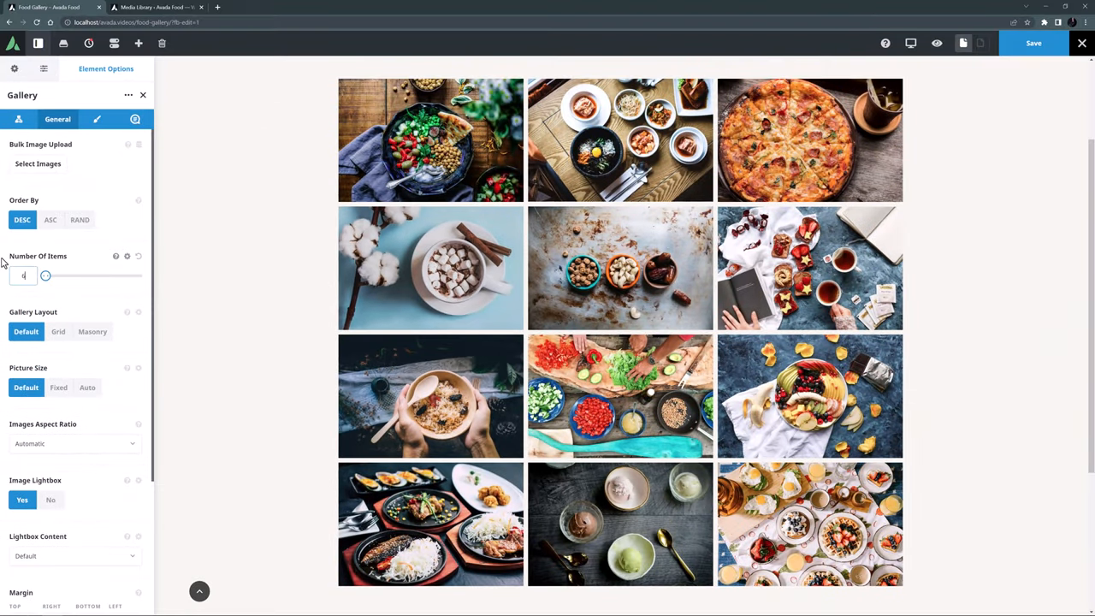
drag(45, 273, 72, 274)
text(-1)
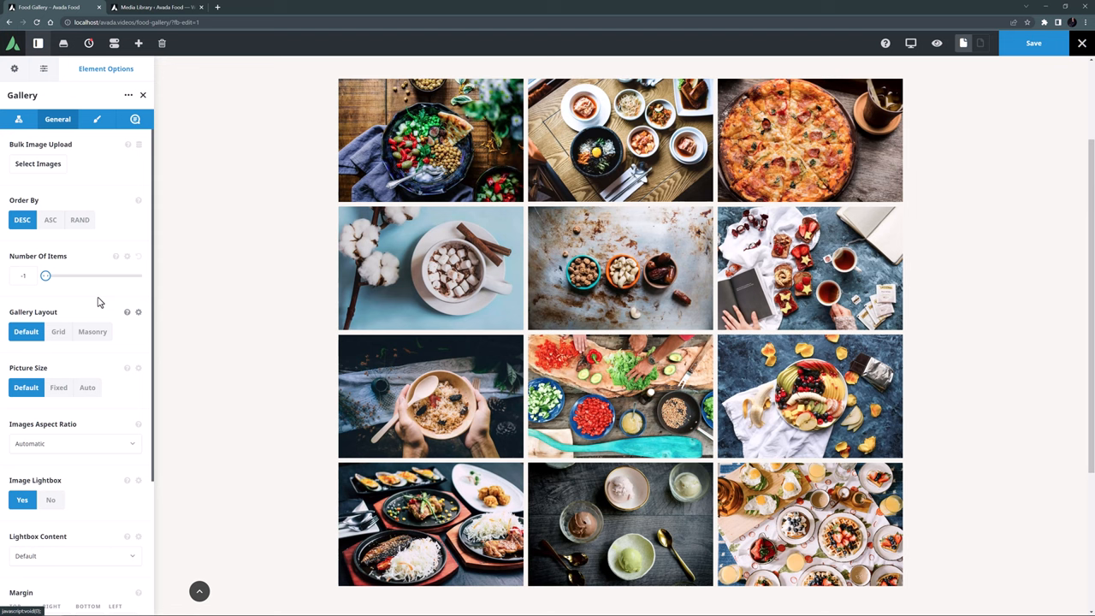
mouse_move(137, 313)
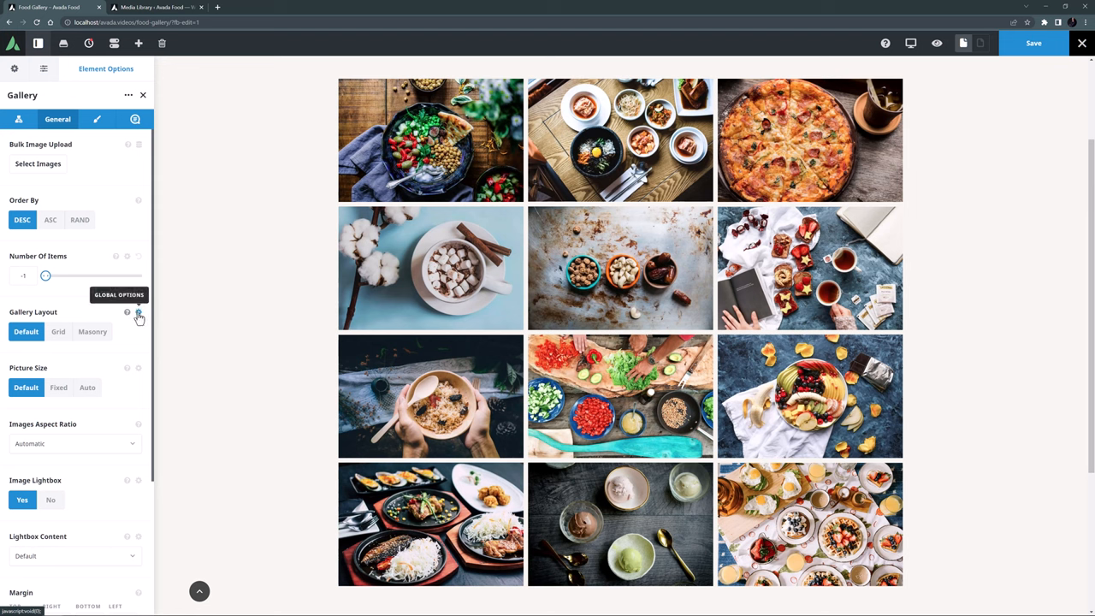
click(120, 294)
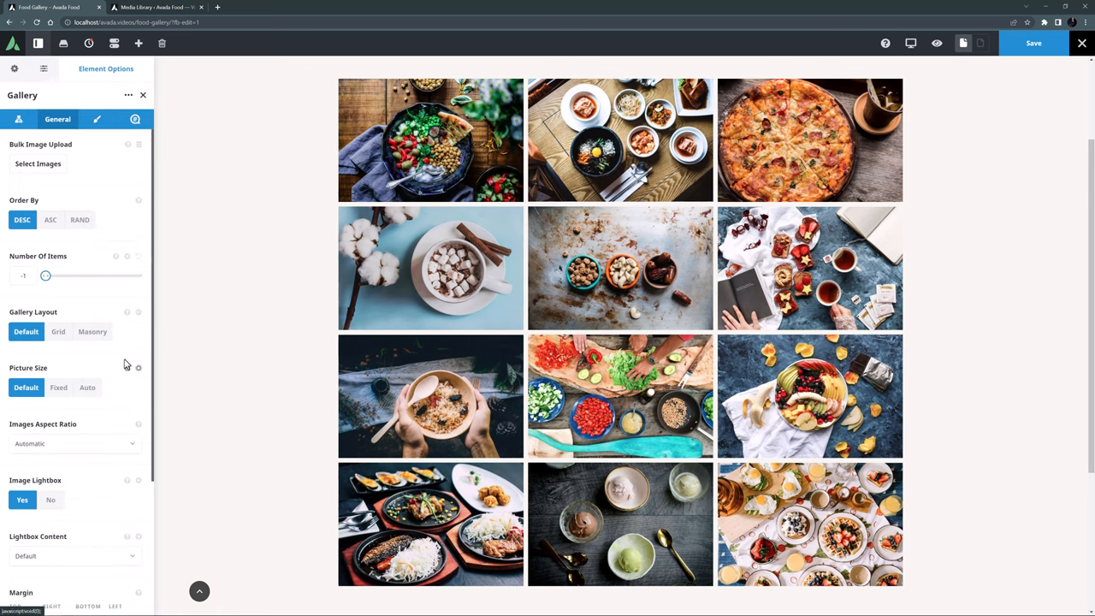
mouse_move(103, 356)
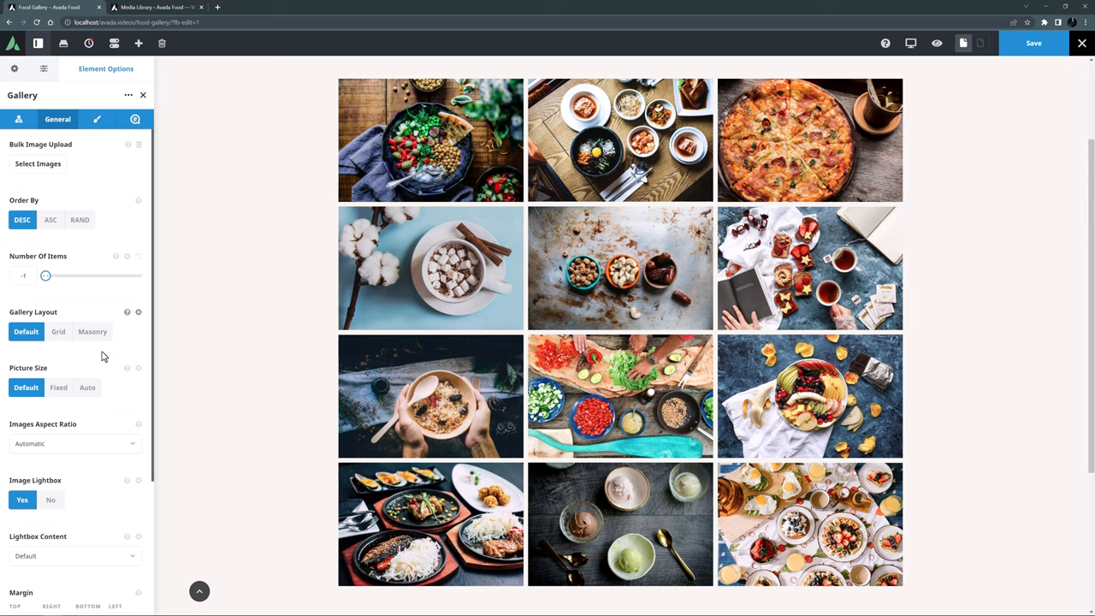
mouse_move(103, 356)
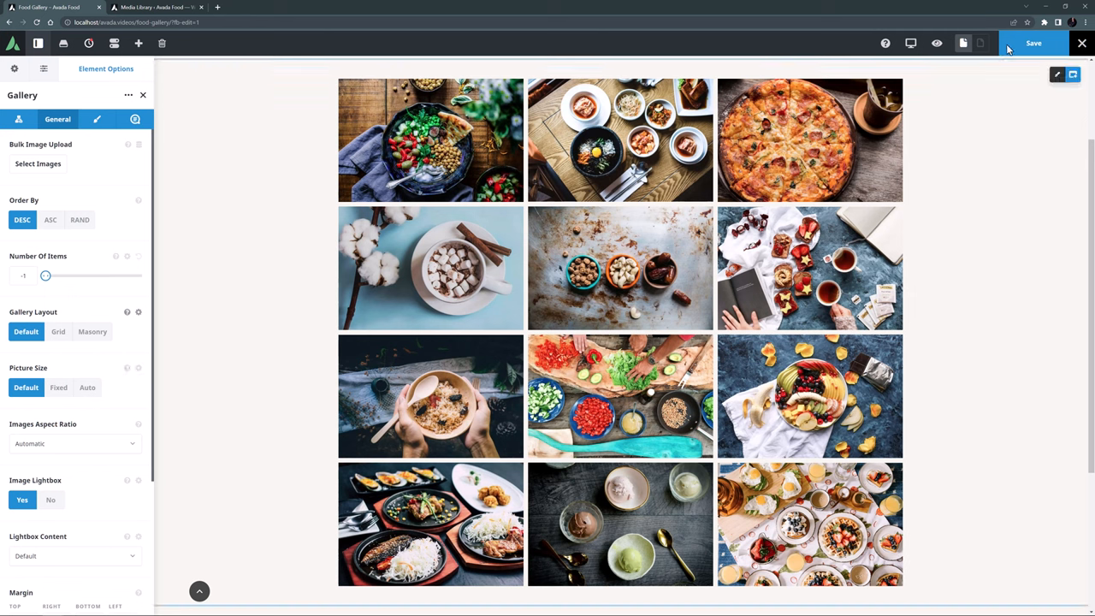
- Save the page and view the live gallery on the front end
click(1034, 43)
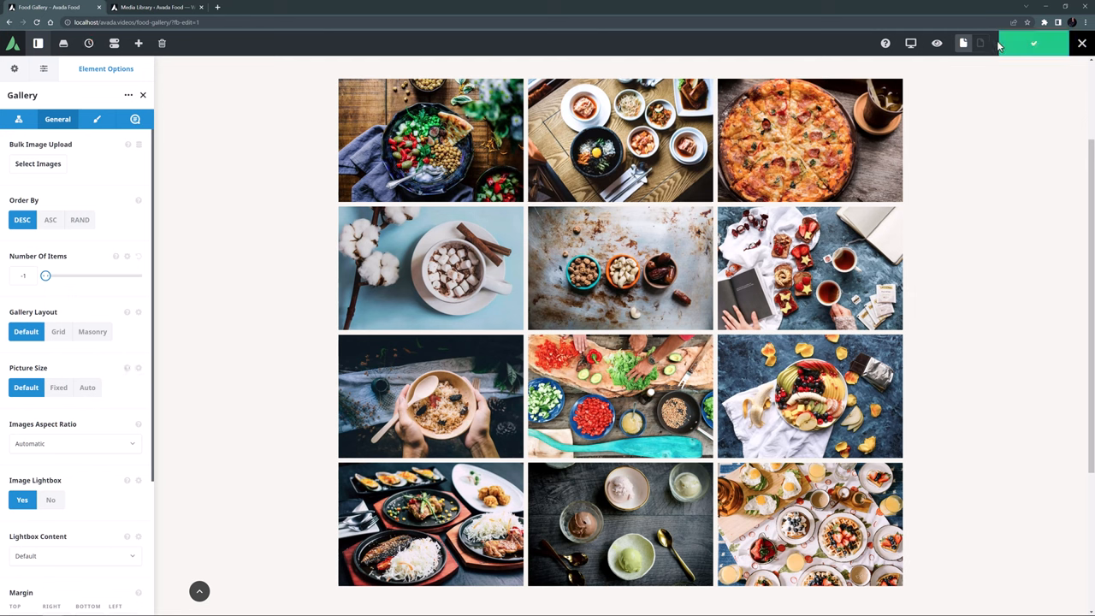
click(1033, 43)
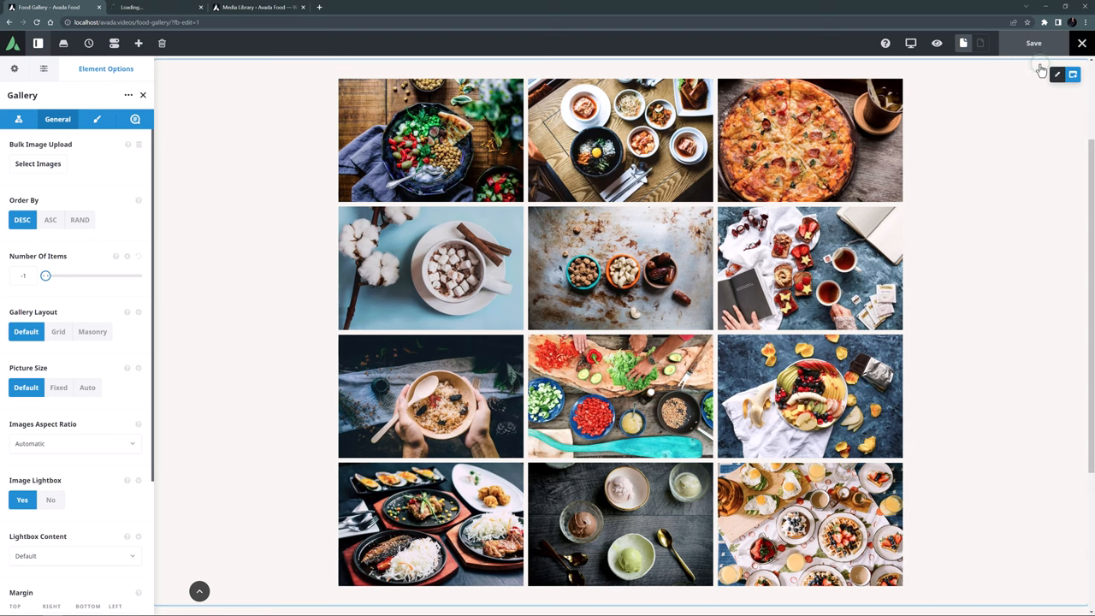
click(161, 10)
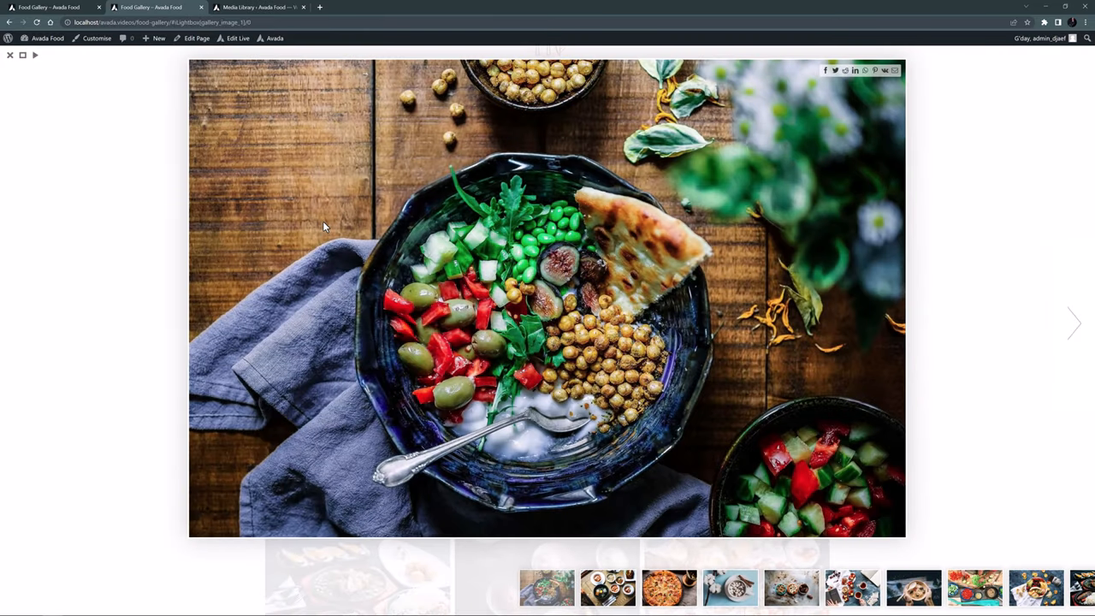
- Browse the salad, Korean meal, pizza and hot chocolate photos in the lightbox, then close it
click(1071, 324)
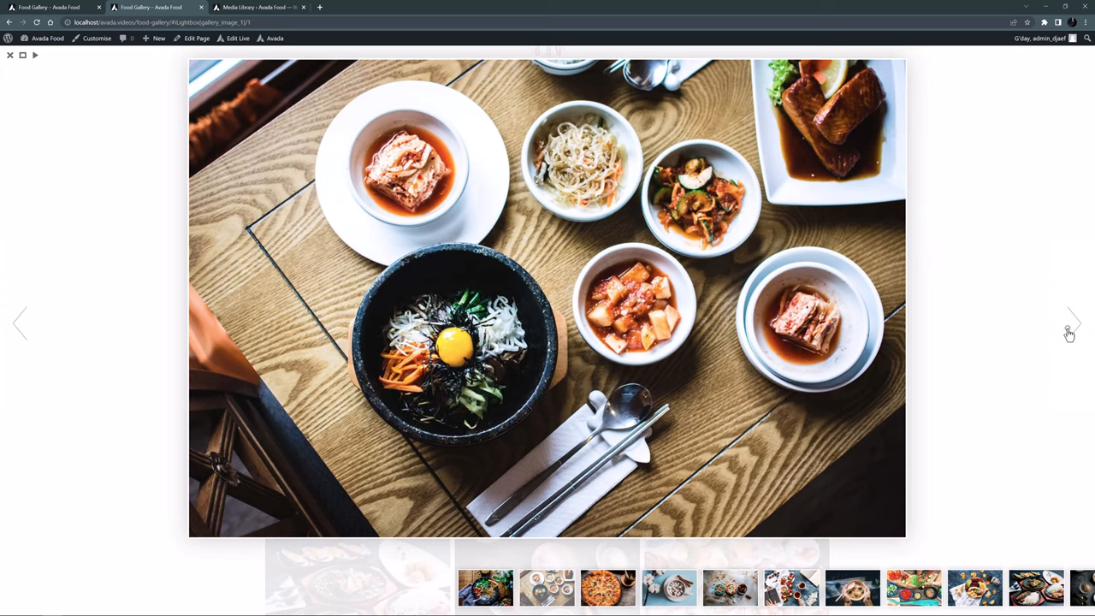
click(1068, 321)
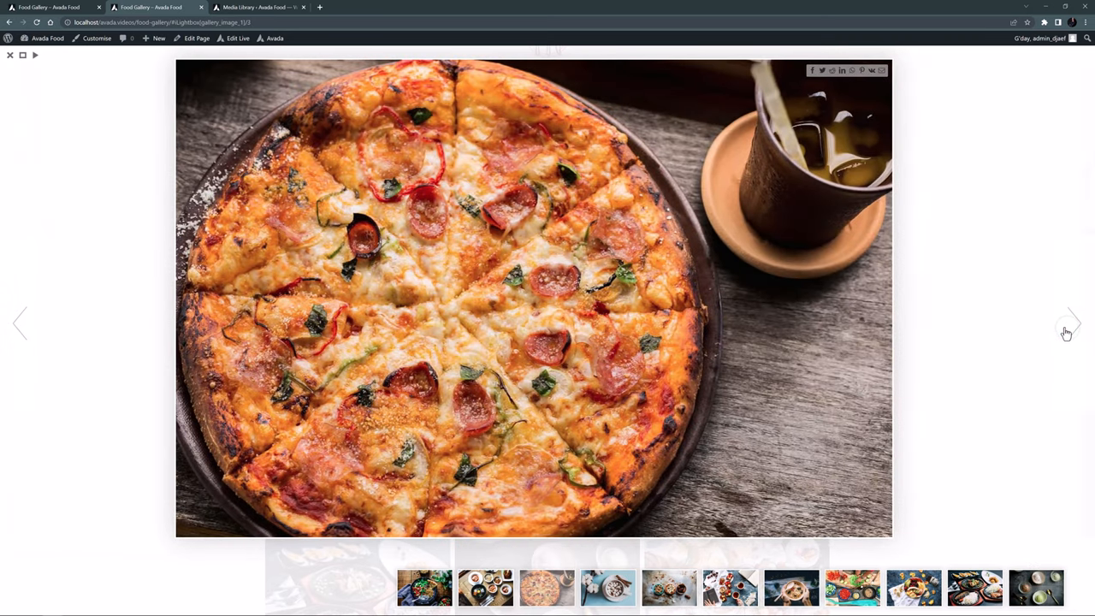
click(1064, 322)
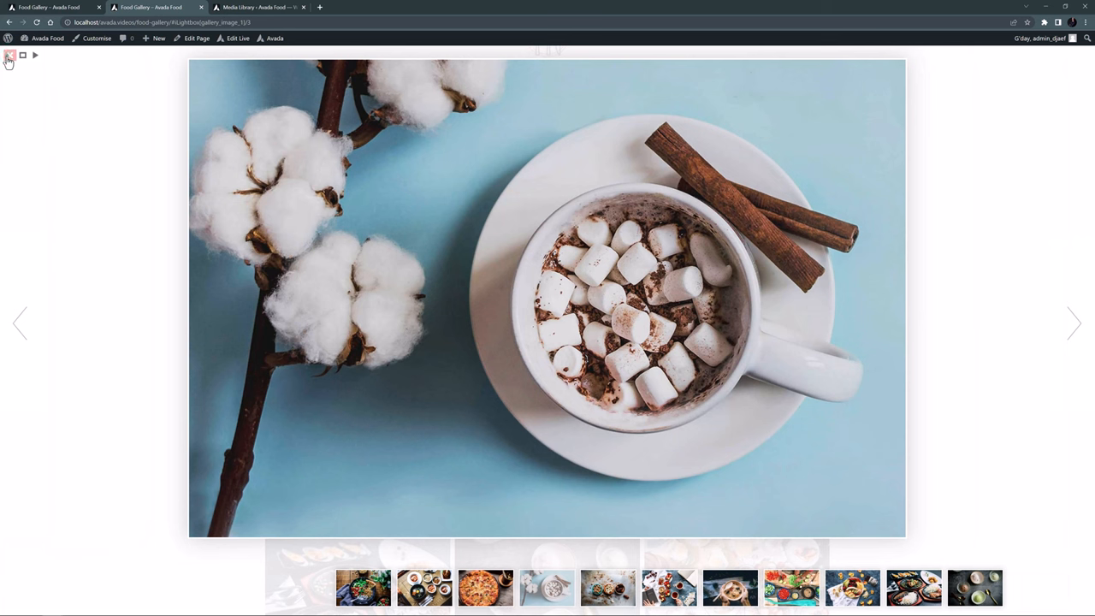
click(13, 58)
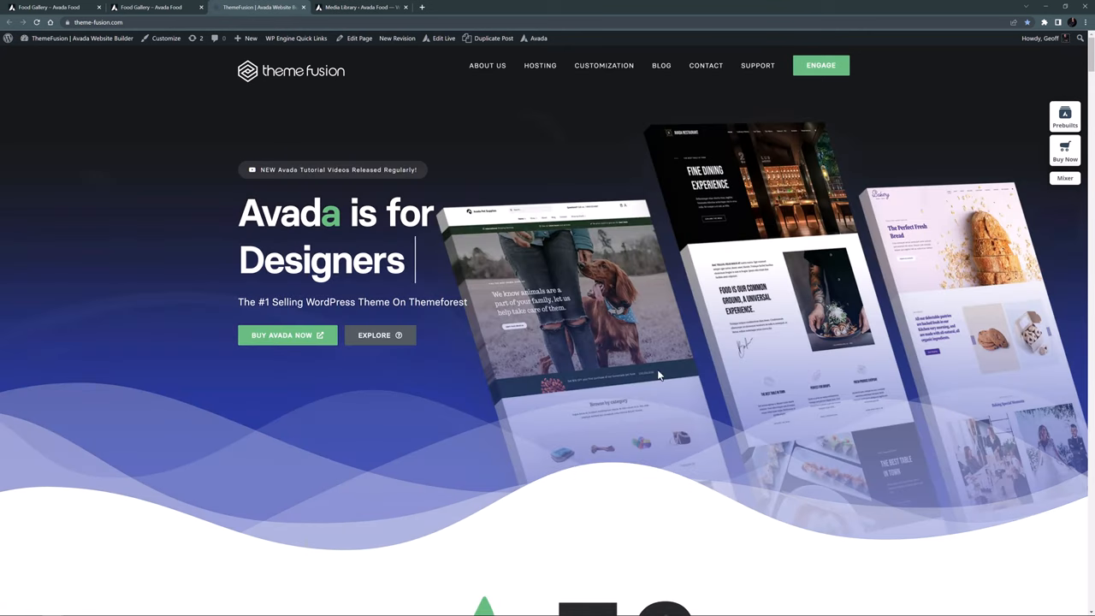
- Return from the ThemeFusion homepage to the food gallery page in the builder
click(158, 10)
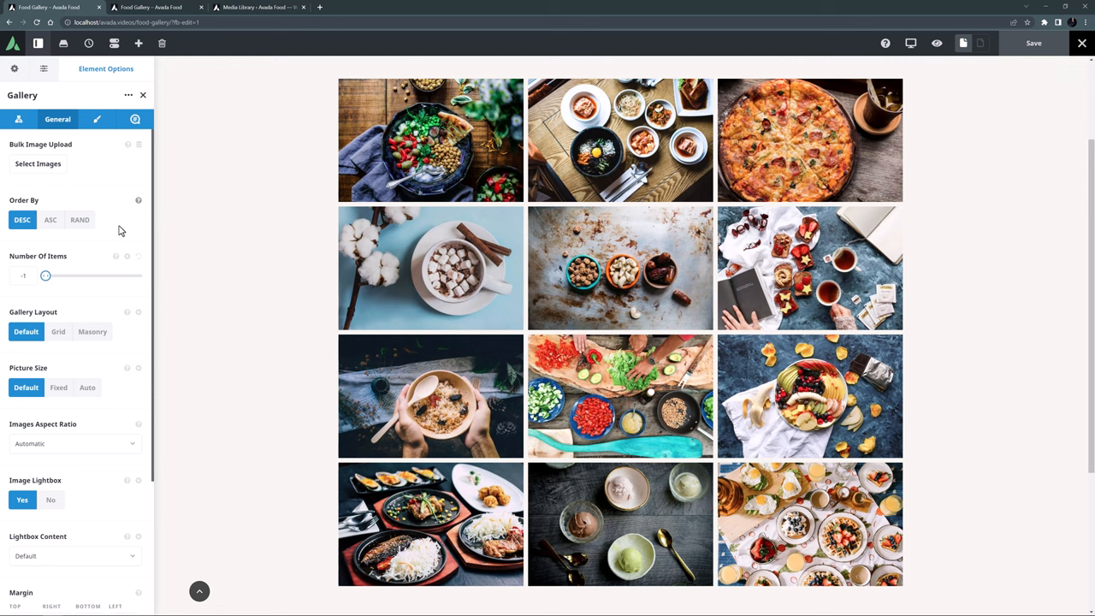
- Try a different Images Aspect Ratio on the gallery, then reset it to Automatic
scroll(down, 3)
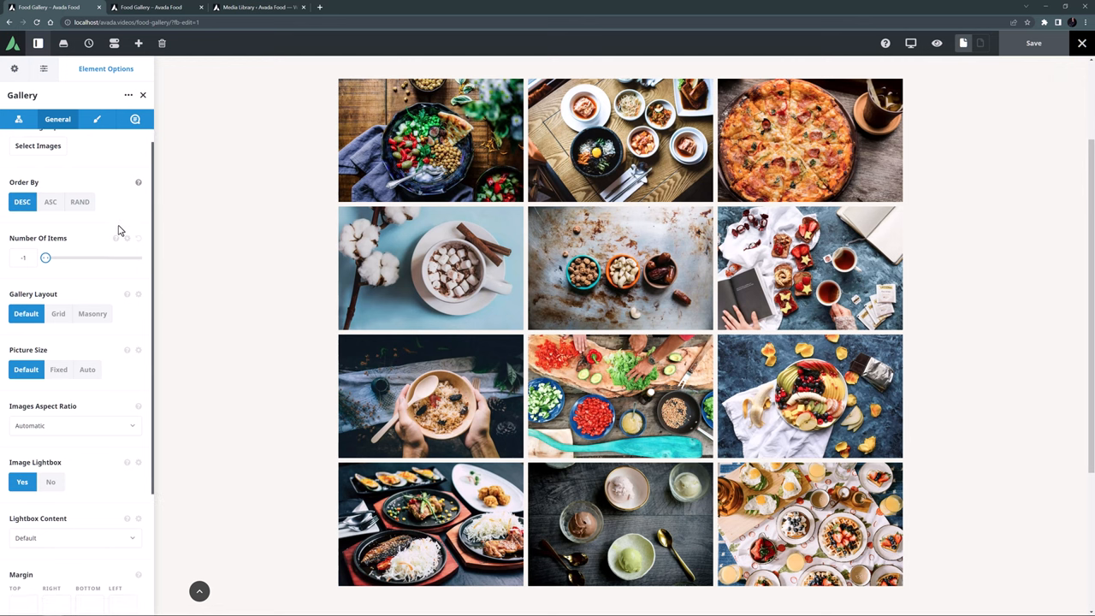
scroll(down, 3)
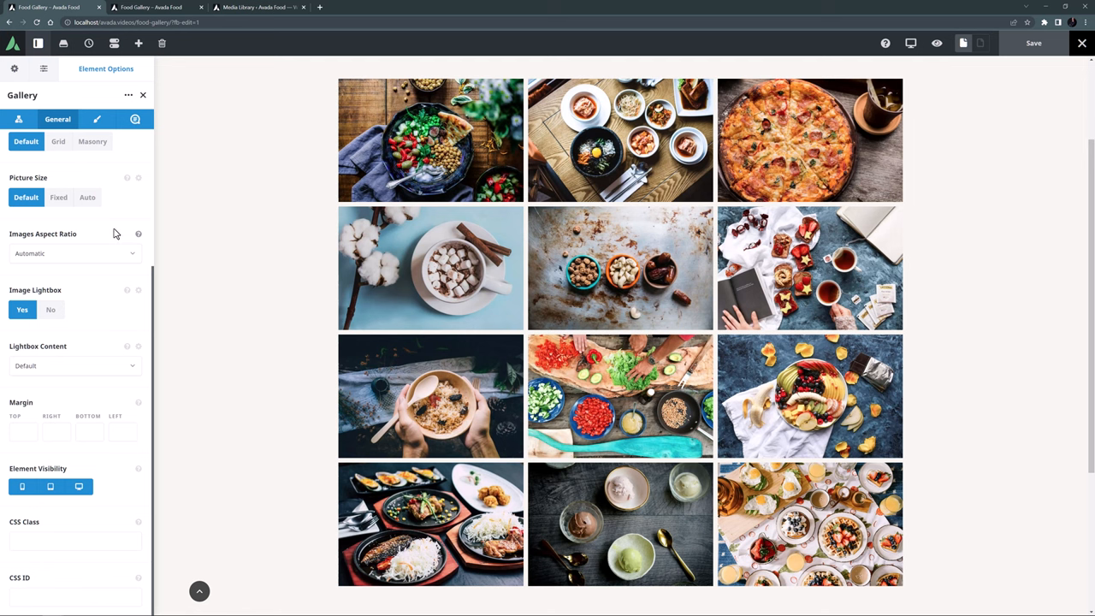
click(75, 253)
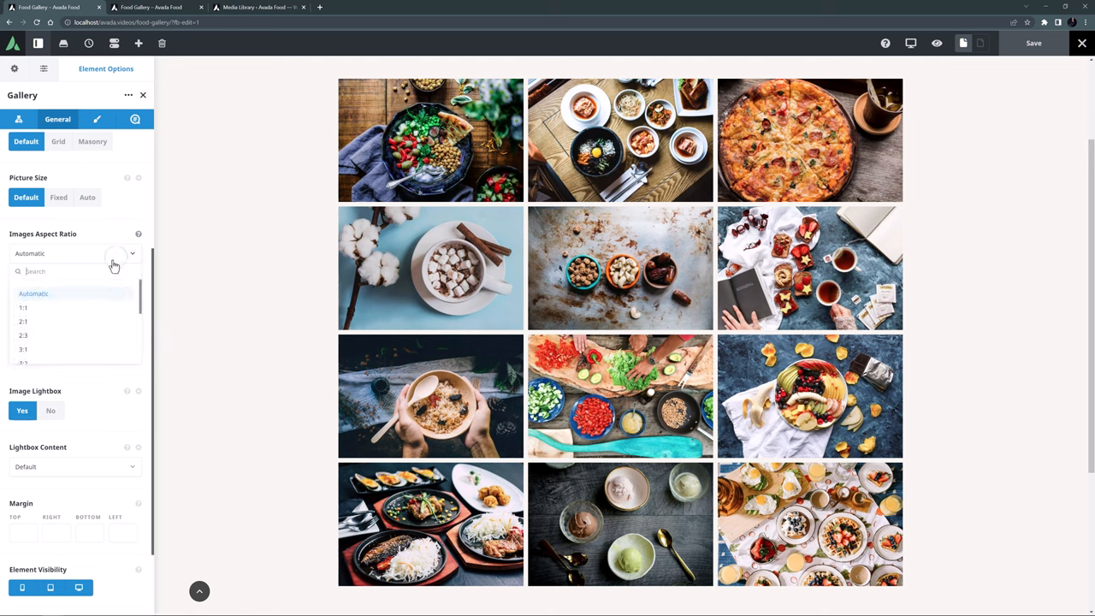
click(24, 308)
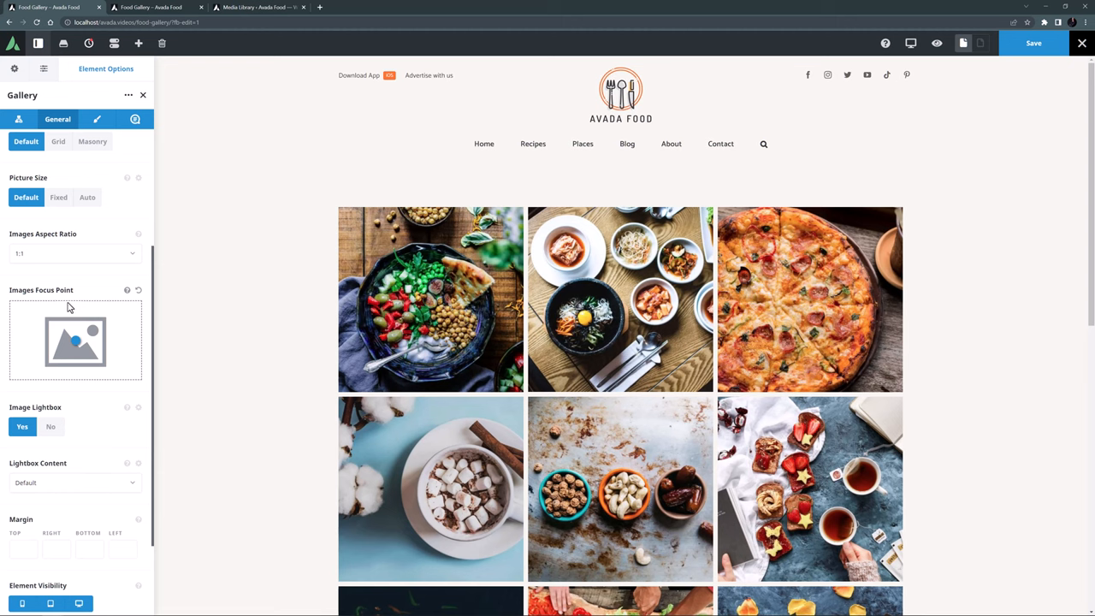
click(75, 254)
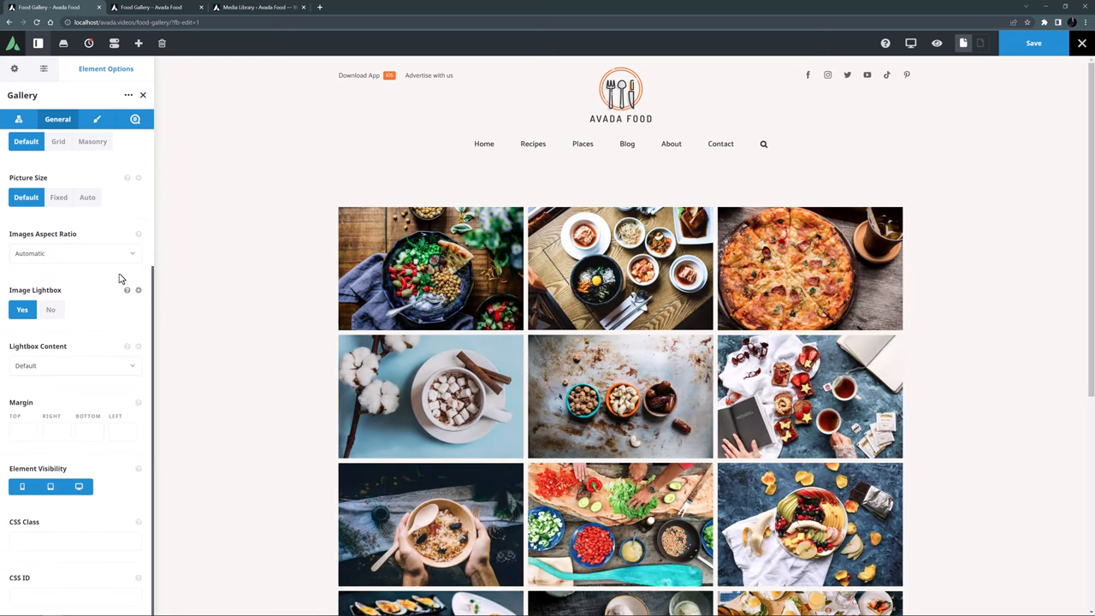
- Review the Lightbox Content choices keeping Default, then view the Mediterranean Salad photo's Media Library details
scroll(down, 3)
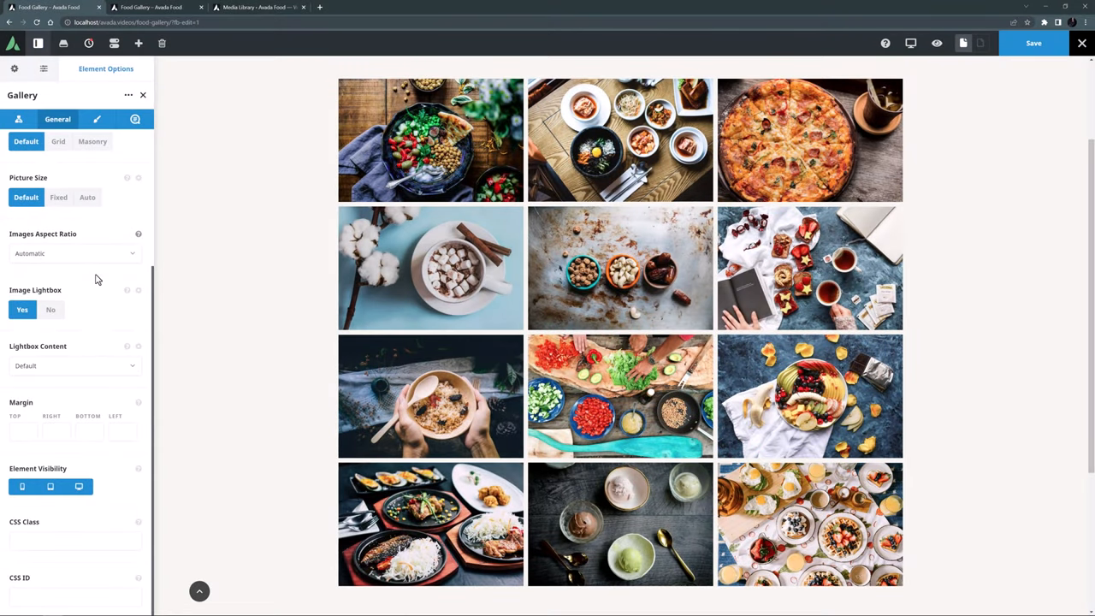
click(134, 366)
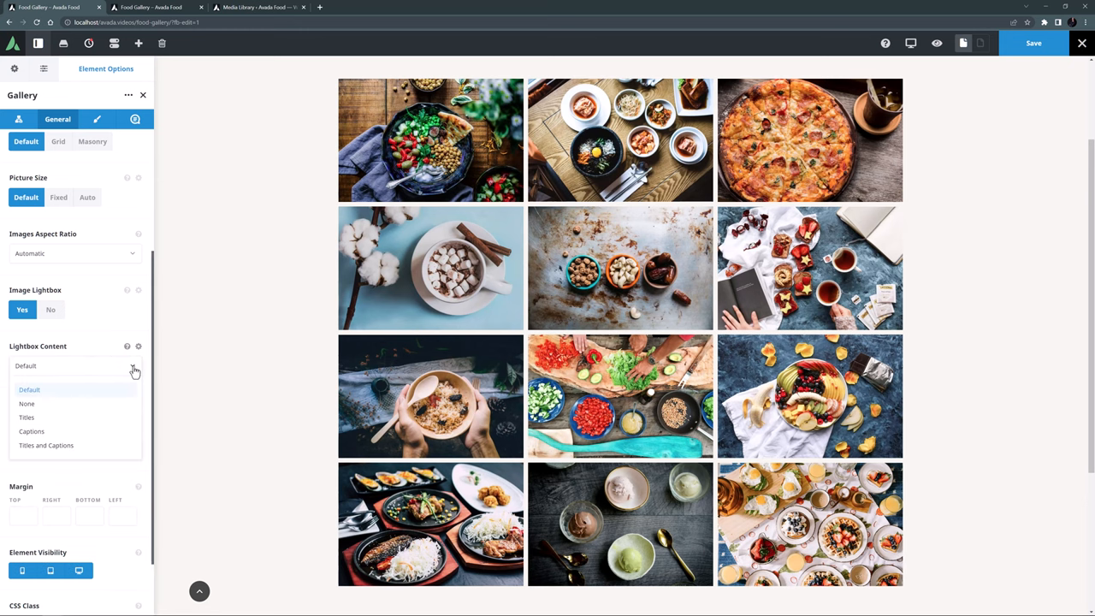
click(134, 369)
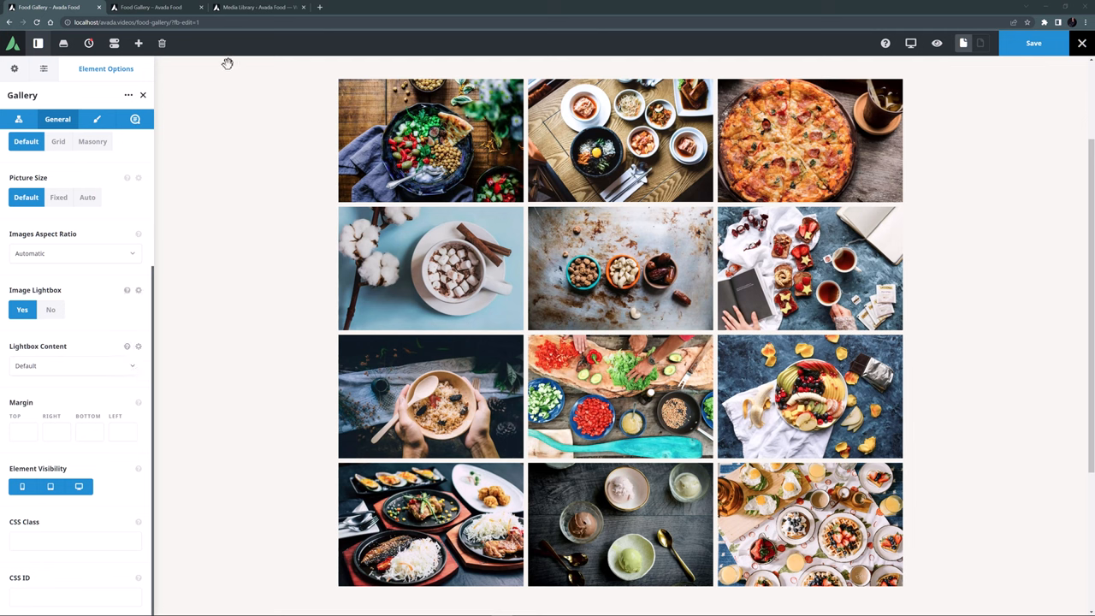
click(257, 6)
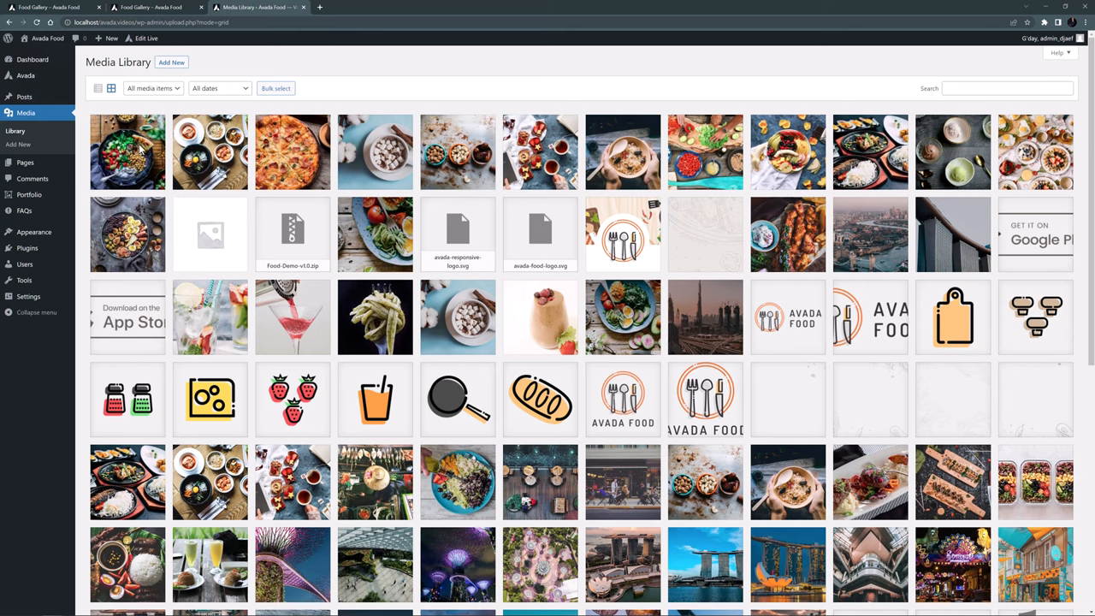
click(127, 150)
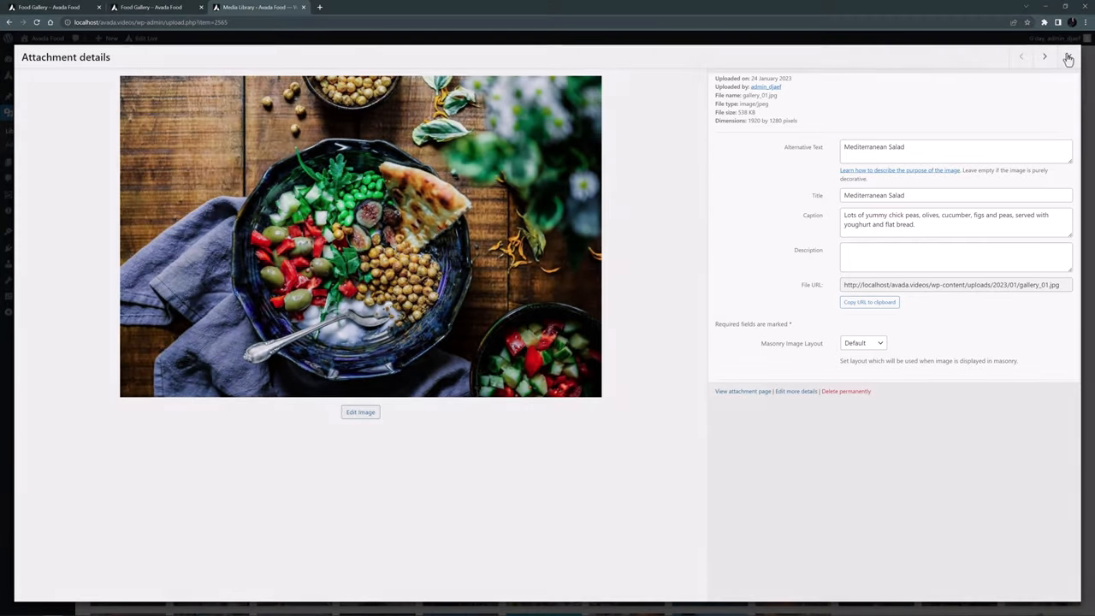
click(47, 7)
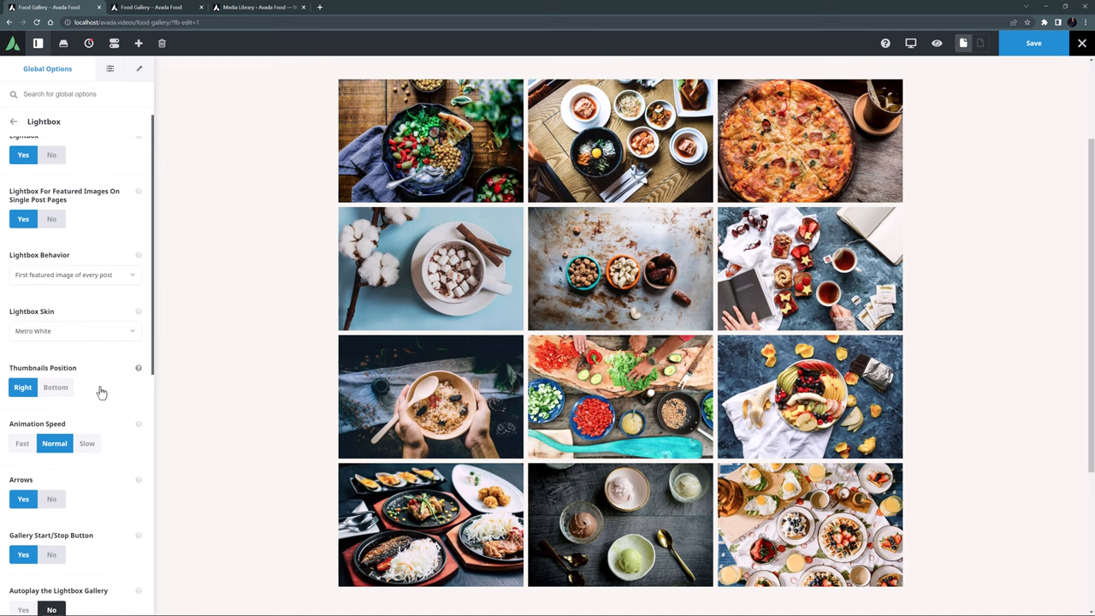
mouse_move(55, 387)
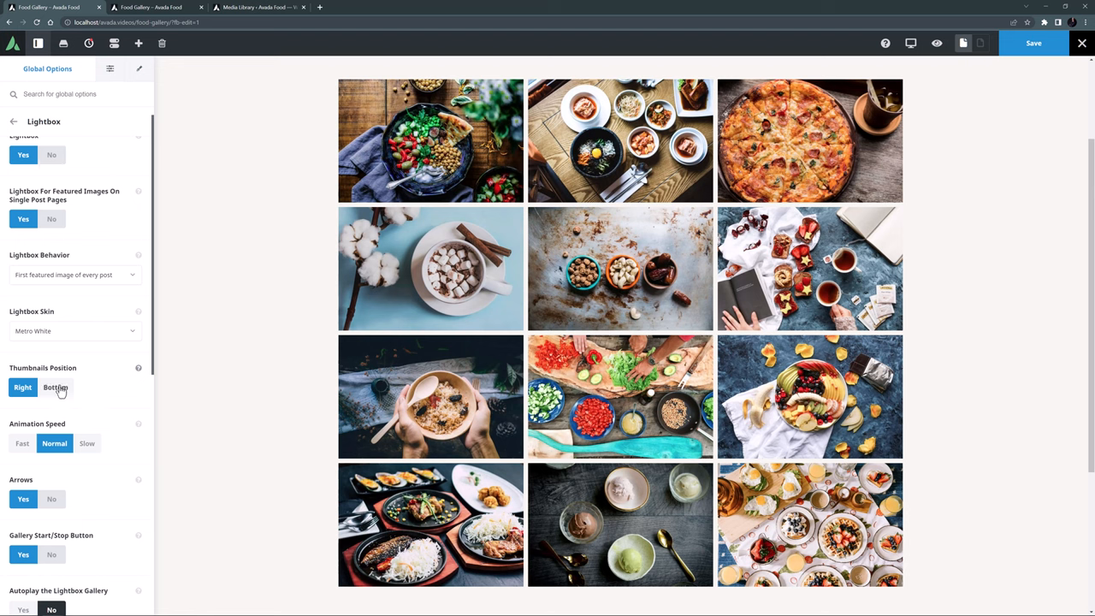
- Look at the Thumbnails Position setting in Global Options Lightbox
click(55, 387)
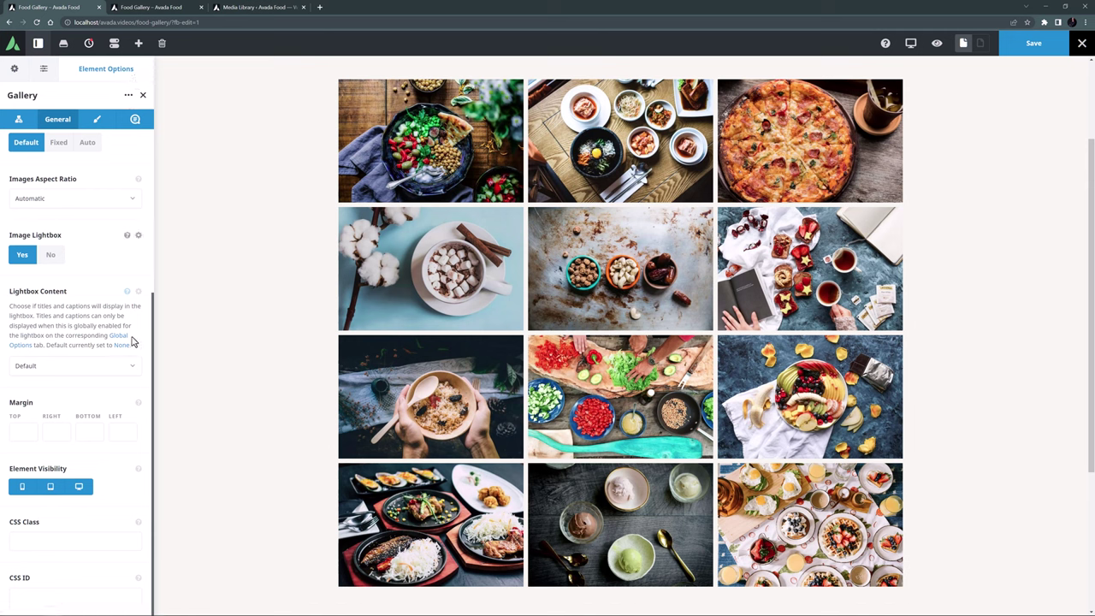
mouse_move(134, 370)
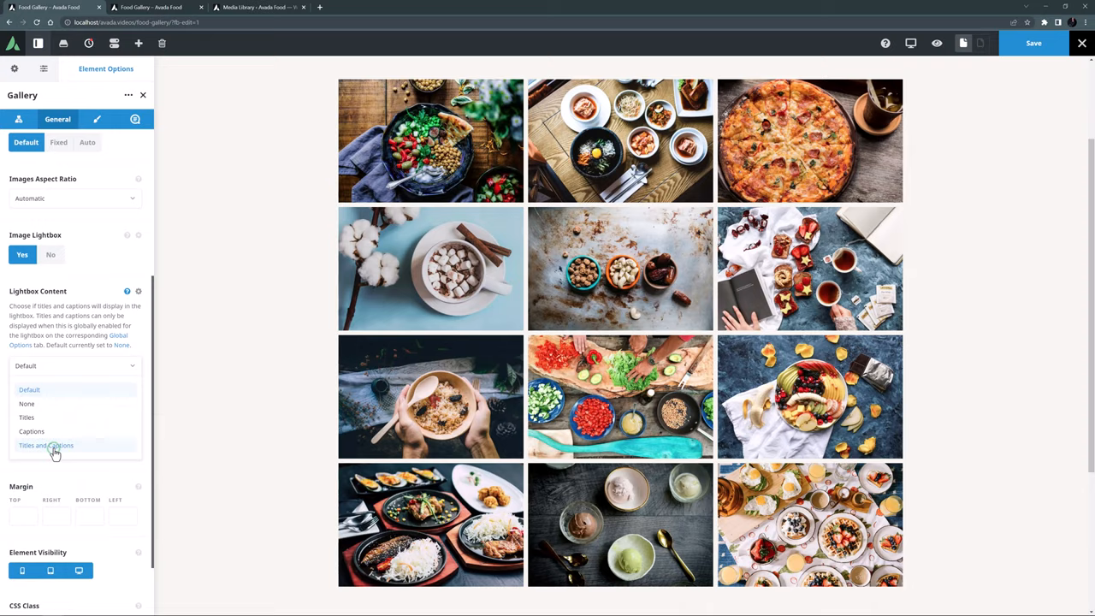
- Set the gallery's Lightbox Content to Titles and Captions
click(44, 445)
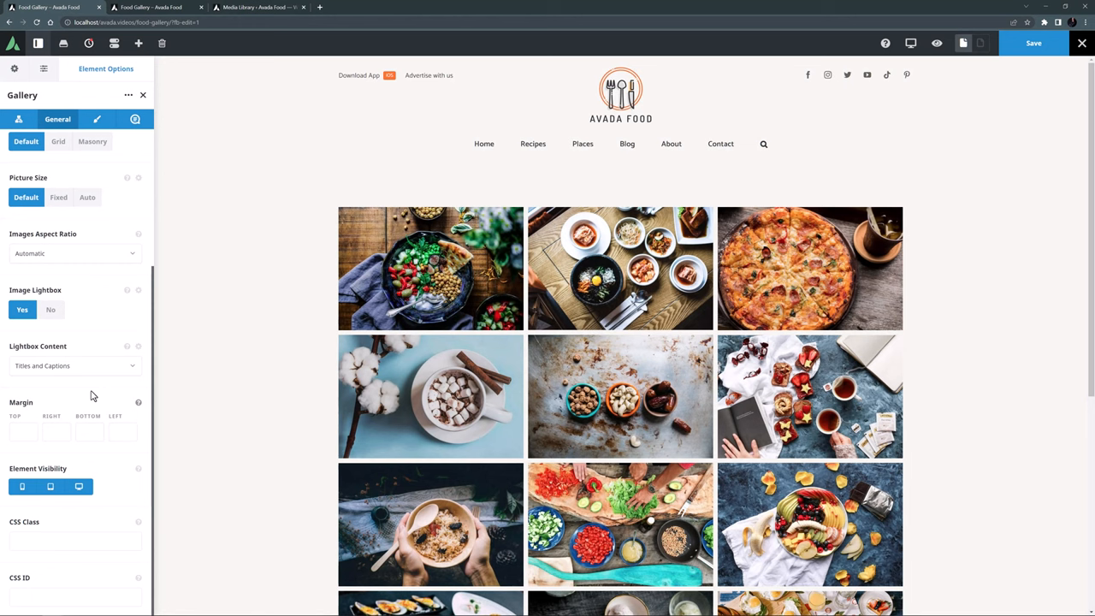
- Check the gallery's design settings at tablet and phone widths, showing two columns then one
click(96, 120)
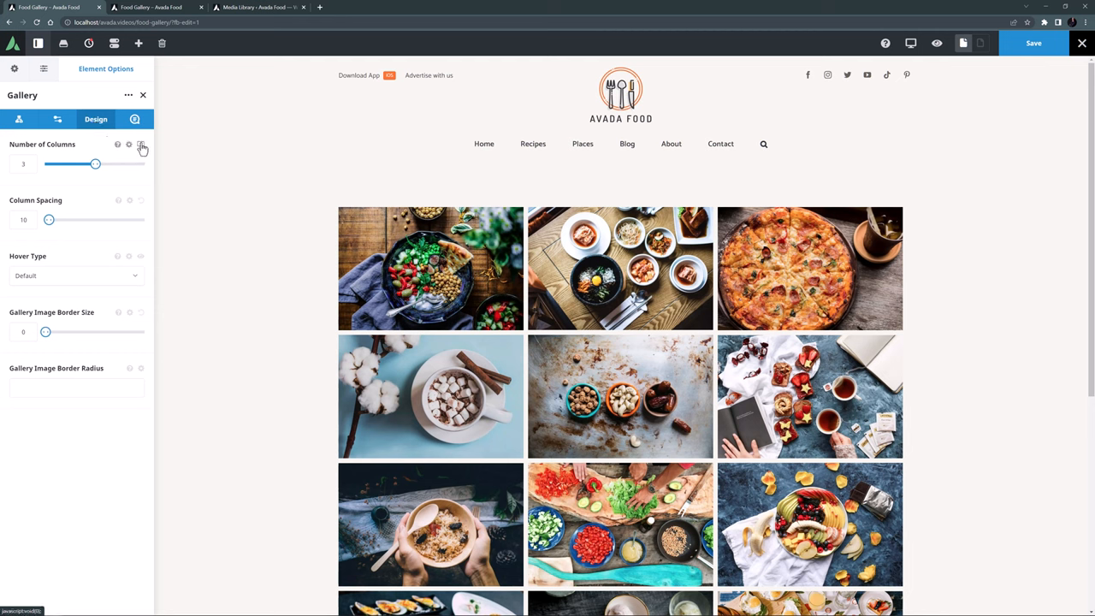
mouse_move(140, 144)
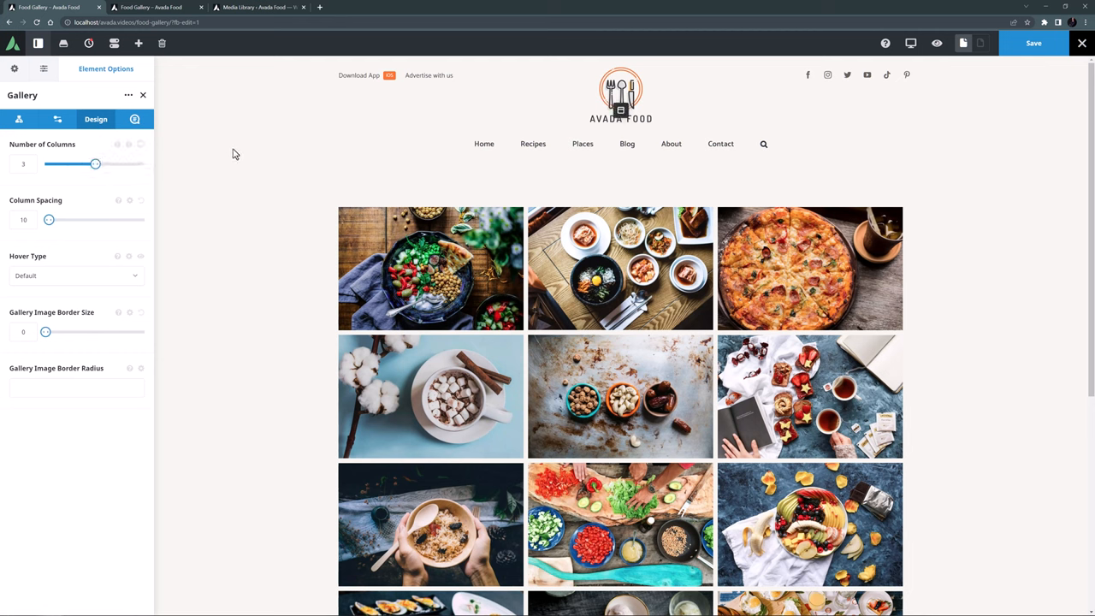
mouse_move(784, 98)
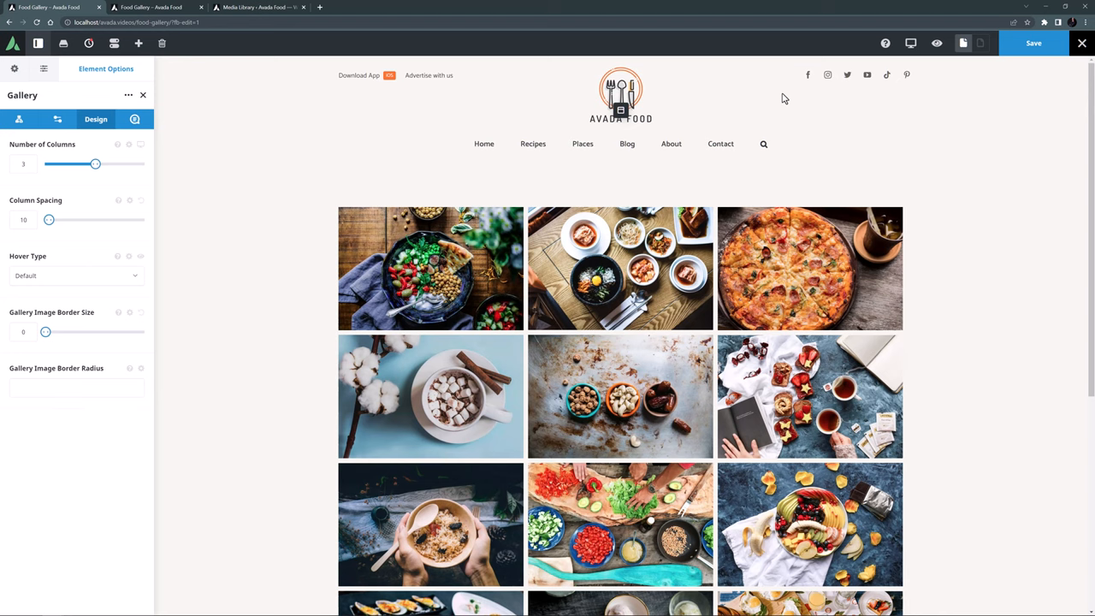
click(911, 42)
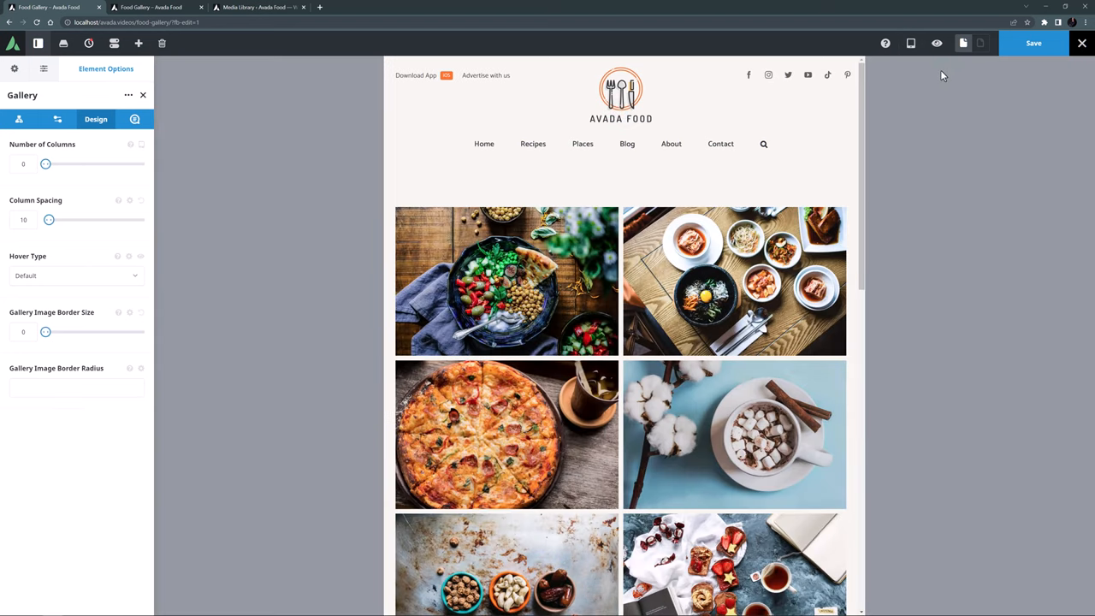
mouse_move(195, 157)
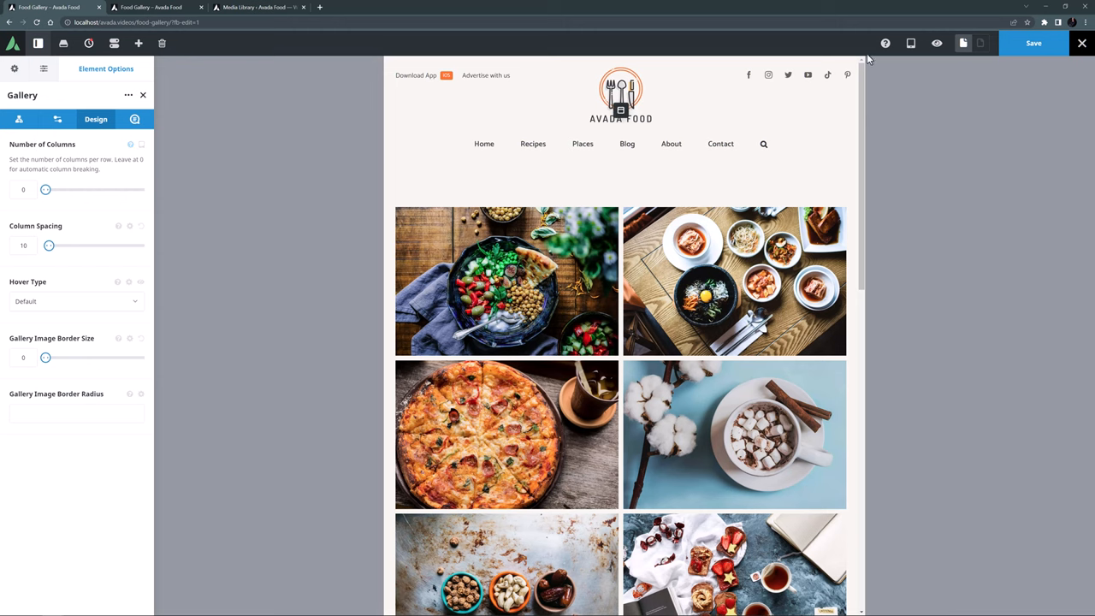
click(907, 42)
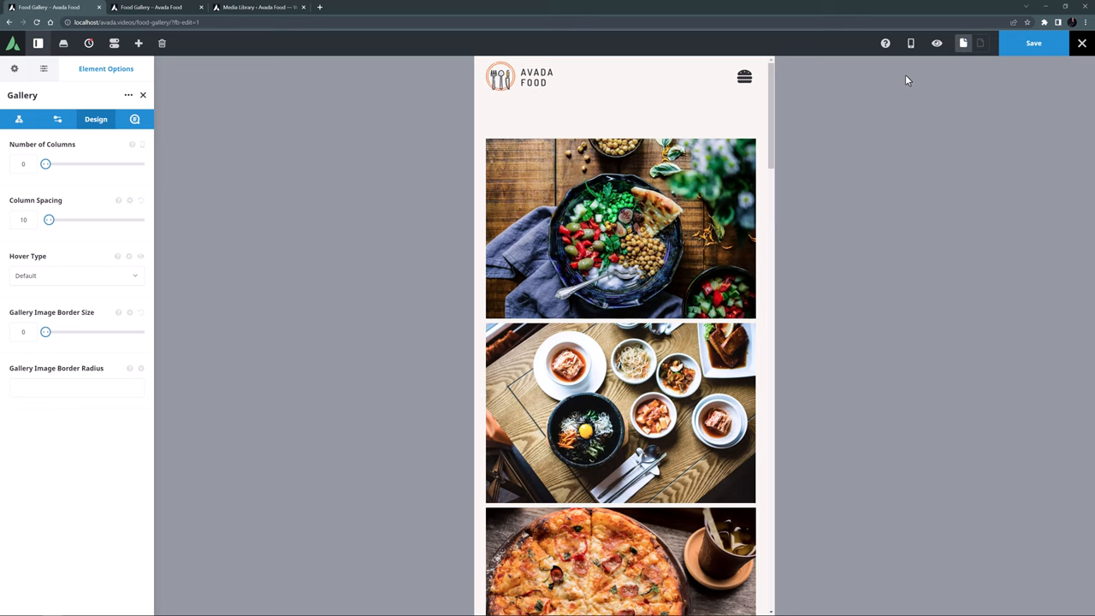
mouse_move(911, 43)
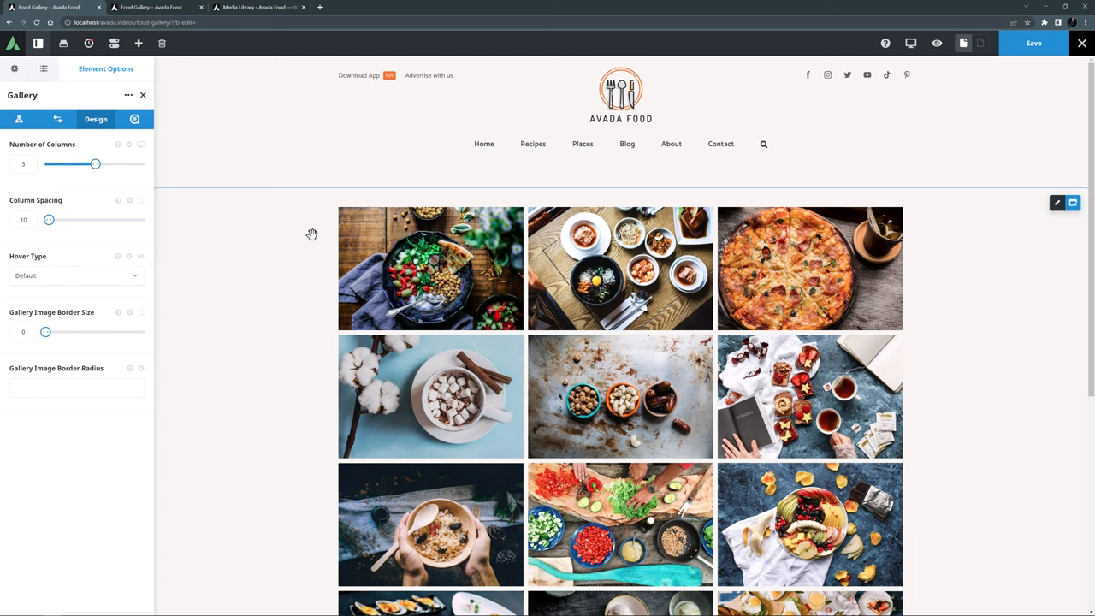
mouse_move(294, 229)
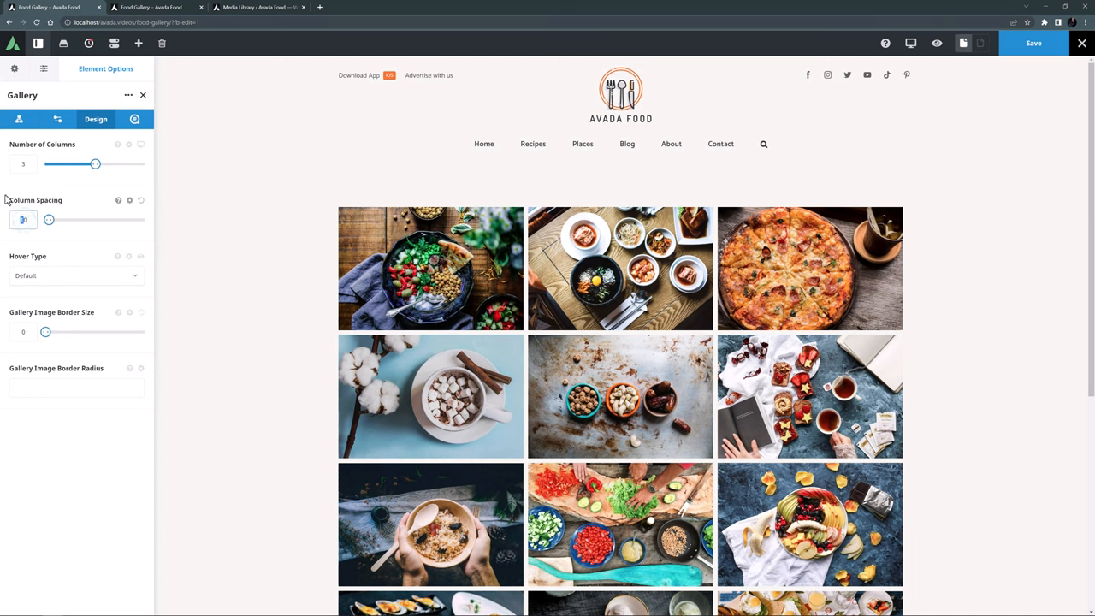
- Adjust the Design sliders and return the Gallery Image Border Size to 0
drag(48, 219, 51, 219)
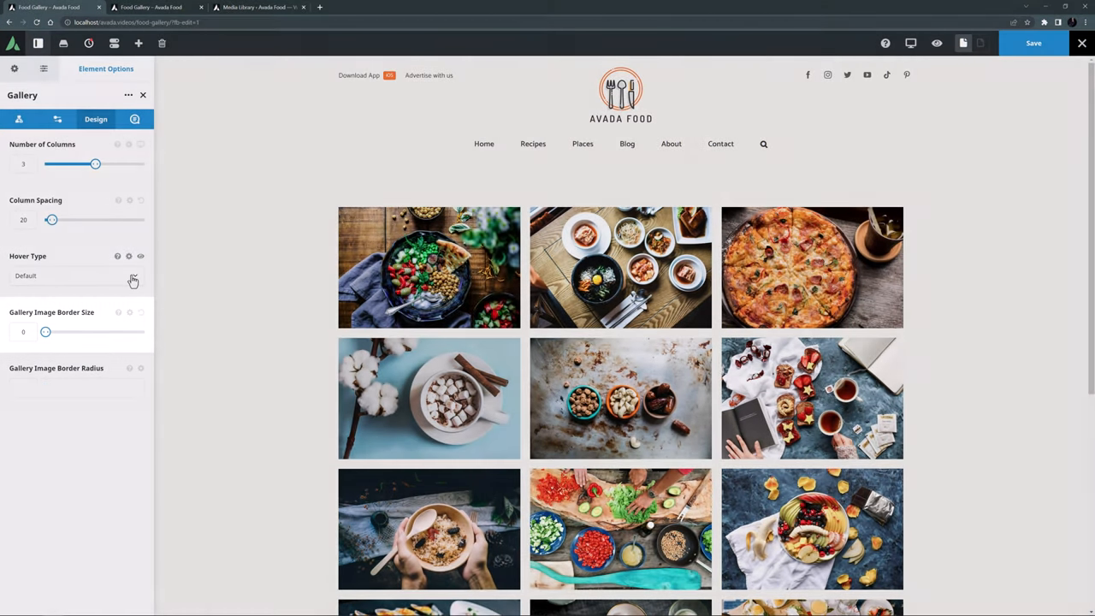
drag(44, 332, 49, 332)
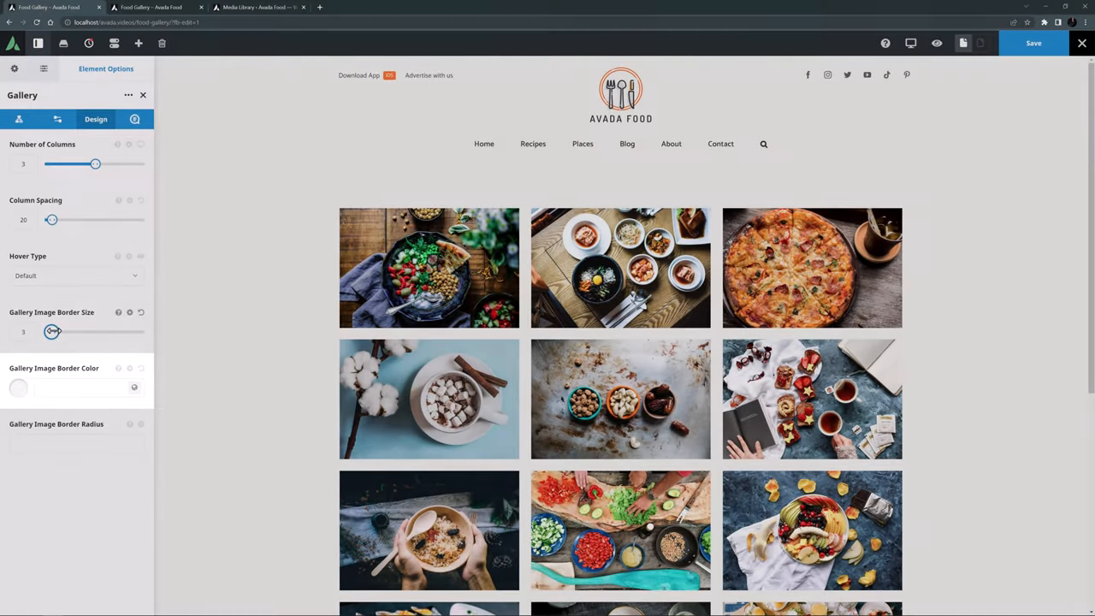
drag(51, 332, 42, 332)
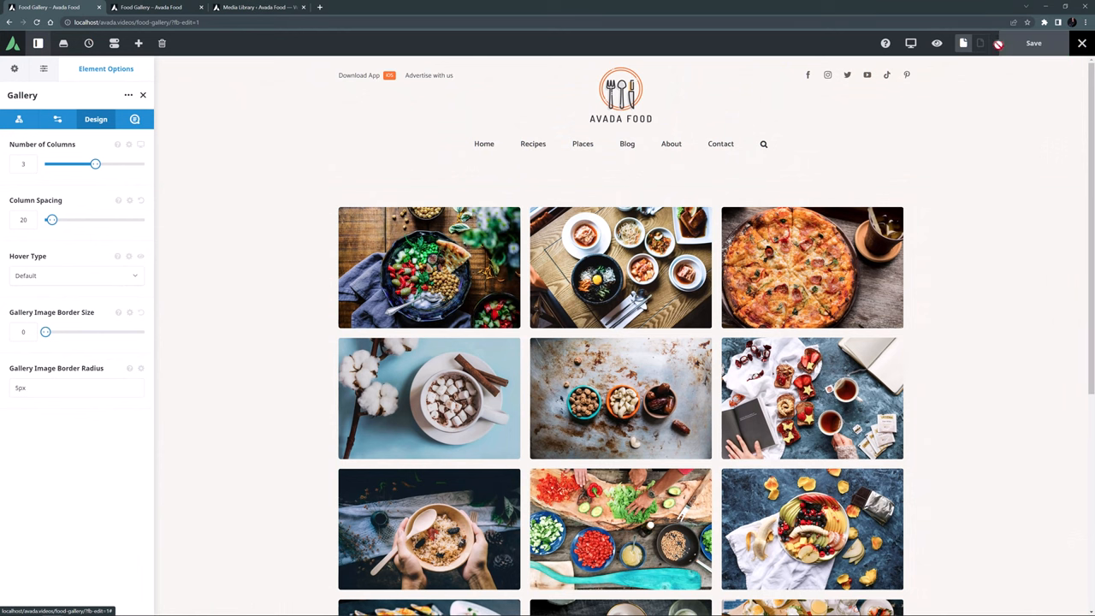
- Review the Food Gallery page on the live site front end
click(154, 10)
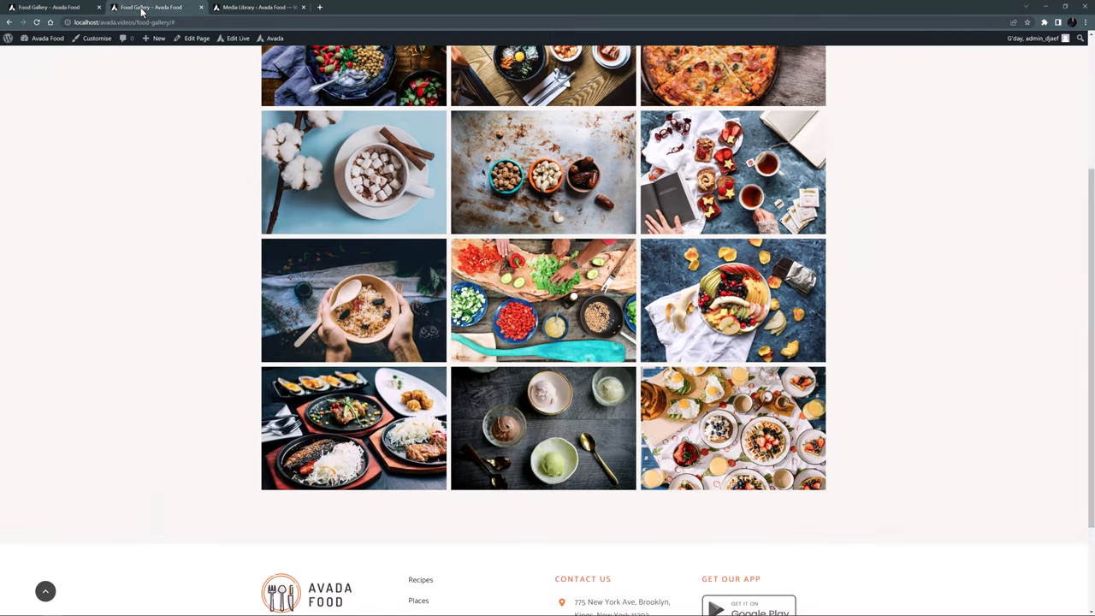
scroll(up, 3)
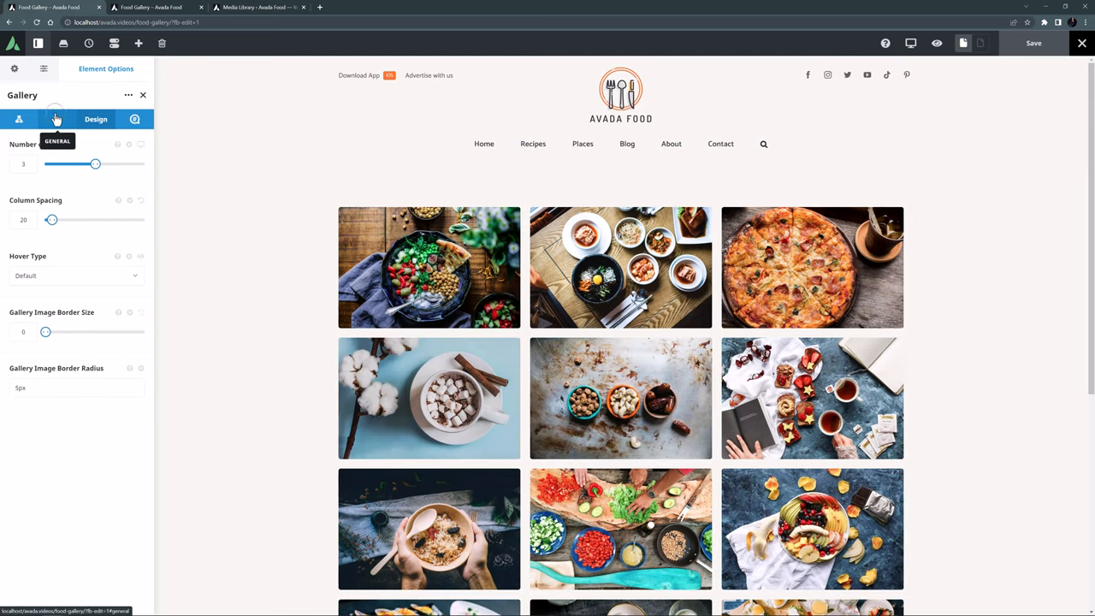
- Return to the Gallery element's General settings for layout, ordering and lightbox
click(56, 119)
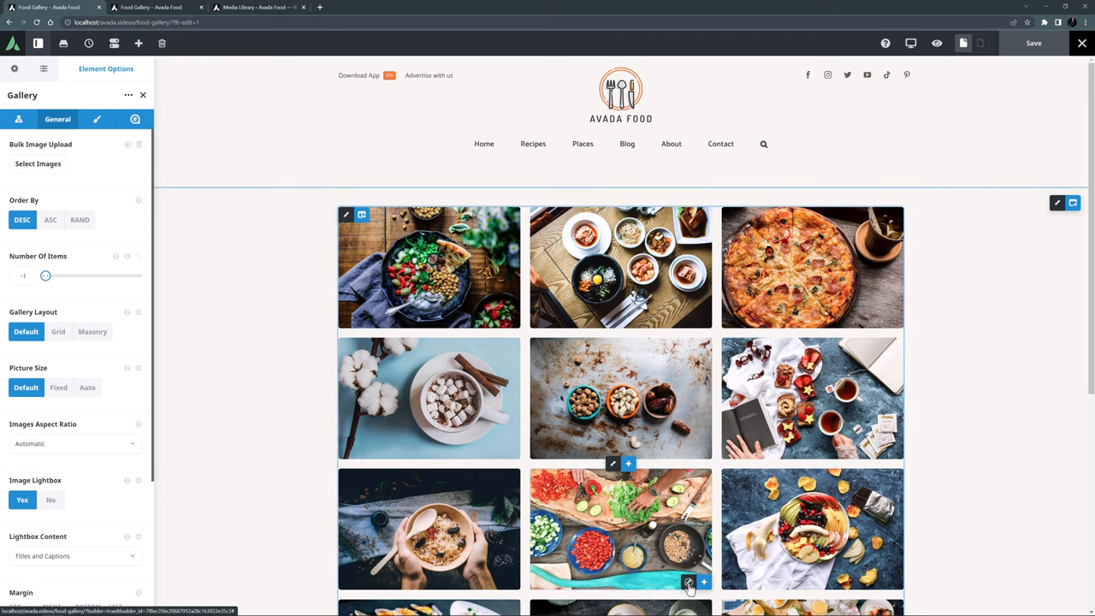
- Swap the vegetable-prep gallery item's image for the fig platter photo and insert it
click(688, 582)
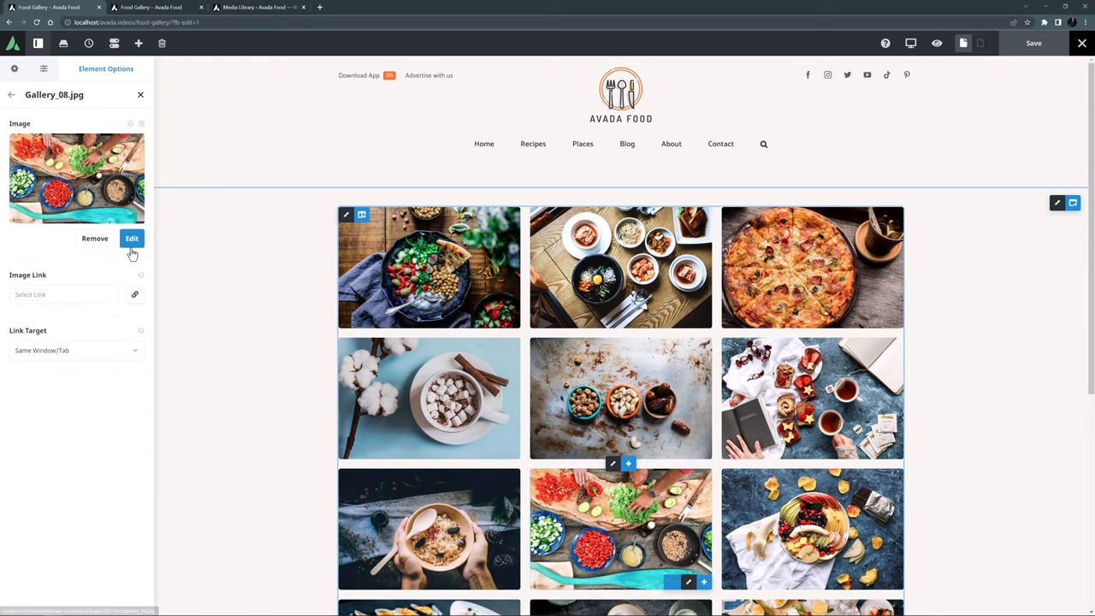
click(131, 238)
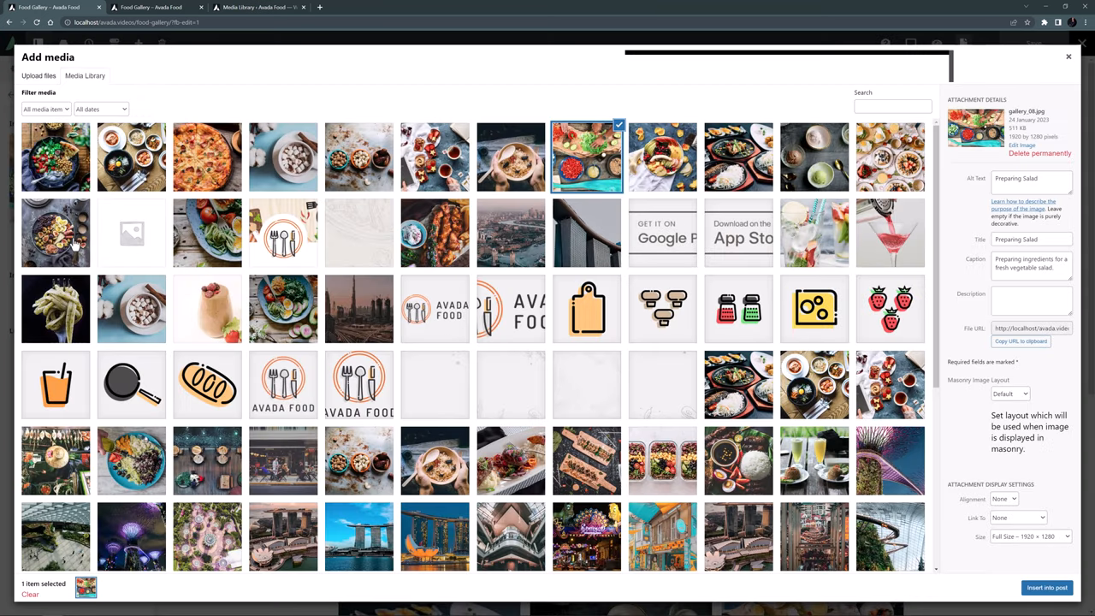
click(55, 238)
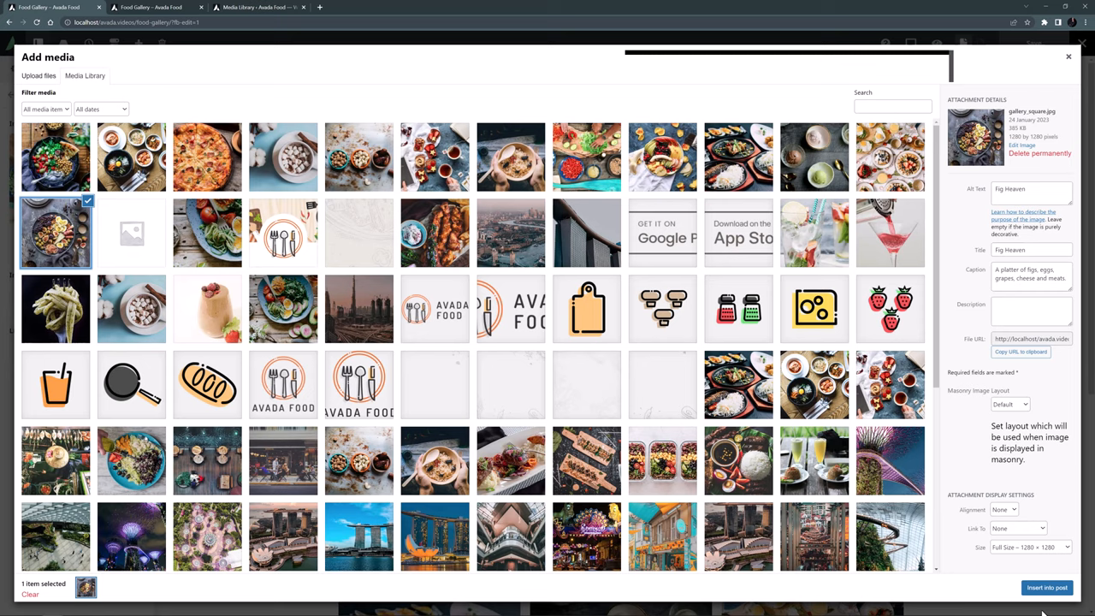
click(1050, 588)
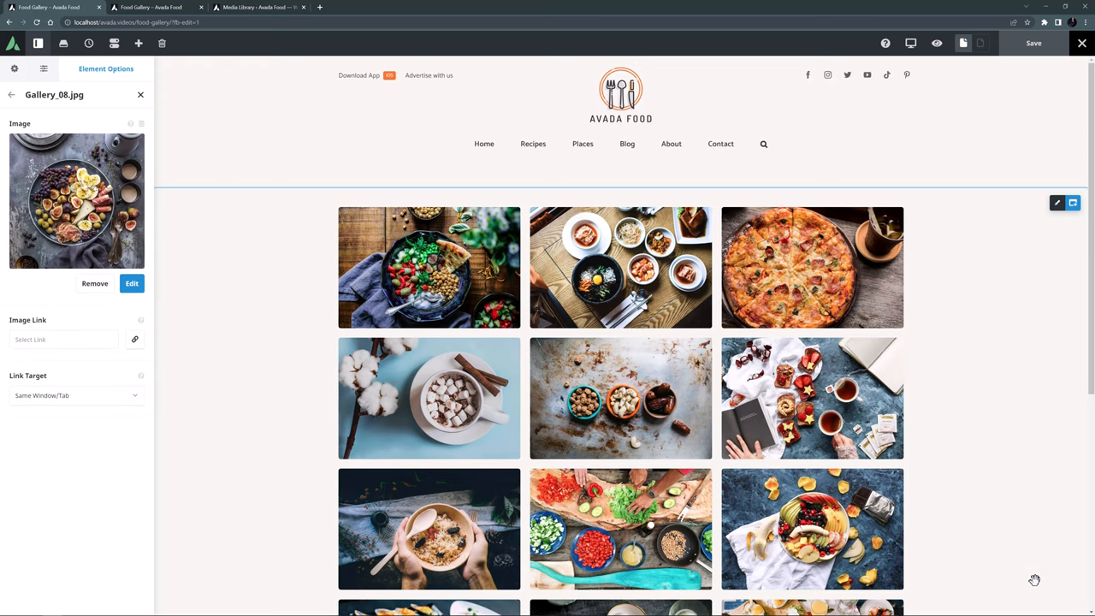
scroll(down, 3)
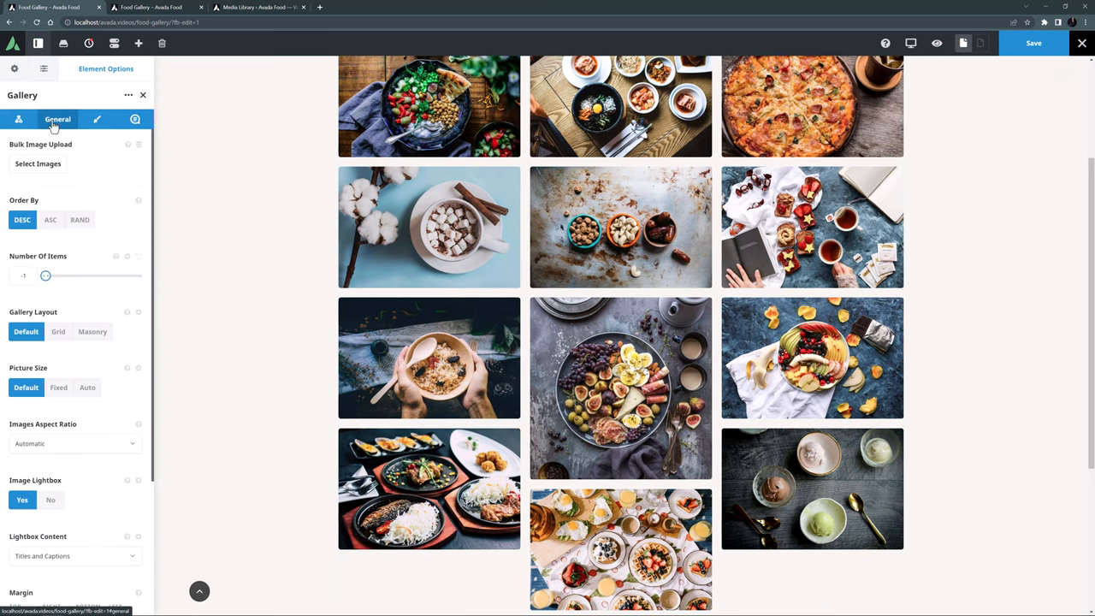
- Set the gallery Picture Size to Fixed so all photos share one uniform size
click(59, 386)
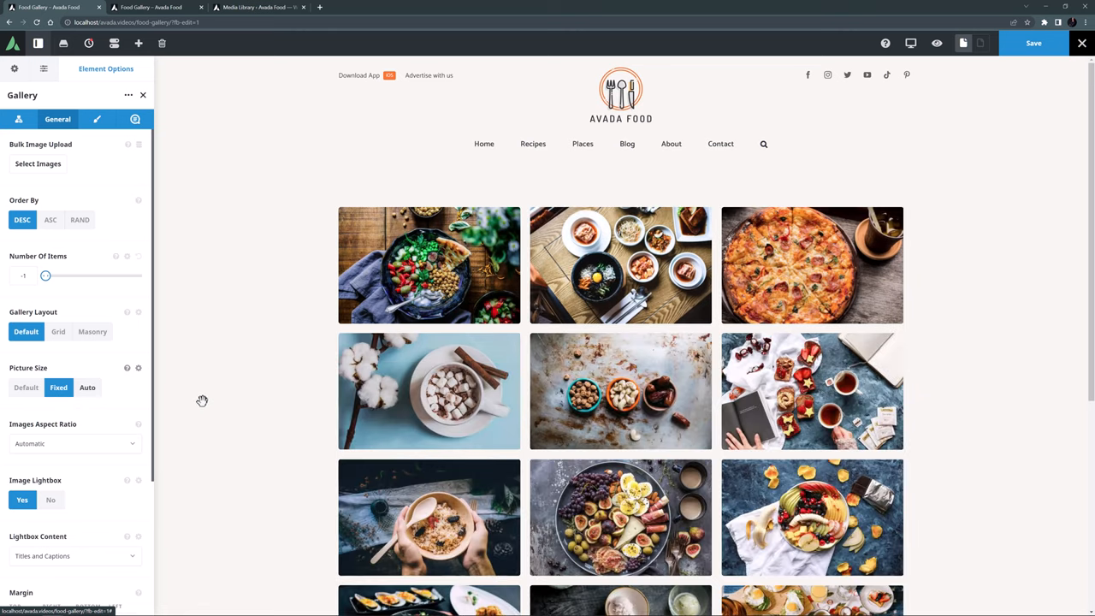
scroll(down, 3)
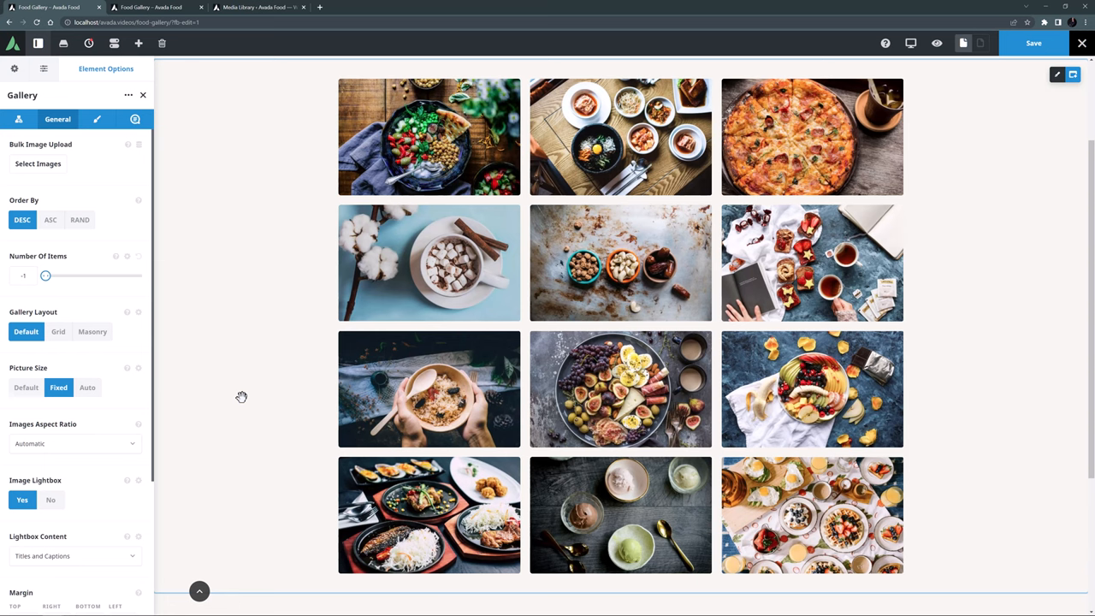
click(92, 332)
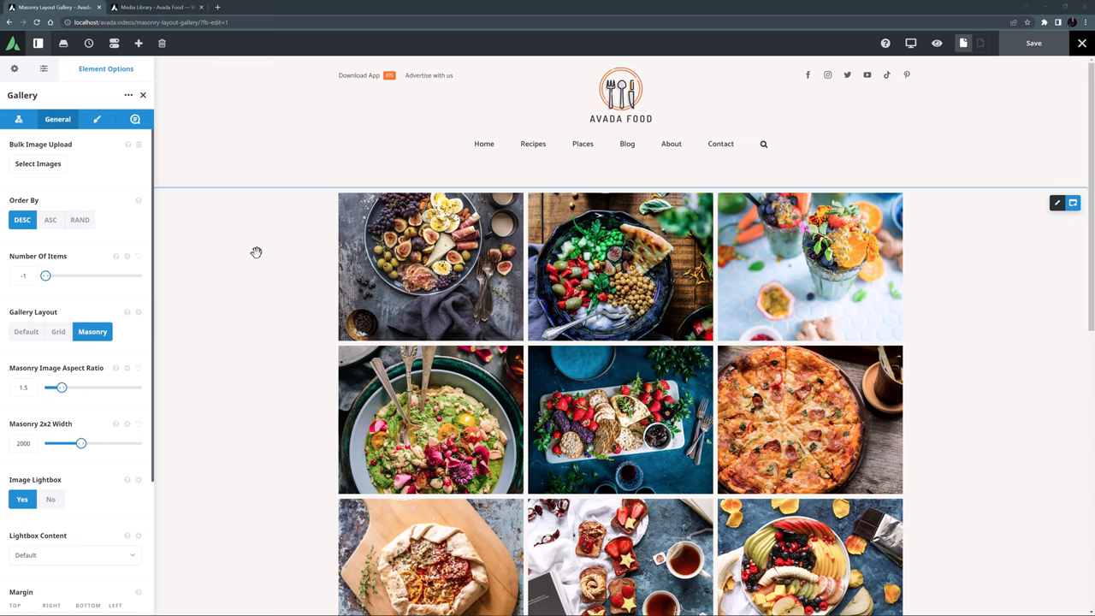
- Scroll the masonry gallery to its large pasta tile, then go to the Media Library
scroll(down, 3)
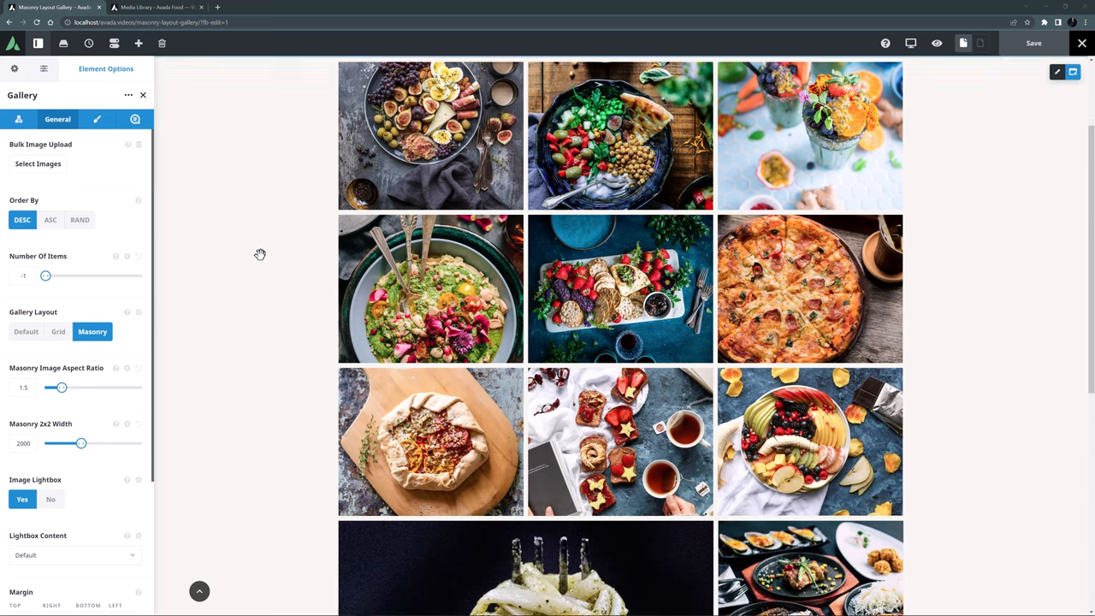
scroll(down, 3)
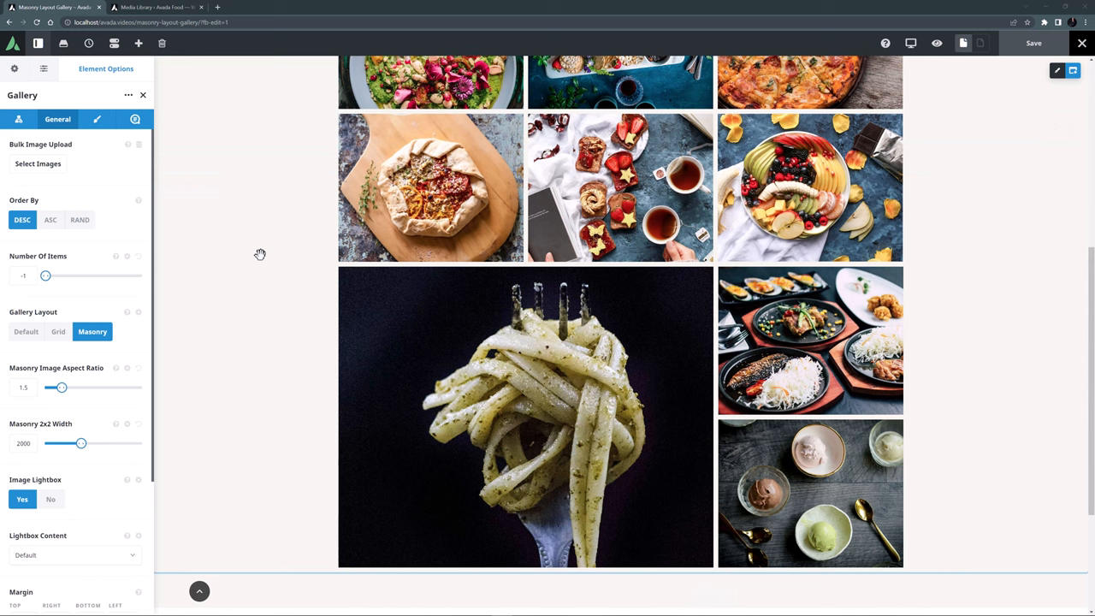
mouse_move(178, 103)
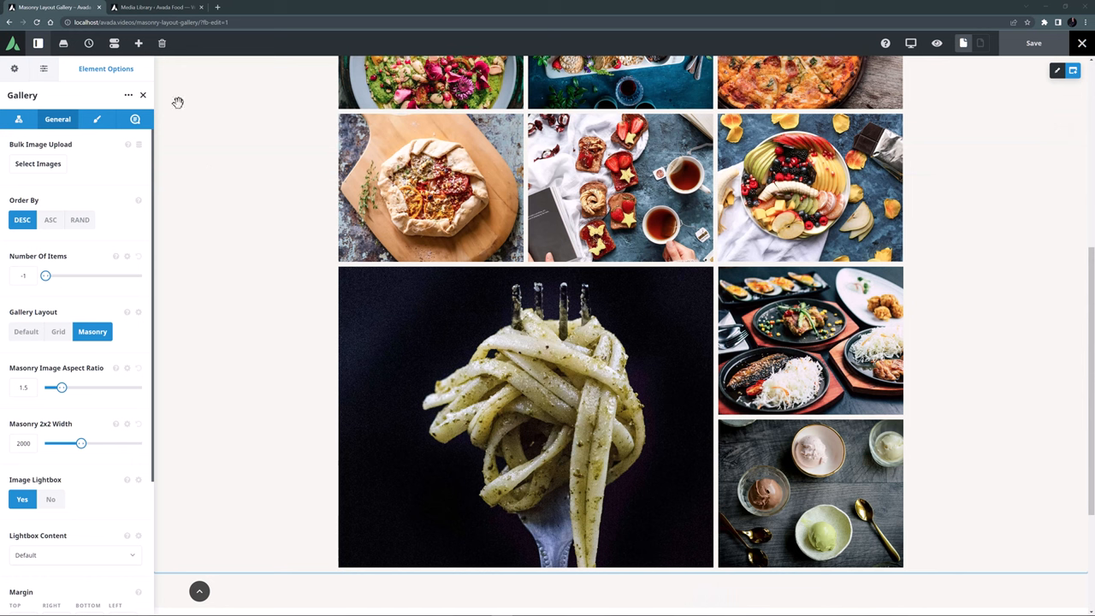
click(161, 12)
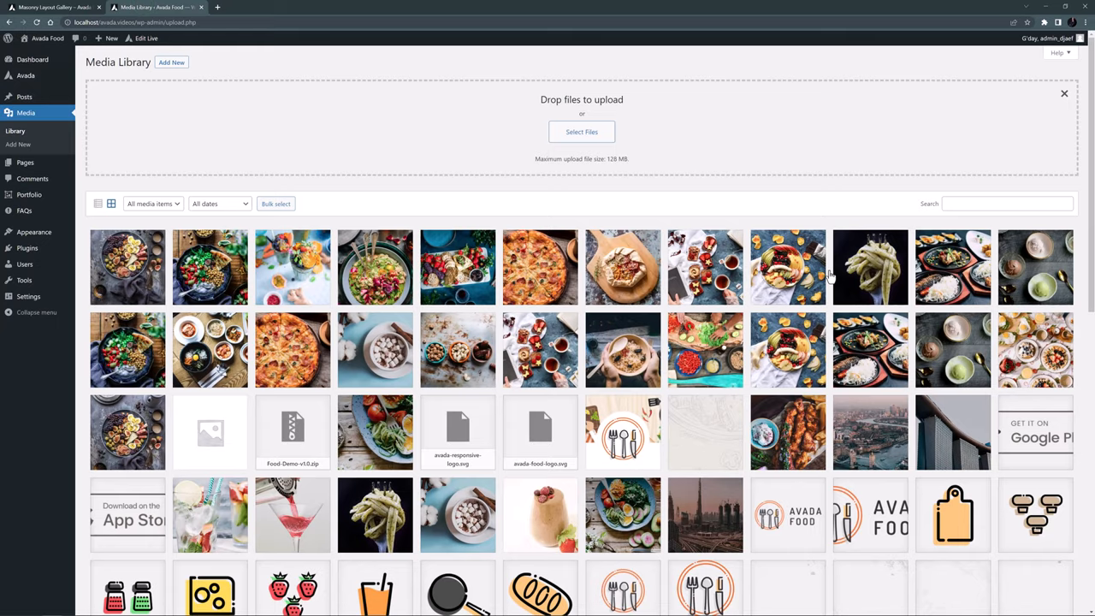
- Confirm the pasta photo's Masonry Image Layout stays at 2x2 in its attachment details
click(871, 267)
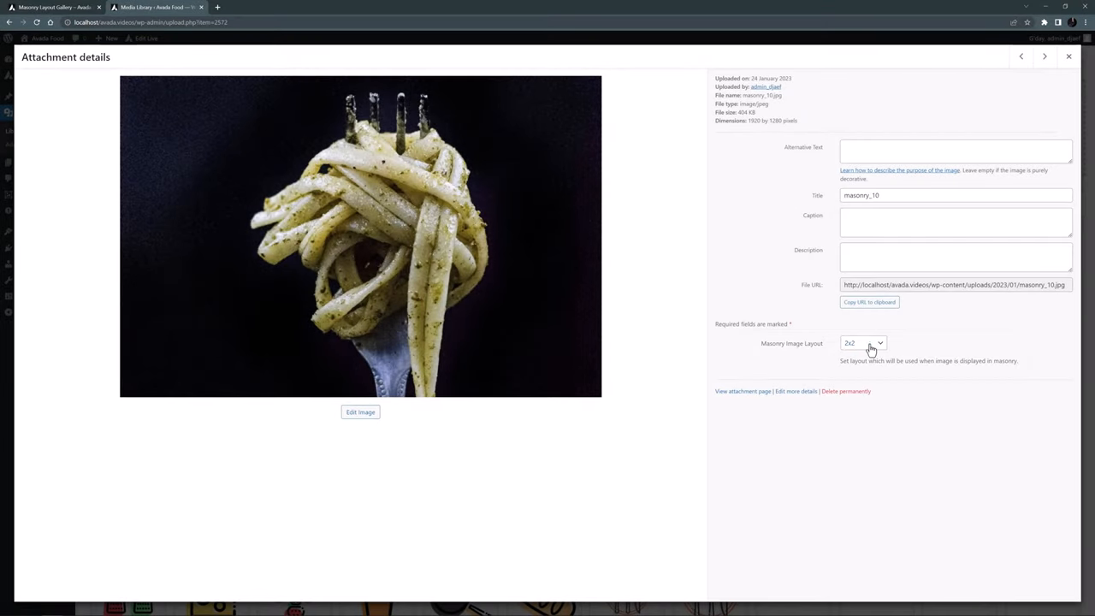
click(862, 343)
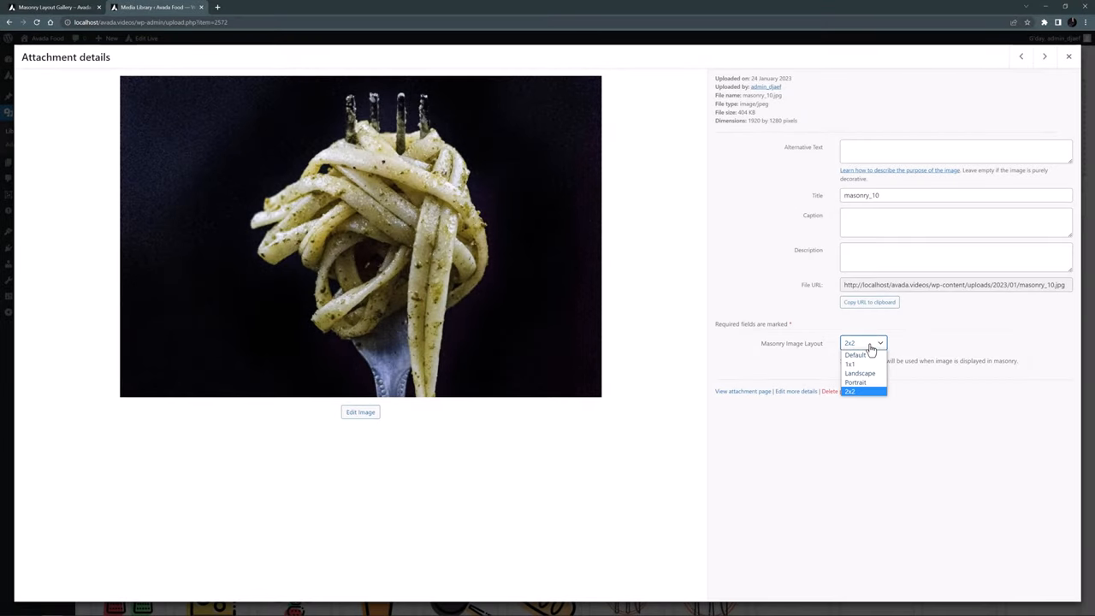
click(861, 392)
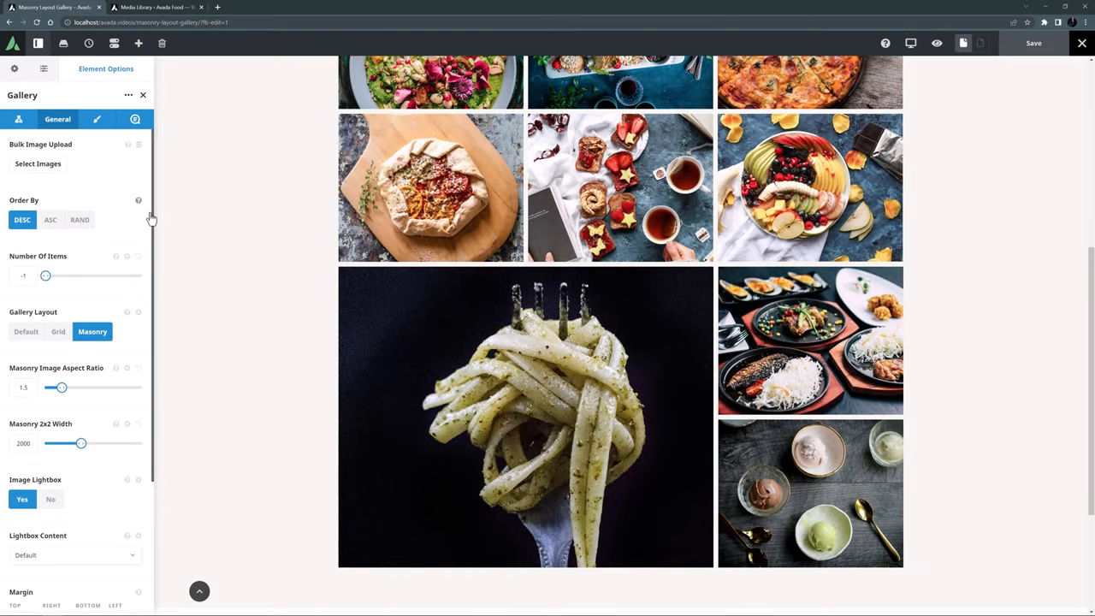
mouse_move(113, 355)
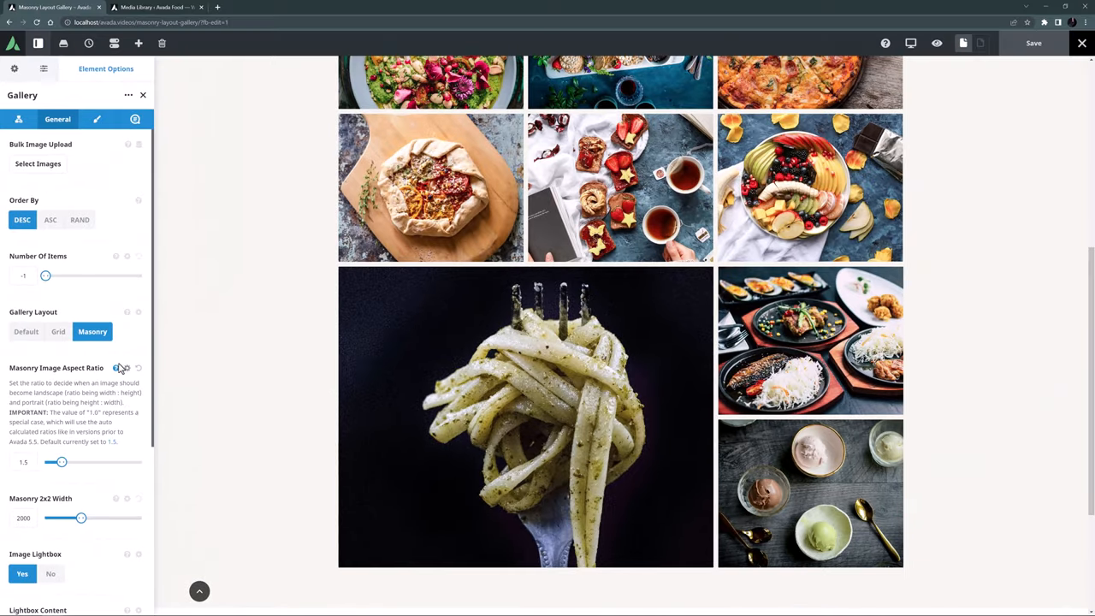
- Read the help explanation for the Masonry Image Aspect Ratio setting
click(127, 368)
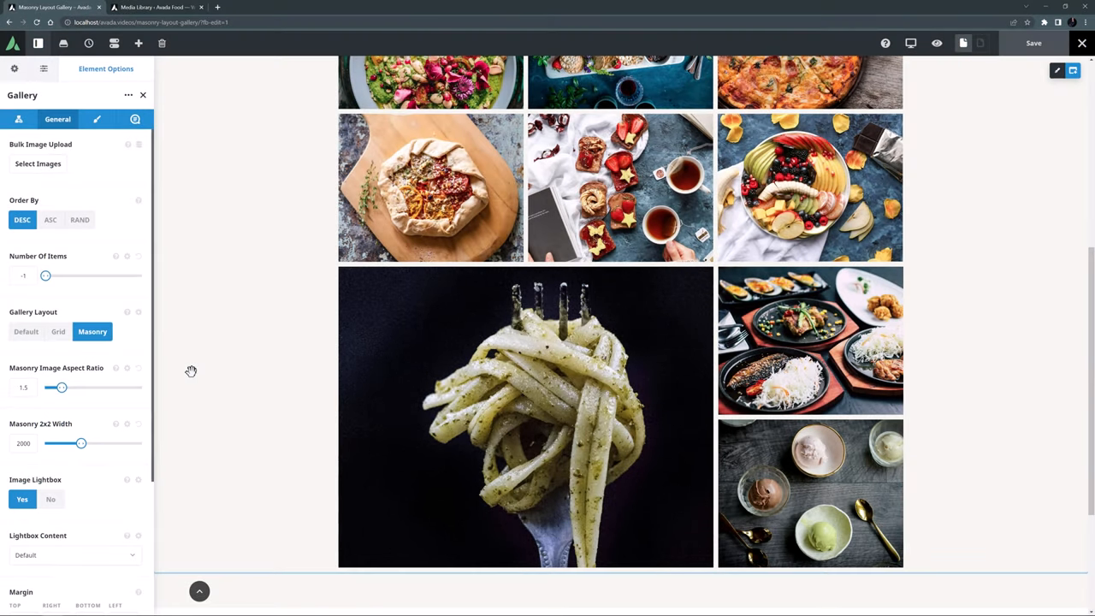
mouse_move(212, 370)
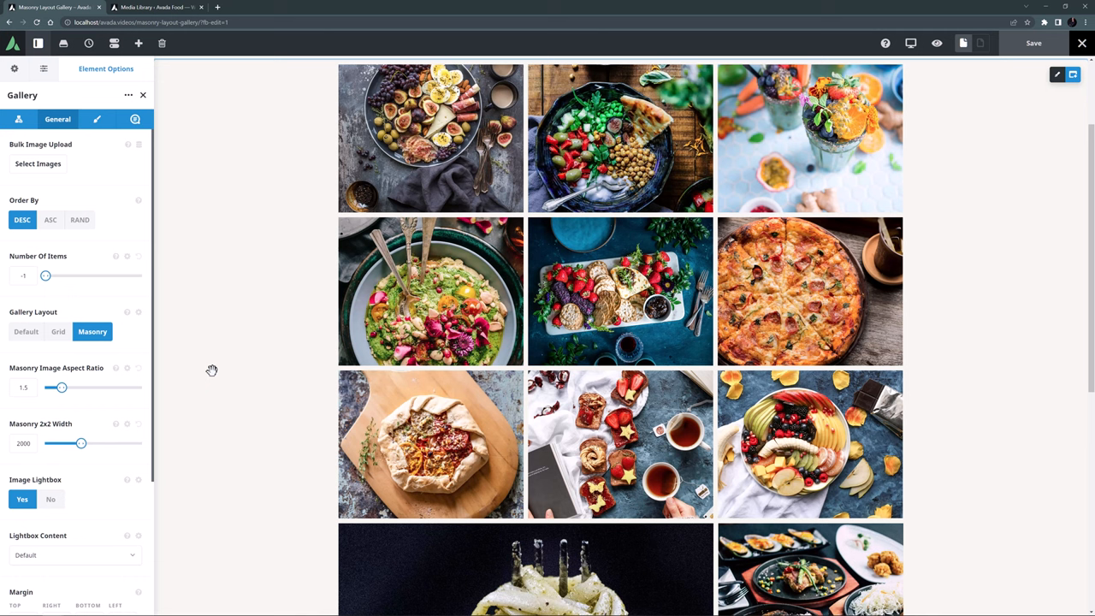
mouse_move(174, 367)
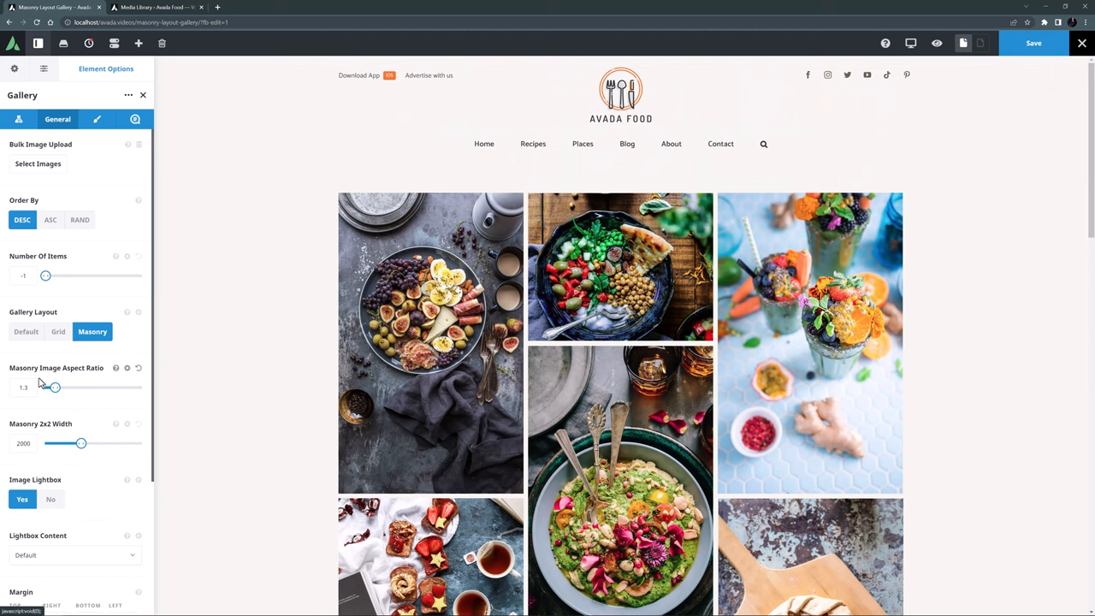
scroll(down, 3)
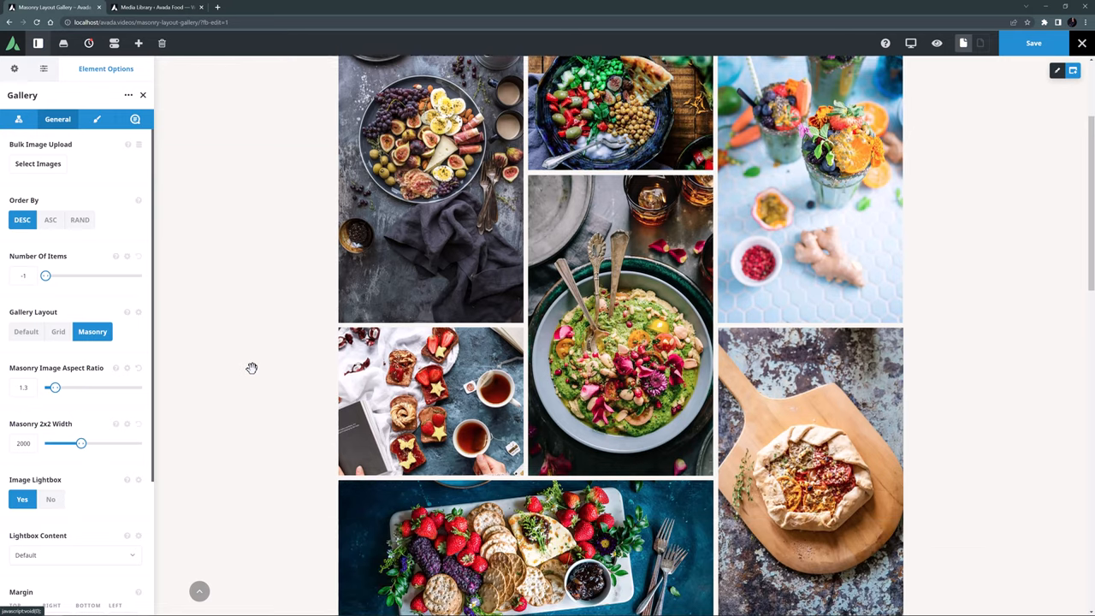
scroll(down, 3)
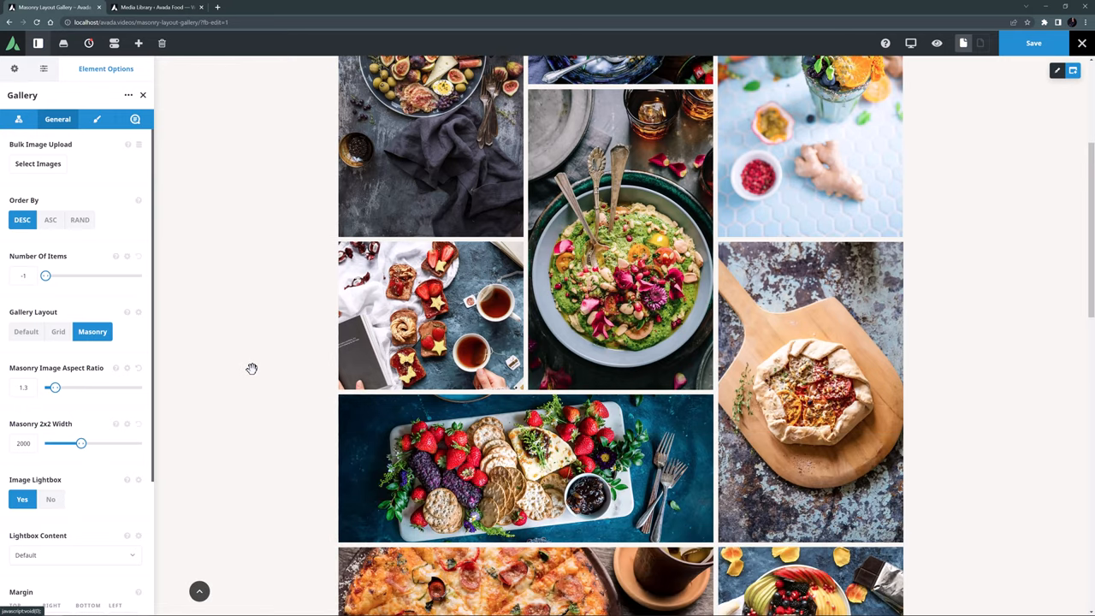
scroll(down, 3)
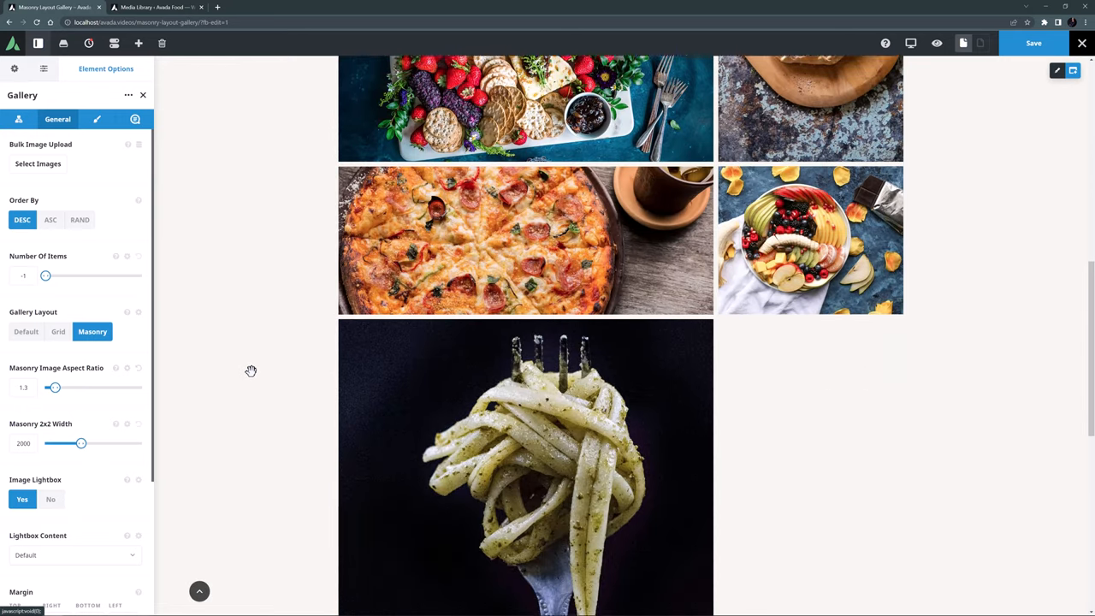
scroll(down, 3)
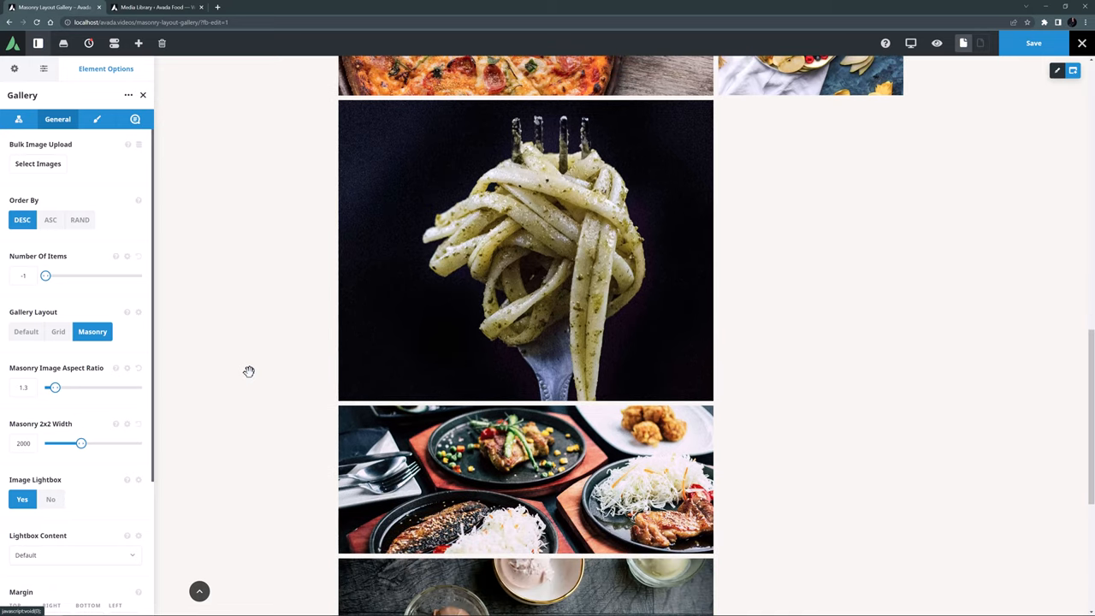
scroll(down, 3)
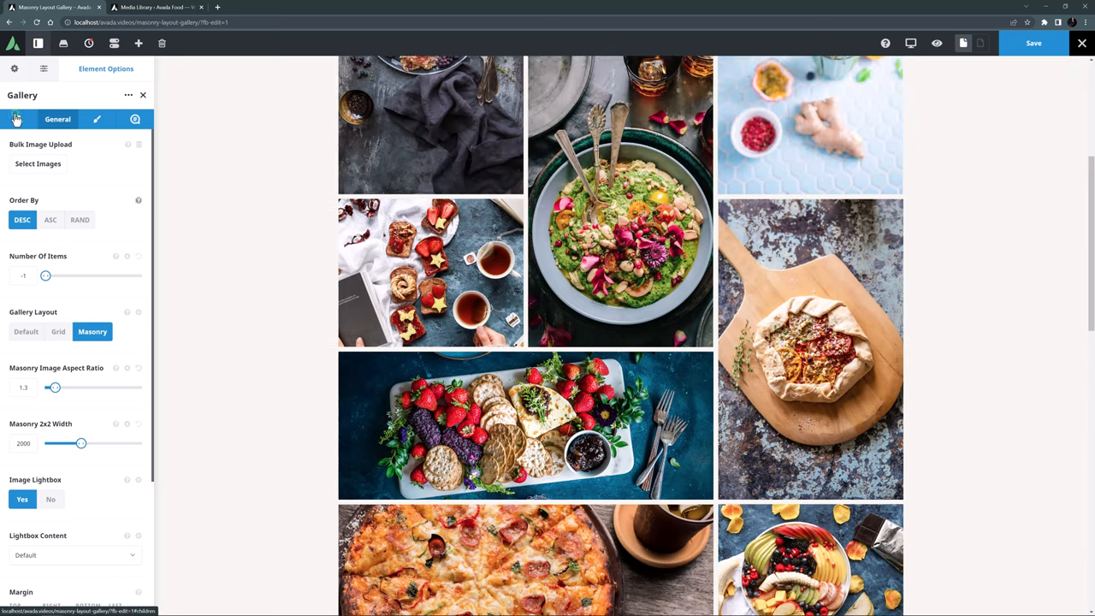
- Review the masonry gallery in the preview and move to the WordPress media library
click(21, 120)
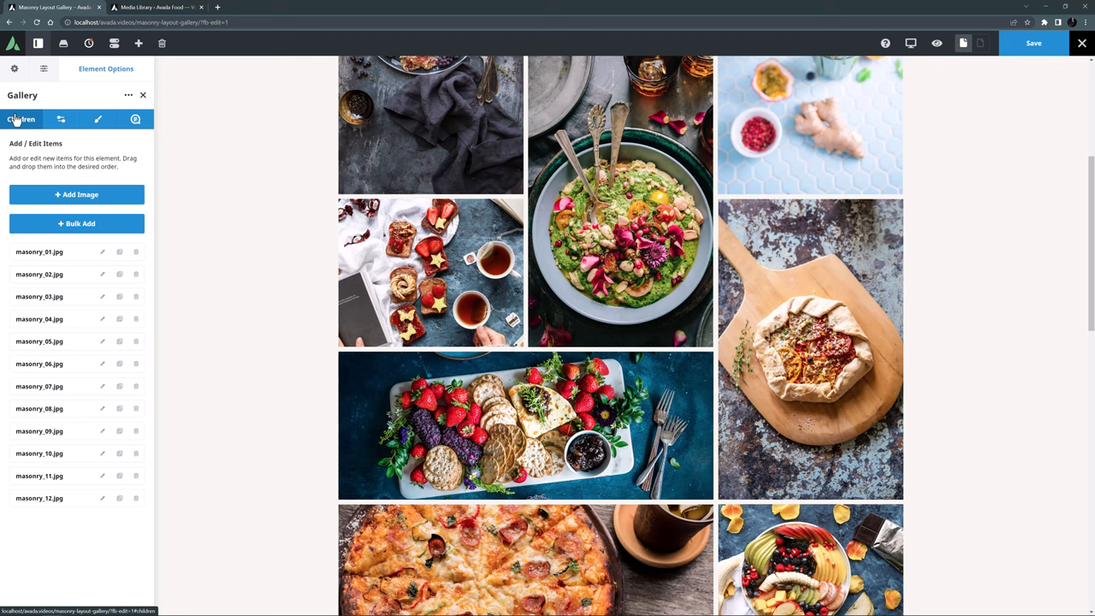
mouse_move(53, 223)
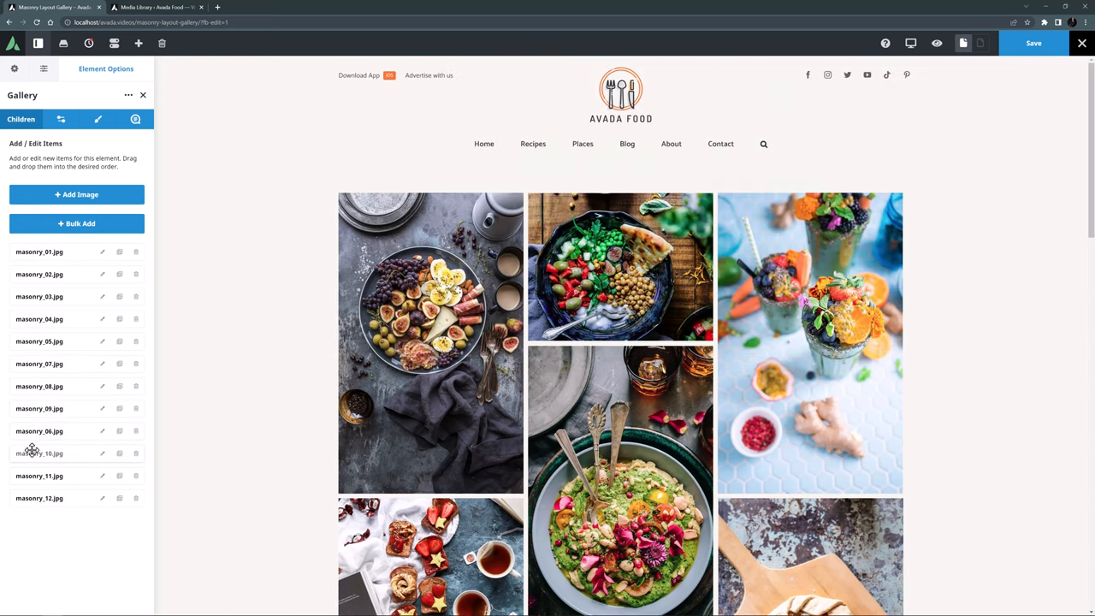
scroll(down, 3)
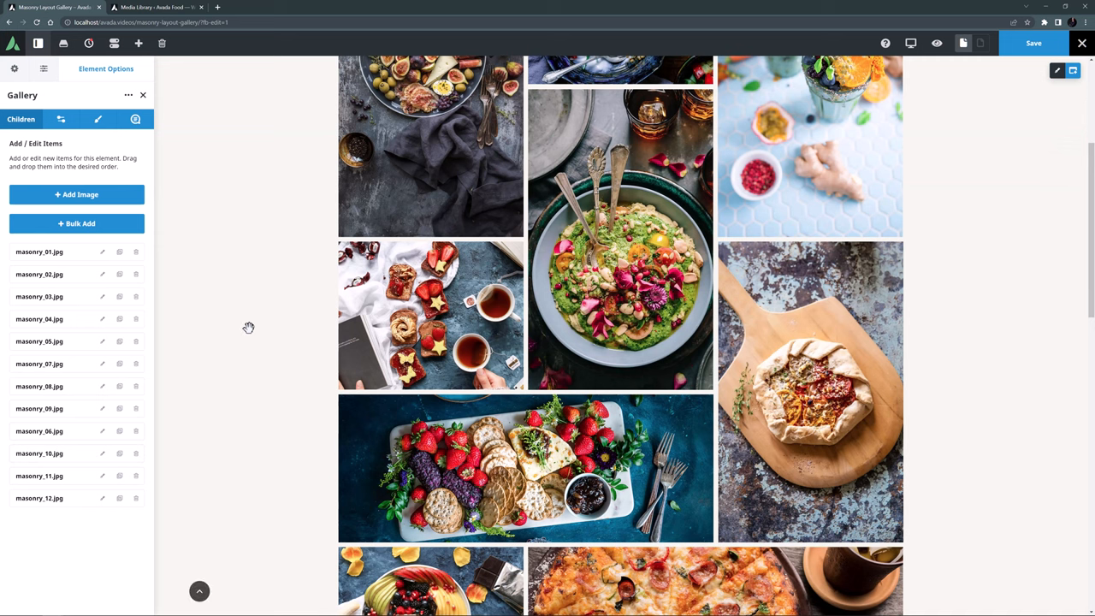
click(160, 7)
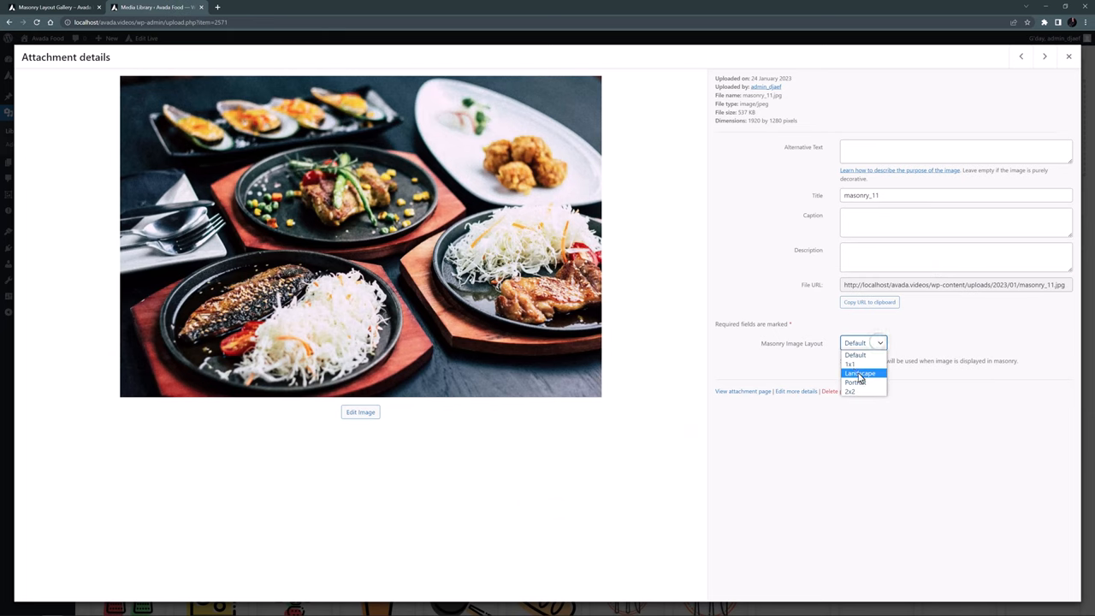
- Give masonry_11 a new Masonry Image Layout, check masonry_12, and return to the library grid
click(849, 362)
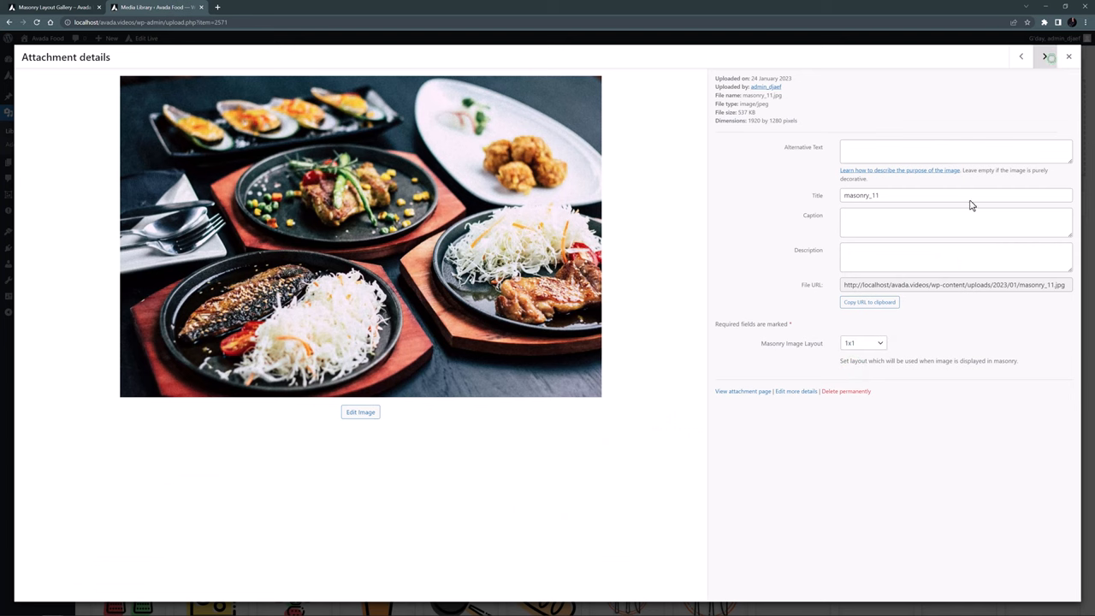
click(1043, 56)
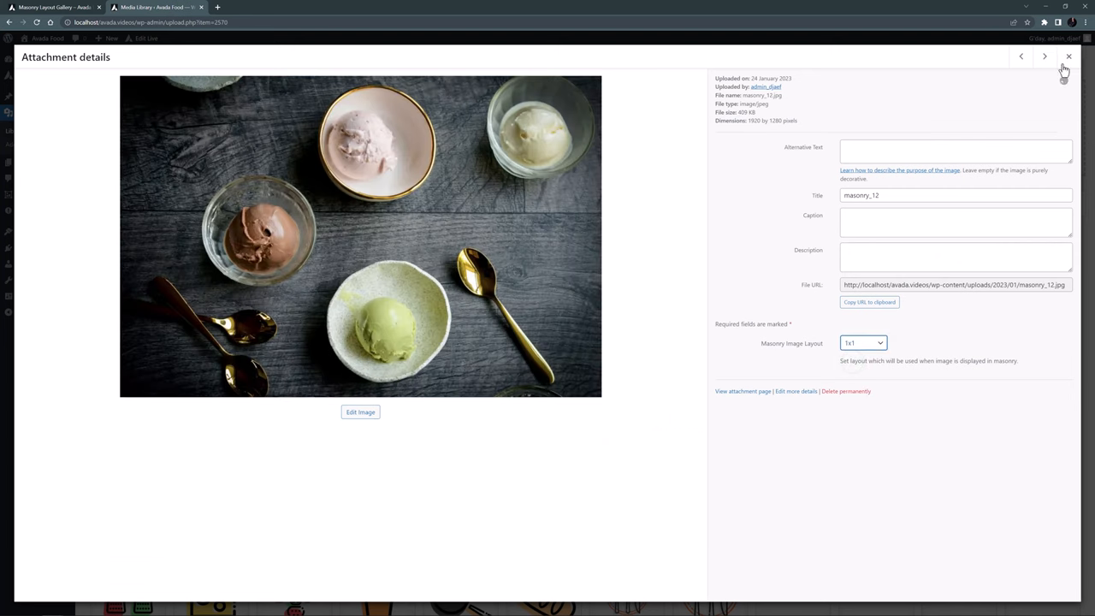
click(1066, 59)
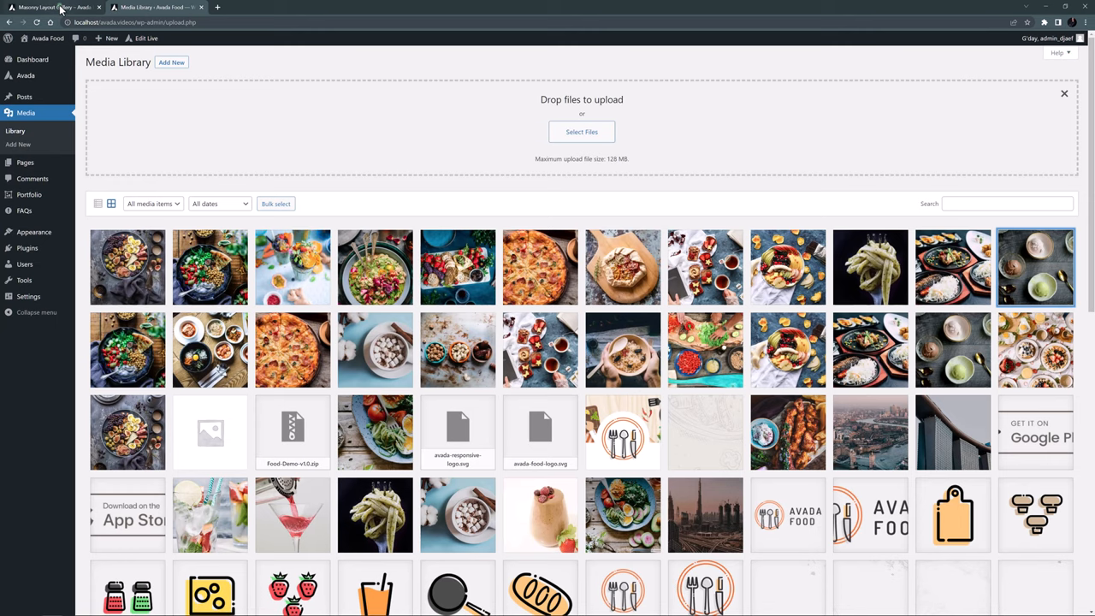
- Save the gallery page in the builder and scroll through the refreshed masonry layout
click(51, 6)
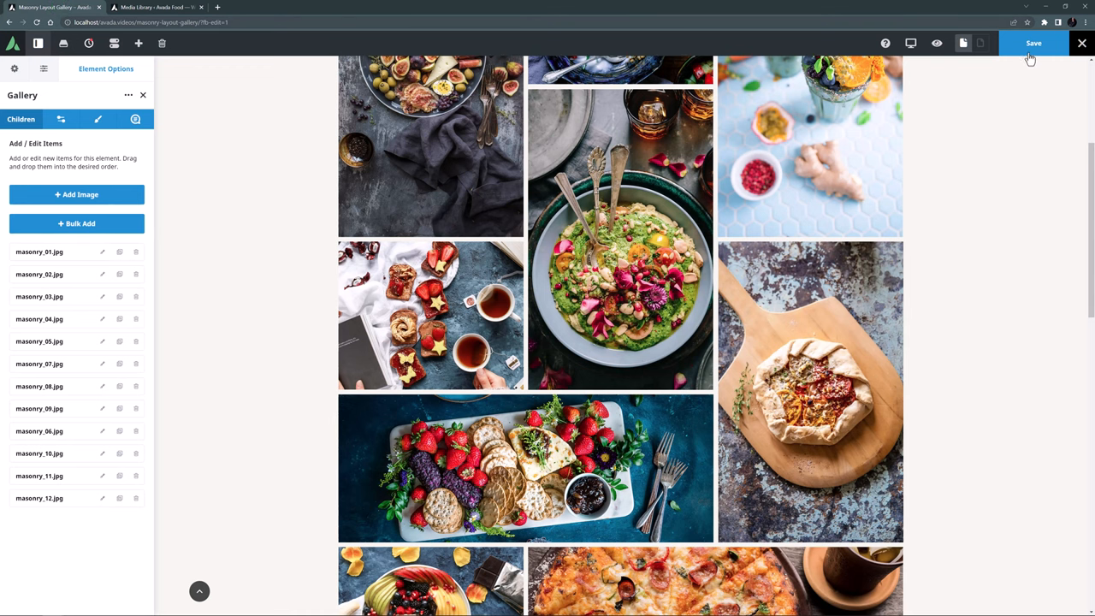
click(1034, 43)
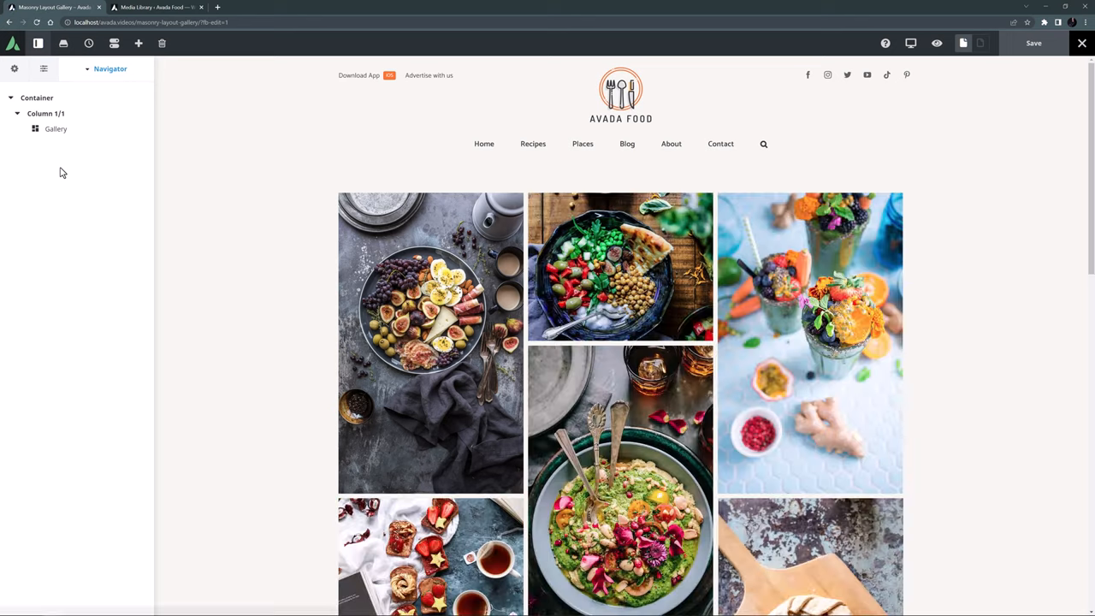
scroll(down, 3)
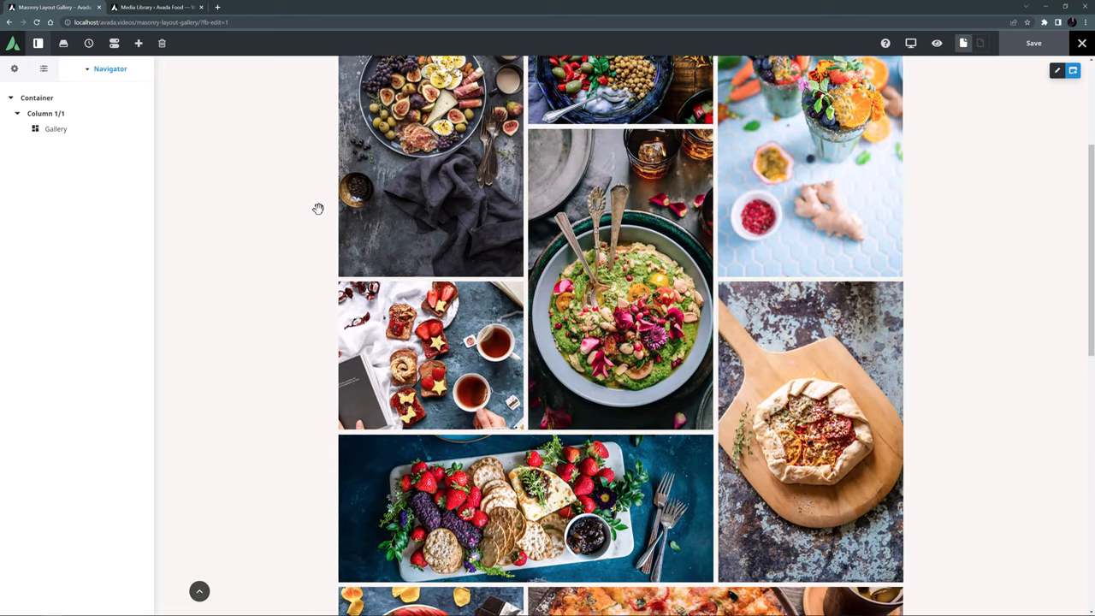
scroll(down, 3)
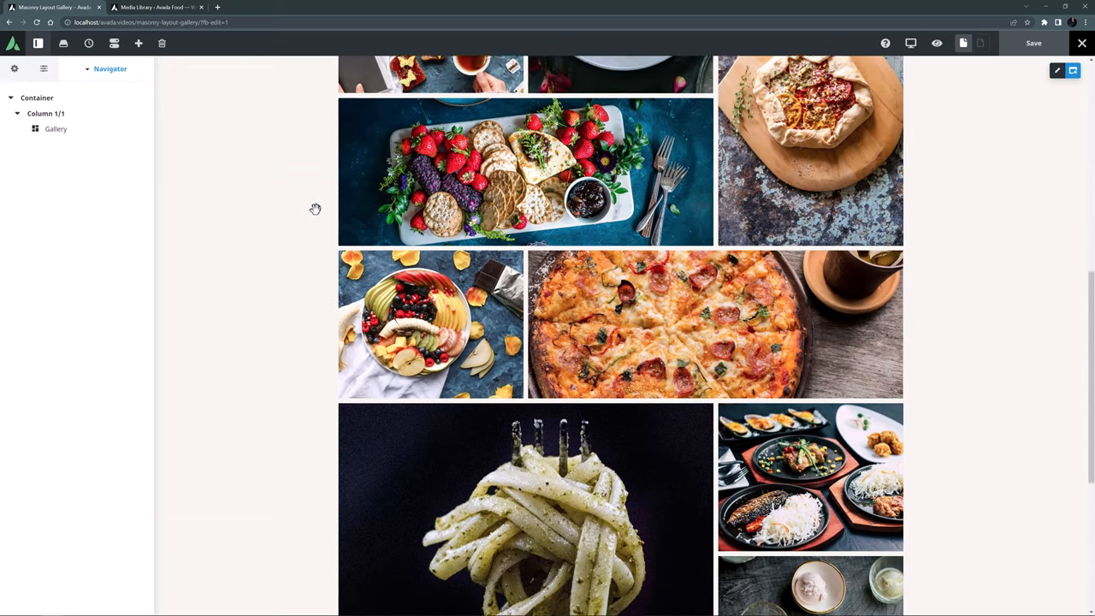
scroll(up, 3)
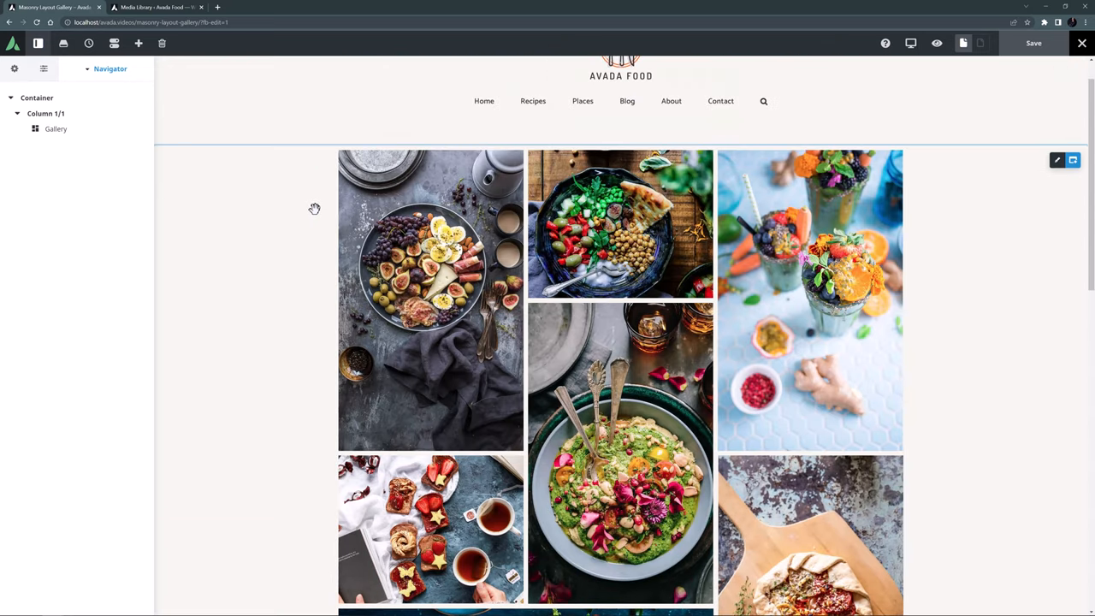
mouse_move(313, 206)
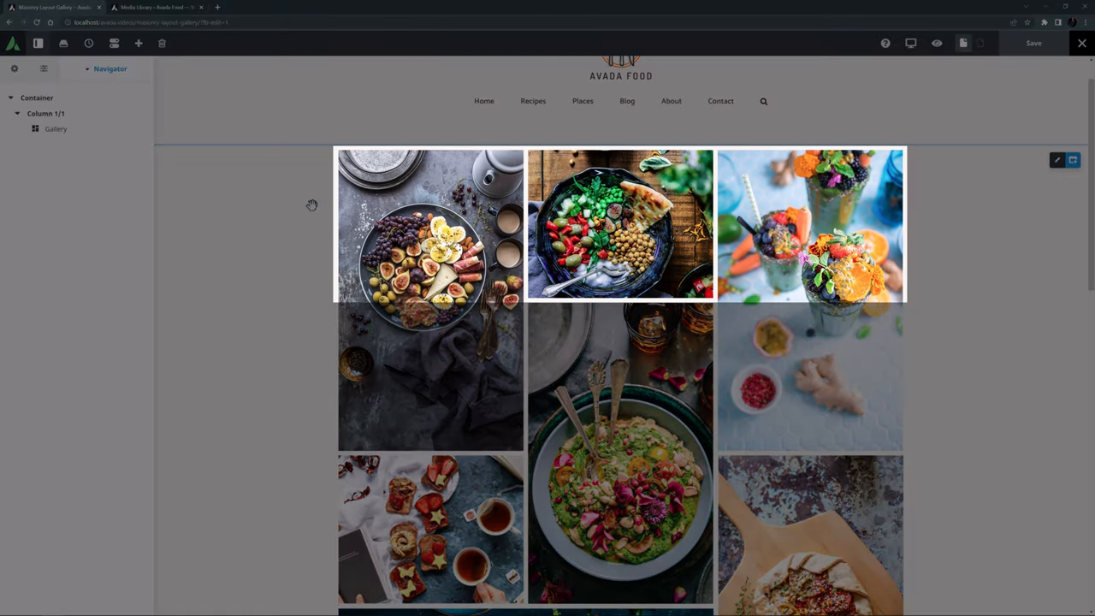
scroll(down, 3)
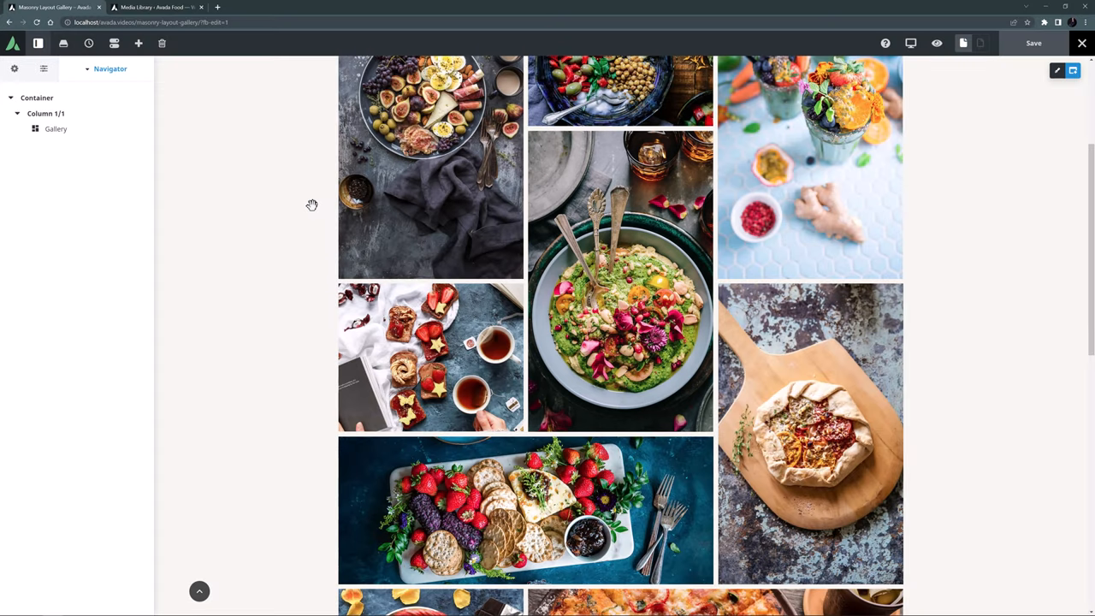
scroll(down, 3)
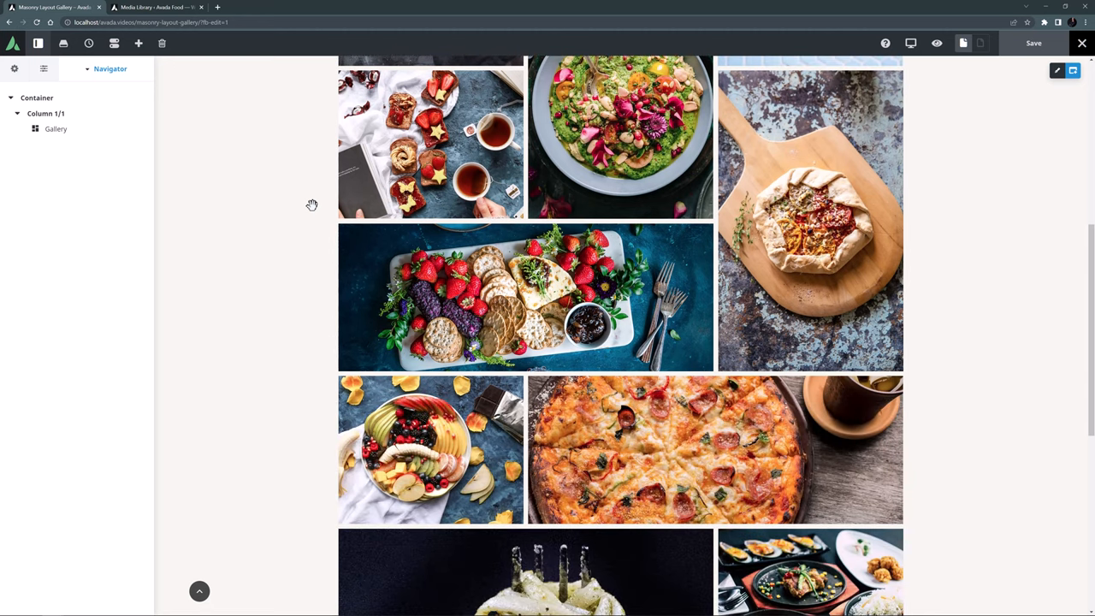
scroll(down, 3)
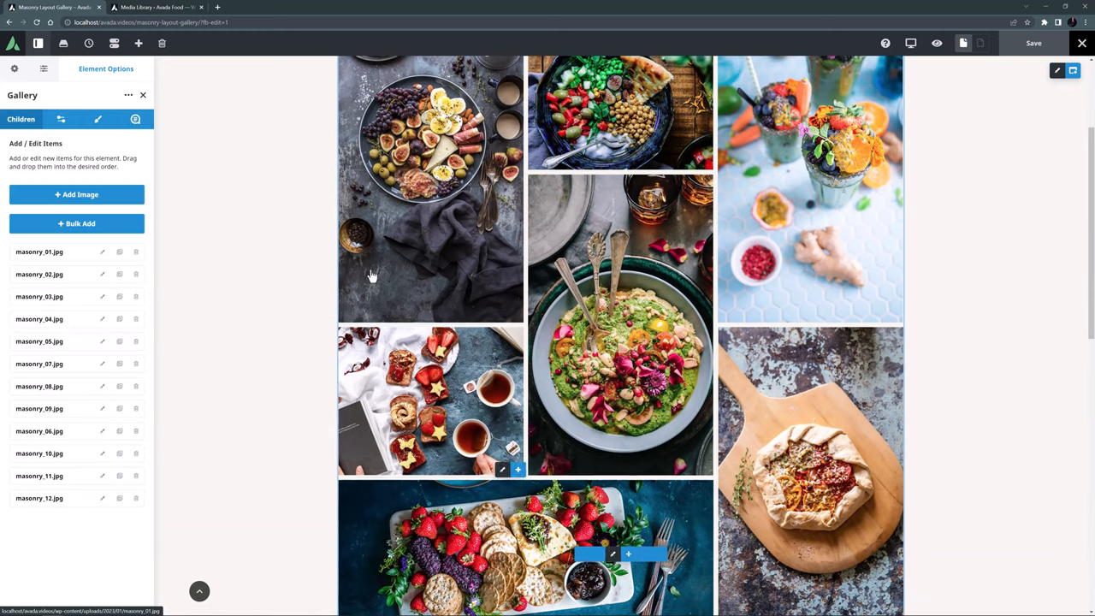
- Show the Gallery element's Caption settings under Design, currently Off
click(96, 120)
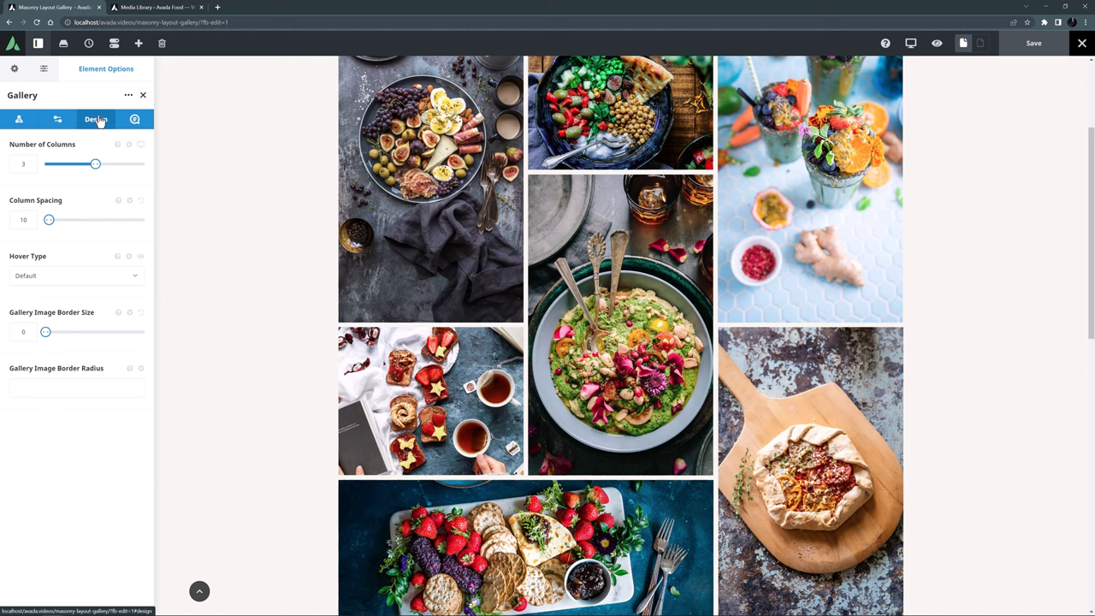
click(133, 120)
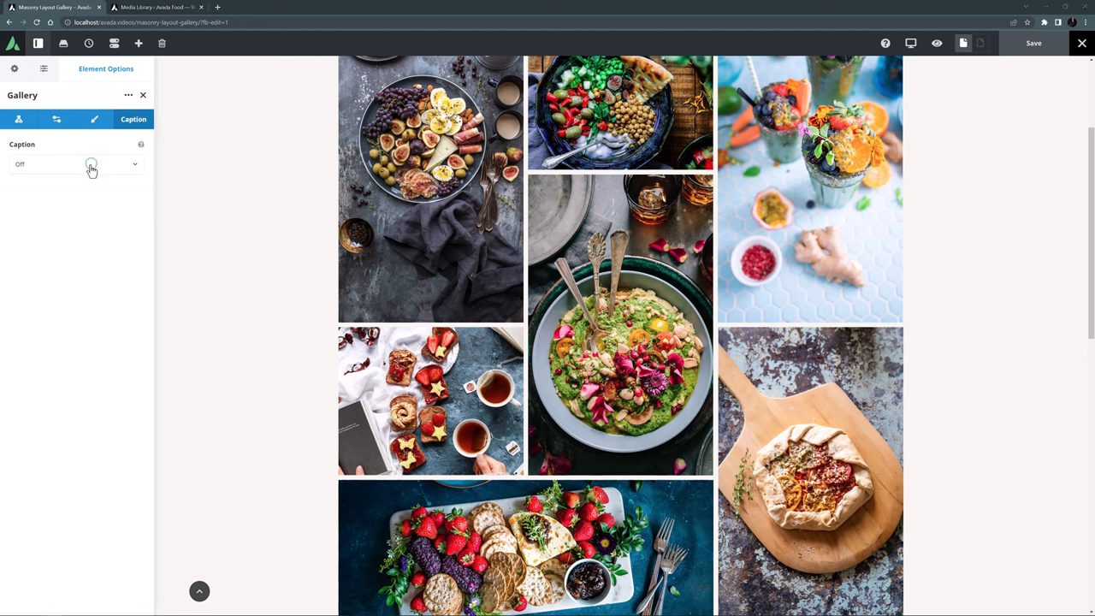
- Try a caption style showing titles on the photos, then set Caption back to Off
click(89, 164)
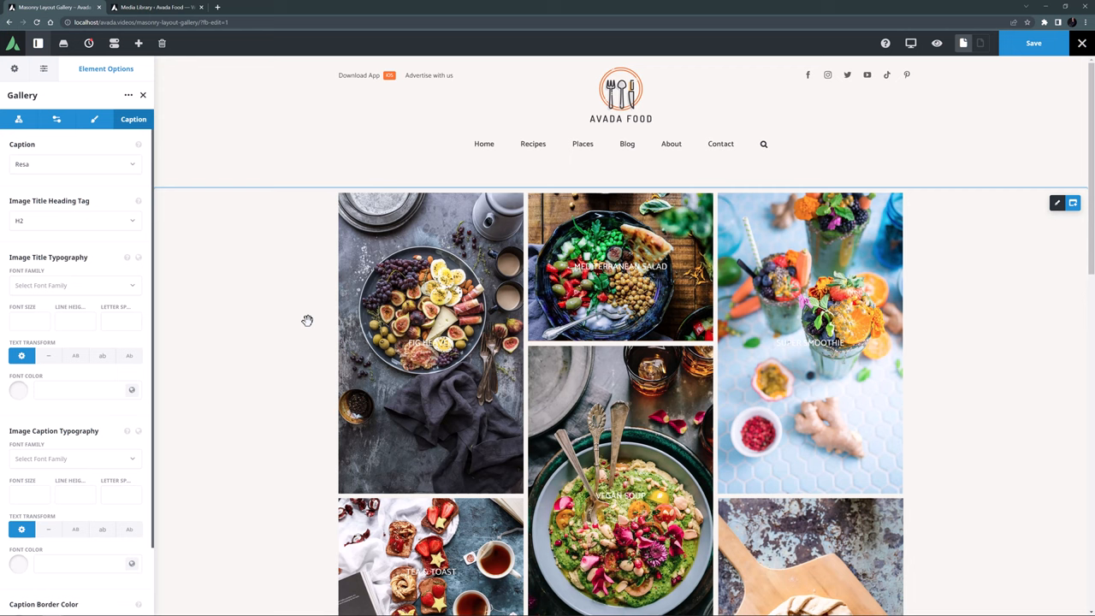
mouse_move(60, 154)
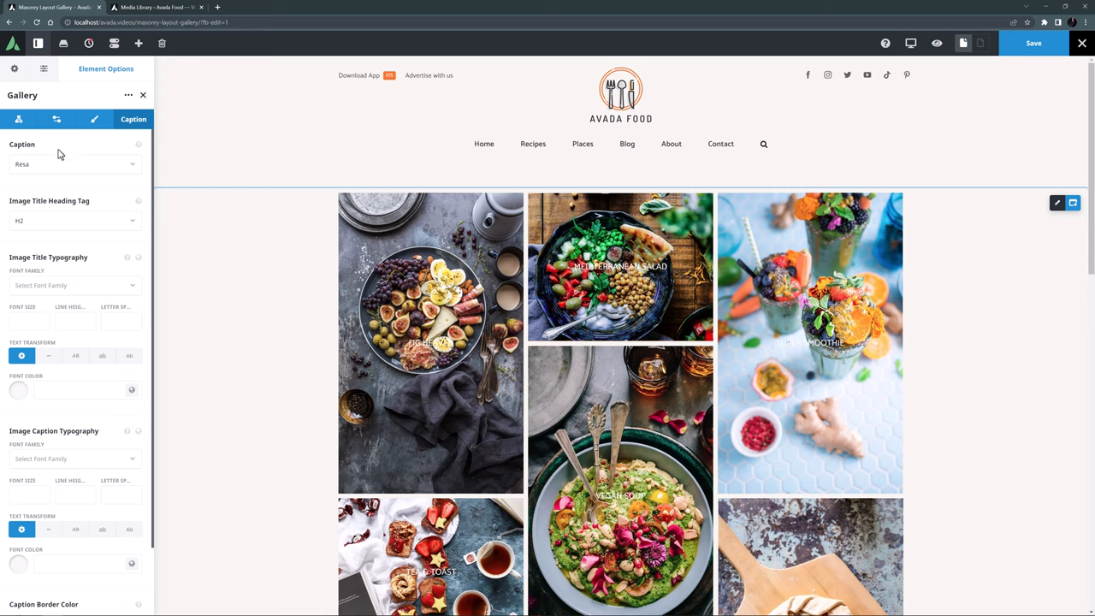
click(21, 120)
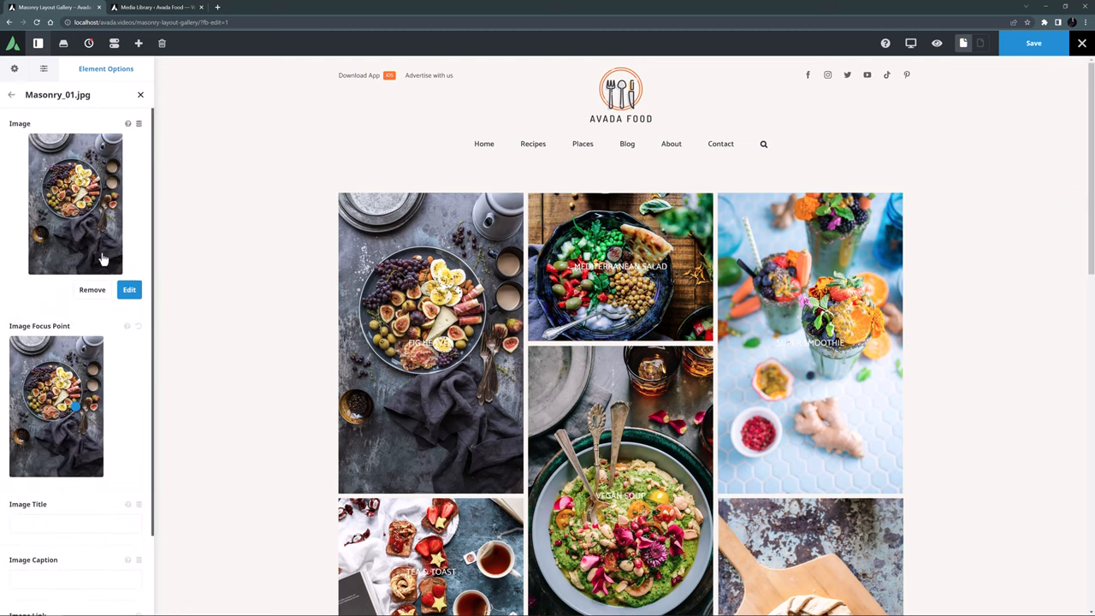
scroll(down, 3)
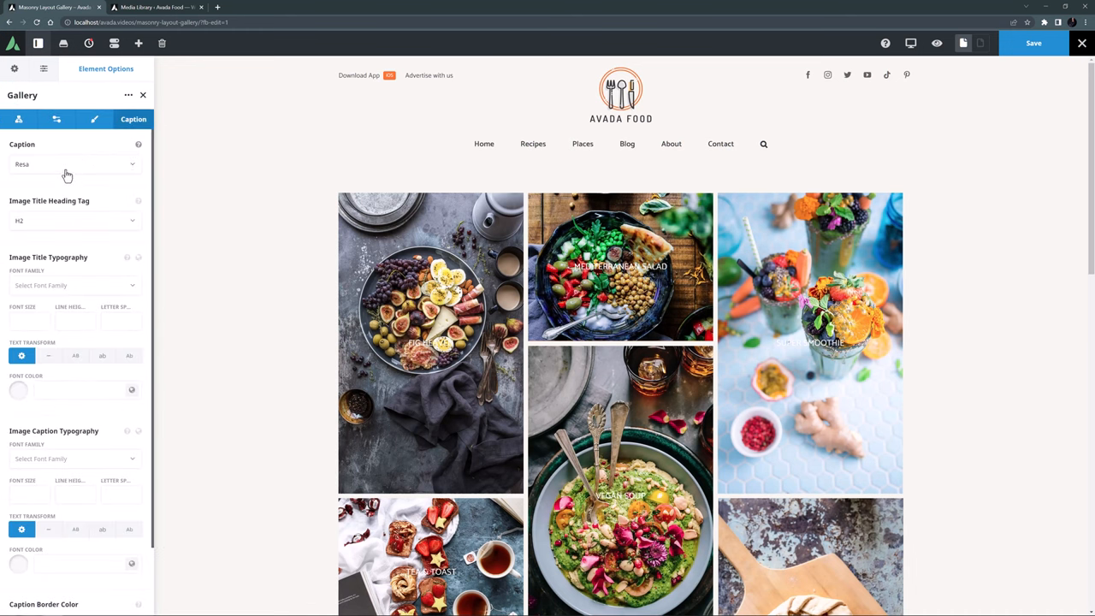
click(76, 164)
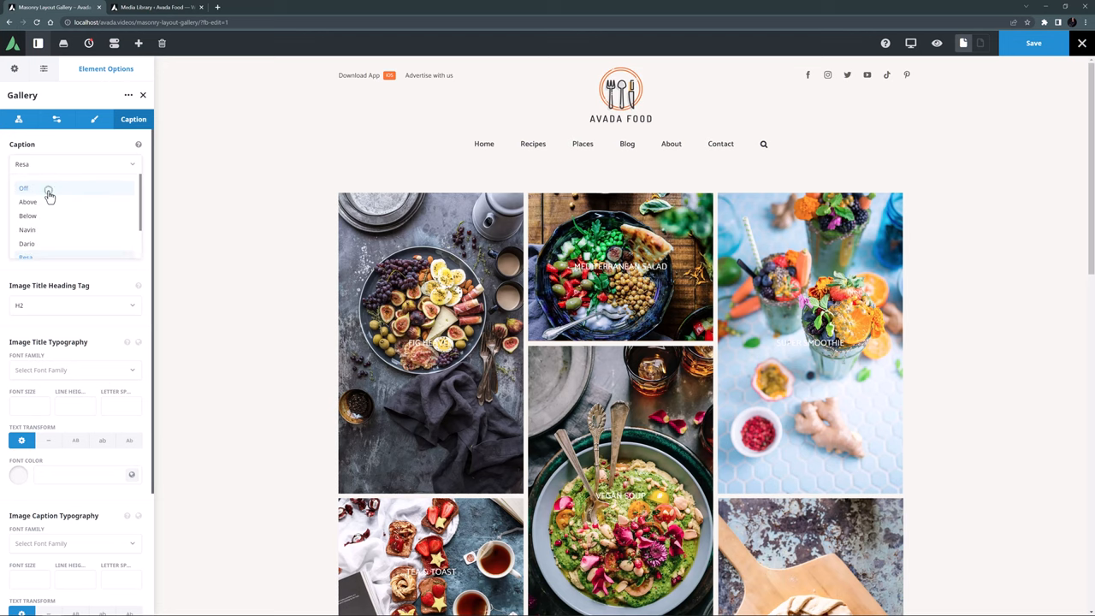
click(48, 189)
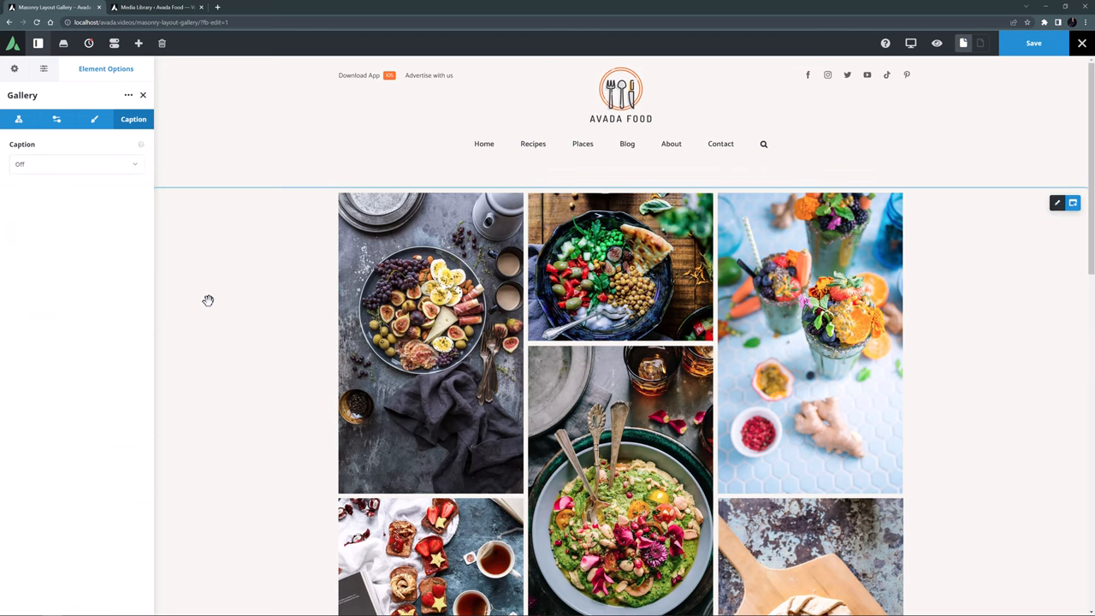
mouse_move(239, 289)
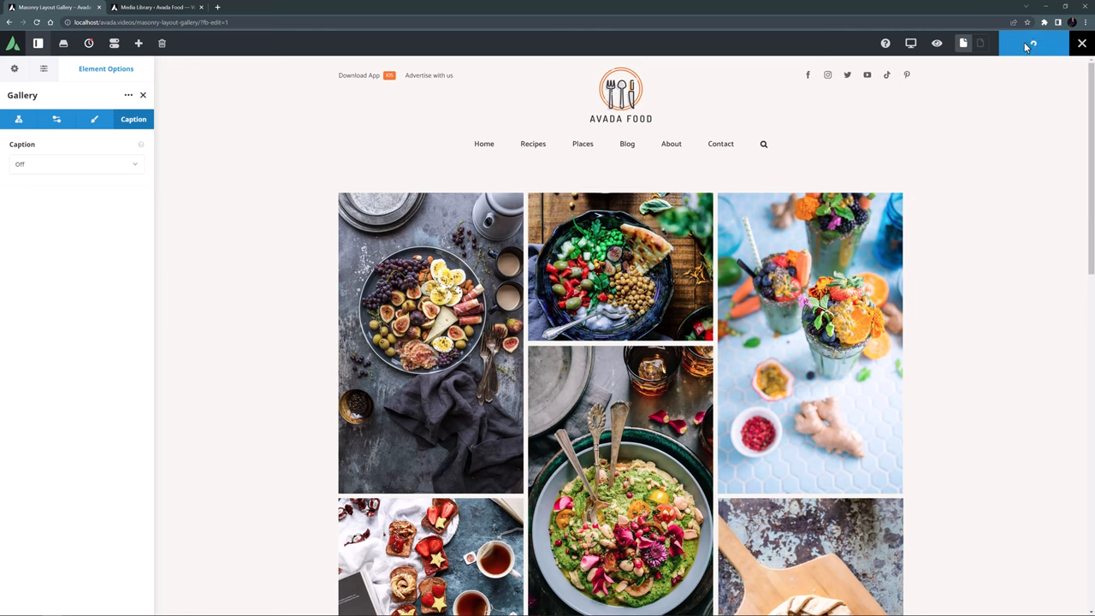
mouse_move(1081, 45)
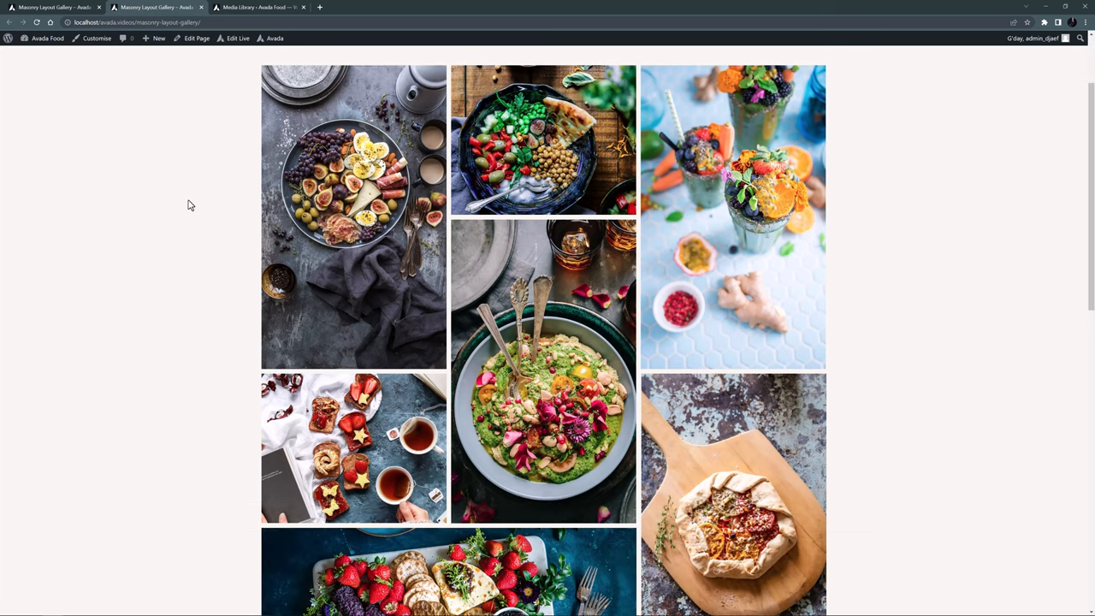
- Scroll the live masonry gallery page to the bottom and back to the top
scroll(down, 3)
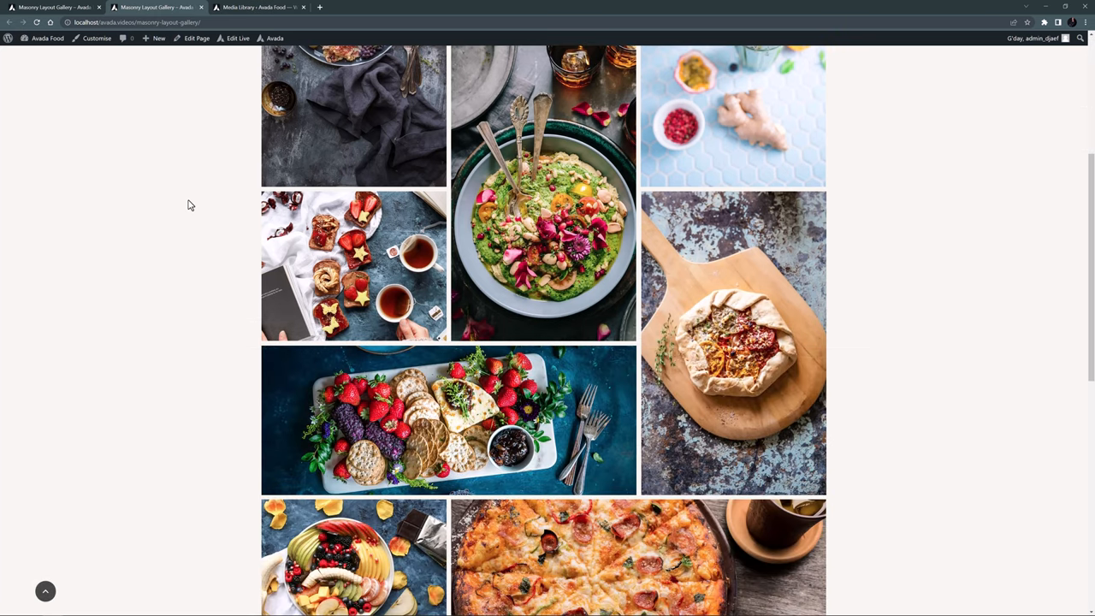
scroll(down, 3)
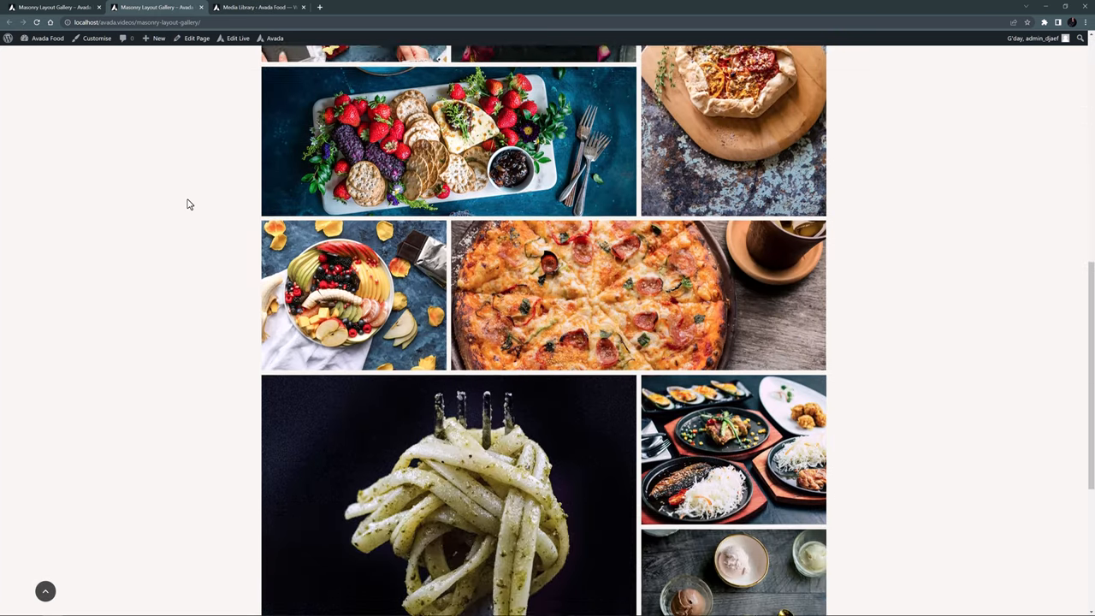
scroll(down, 3)
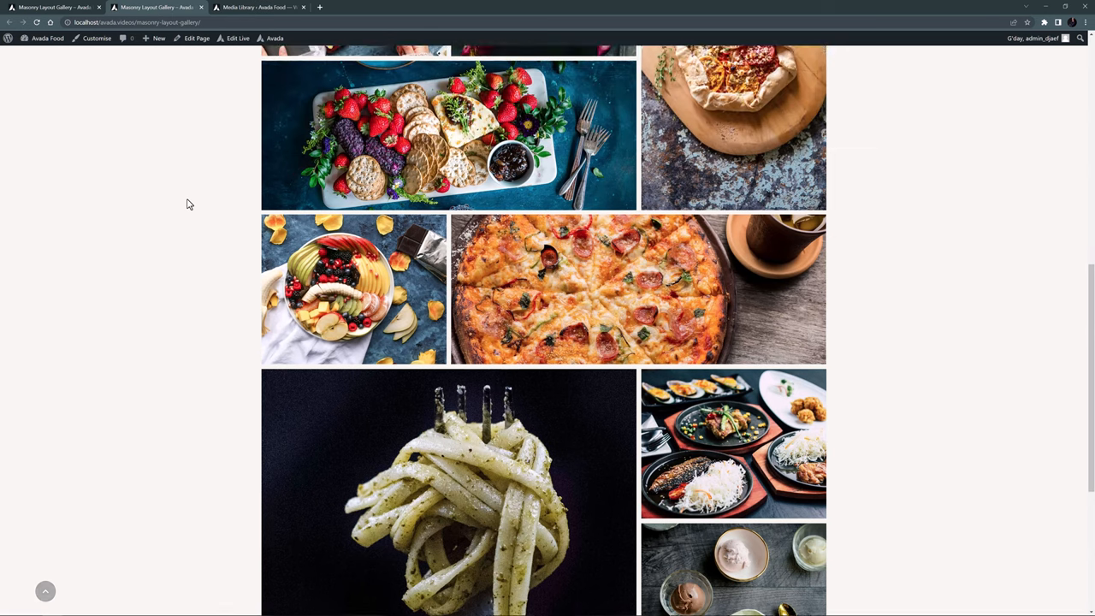
scroll(up, 3)
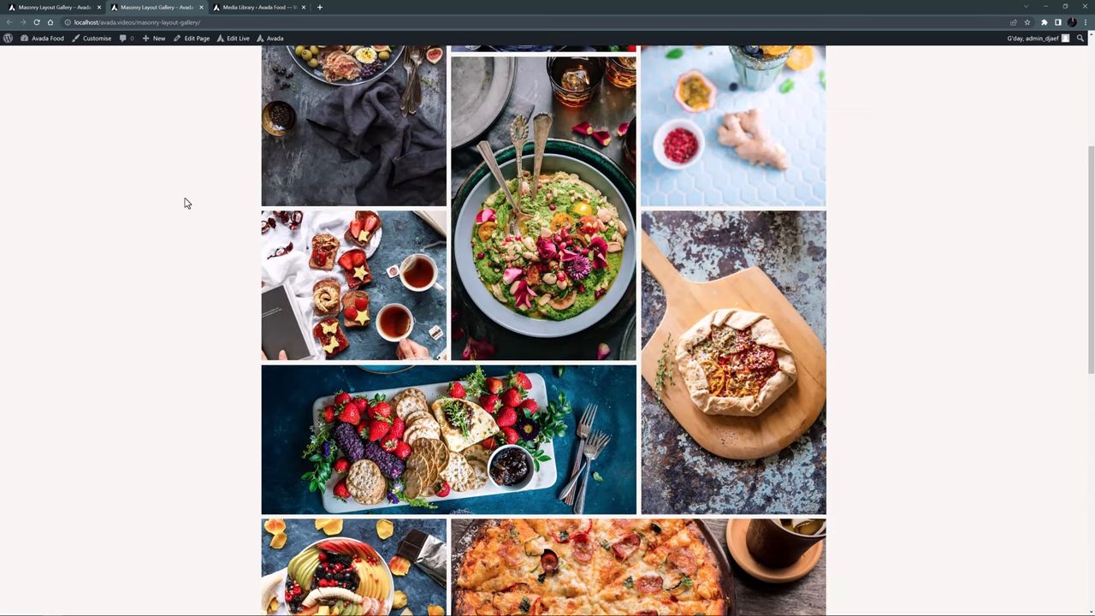
scroll(up, 3)
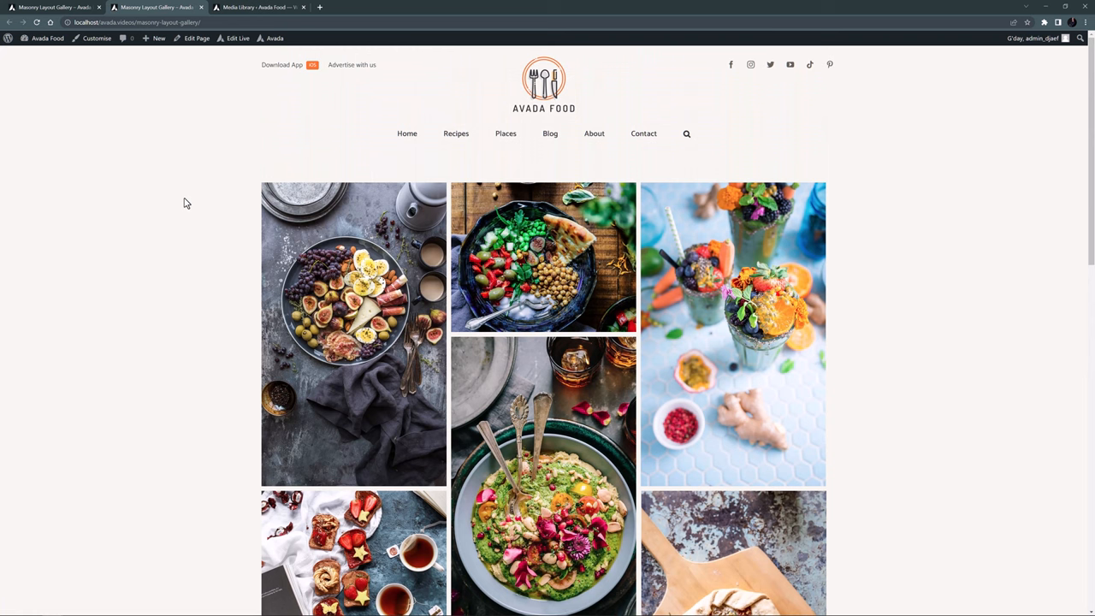